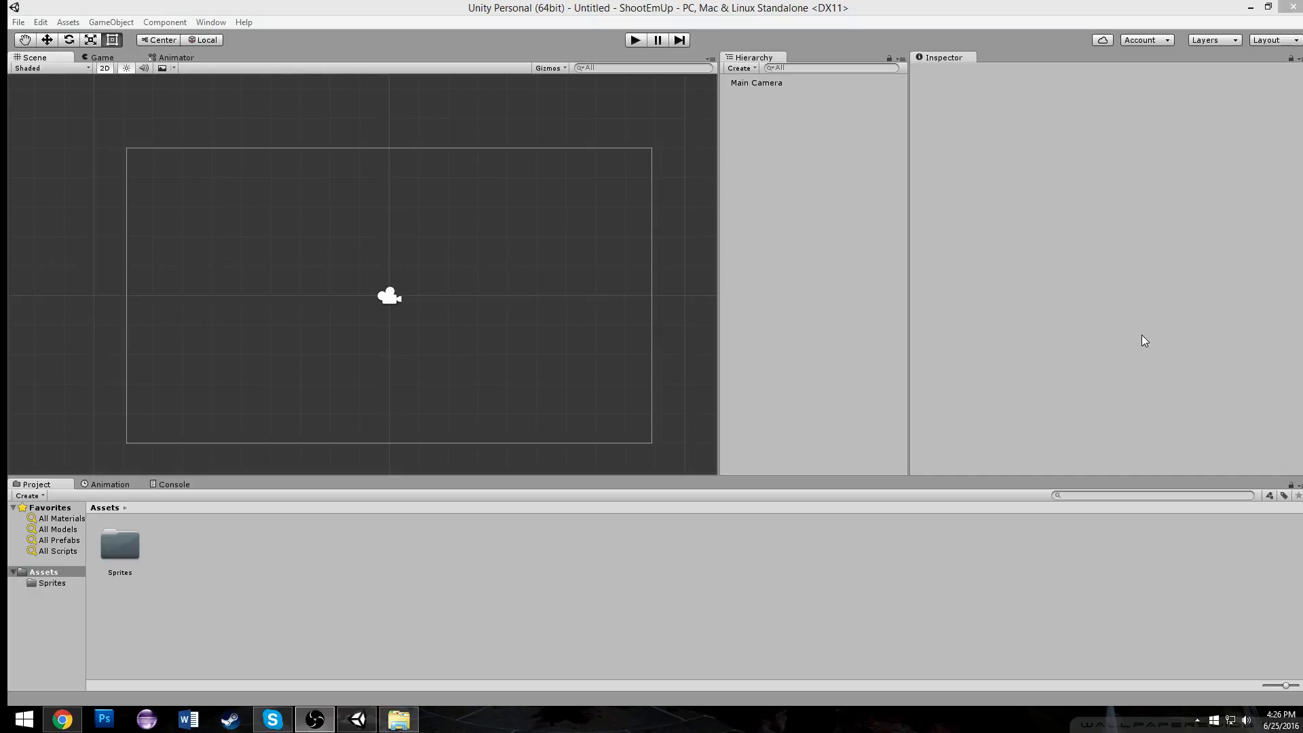
mouse_move(1126, 353)
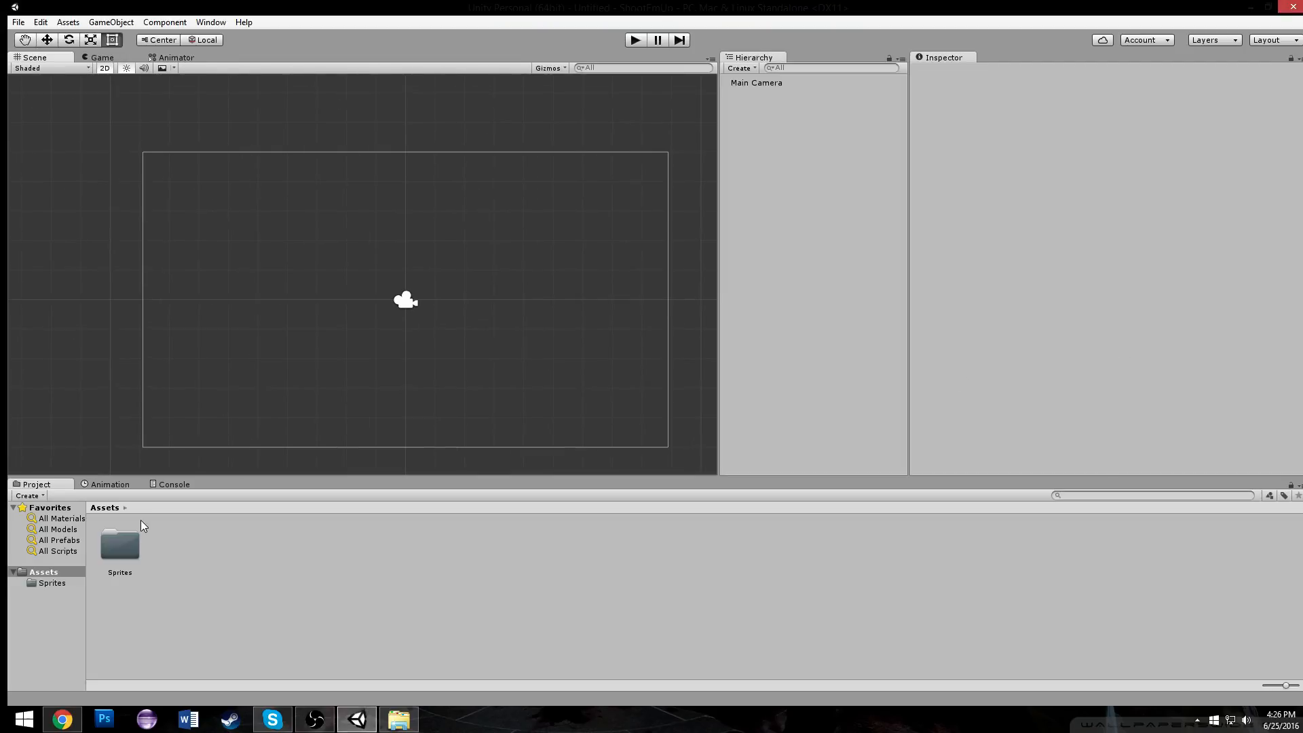
Browse the Sprites folder and inspect the Enemy and Ship sprite import settings.
double_click(119, 544)
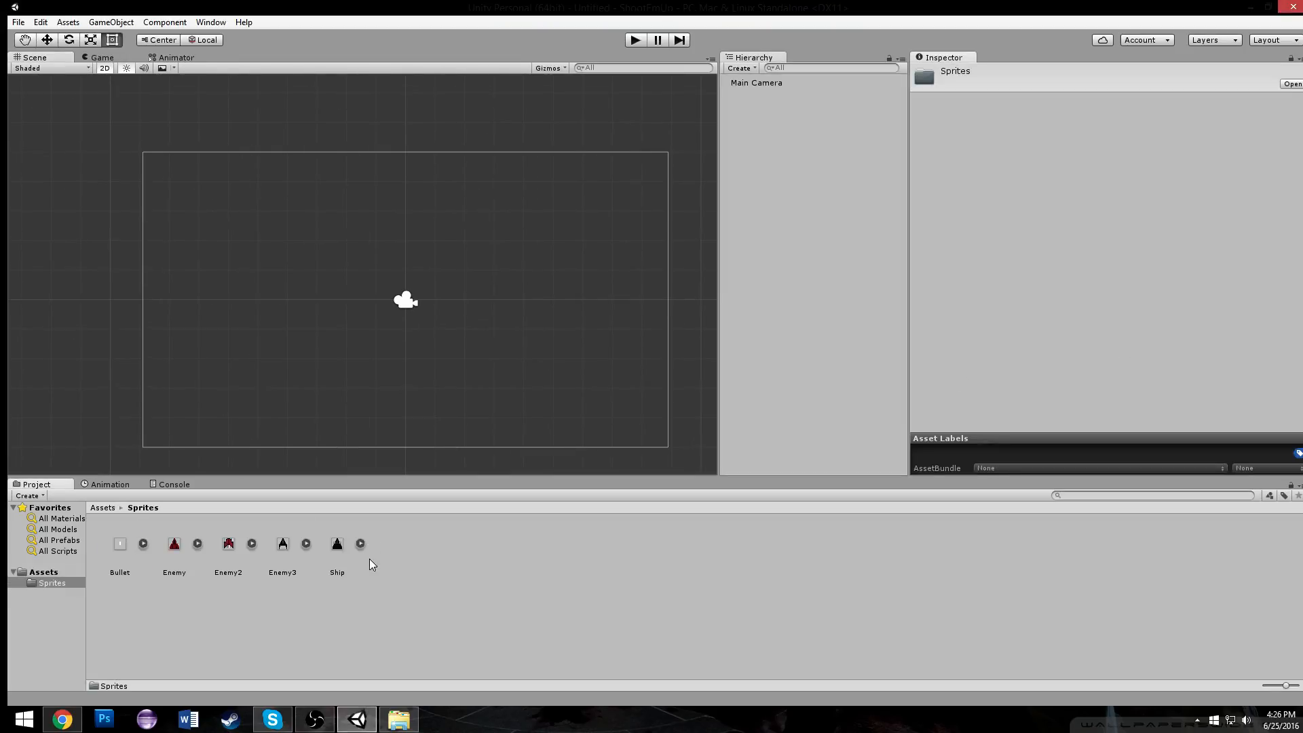
click(228, 543)
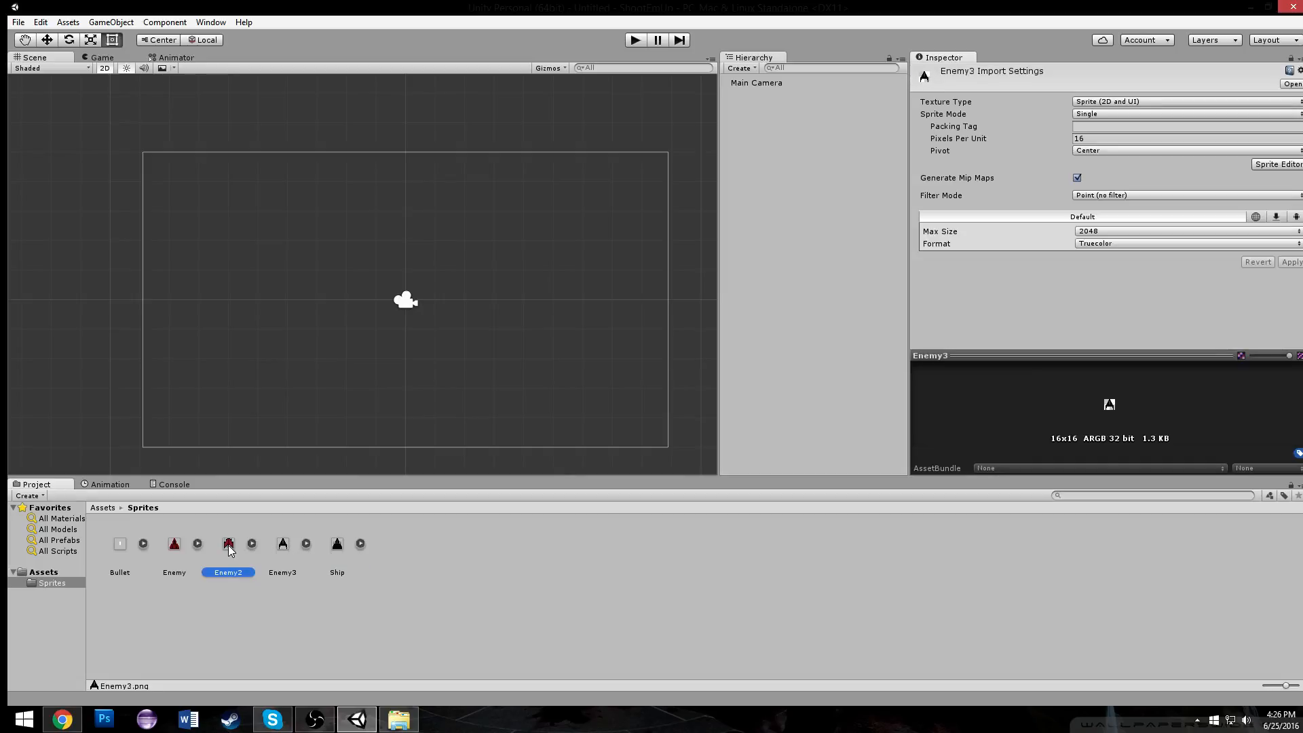
click(119, 543)
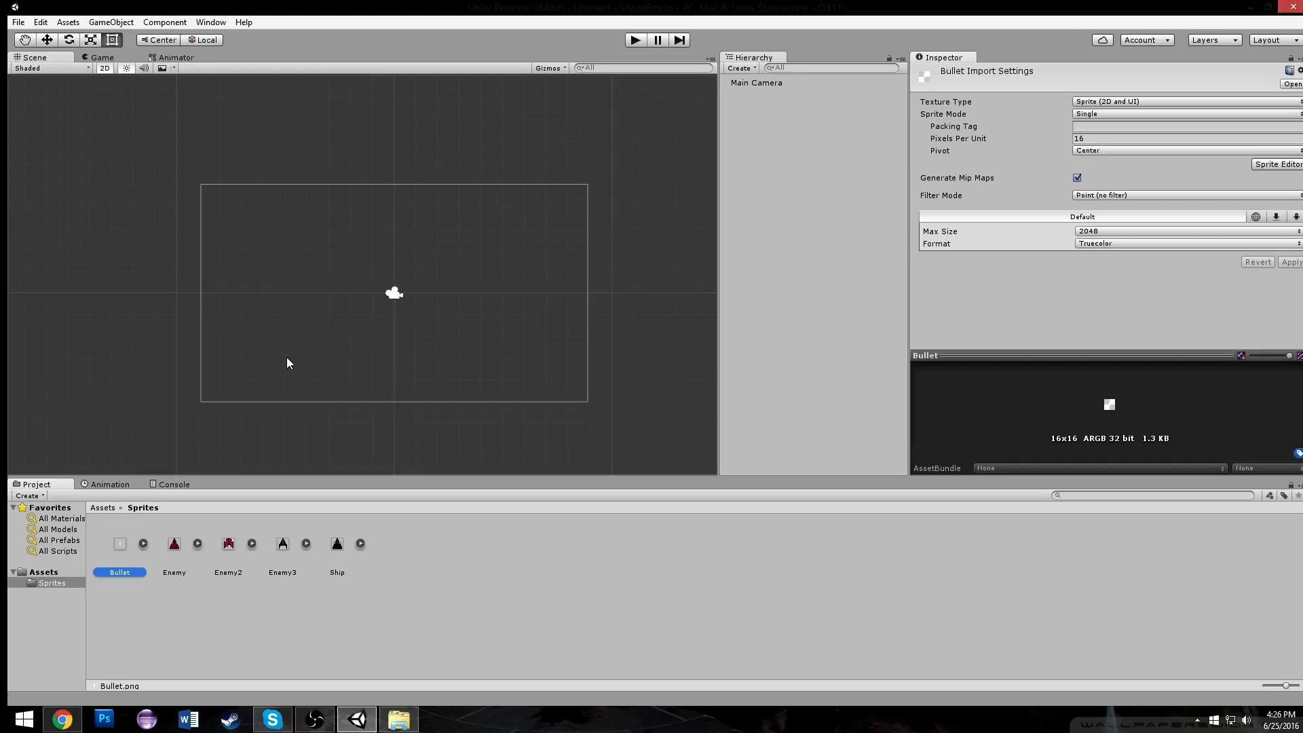
click(336, 543)
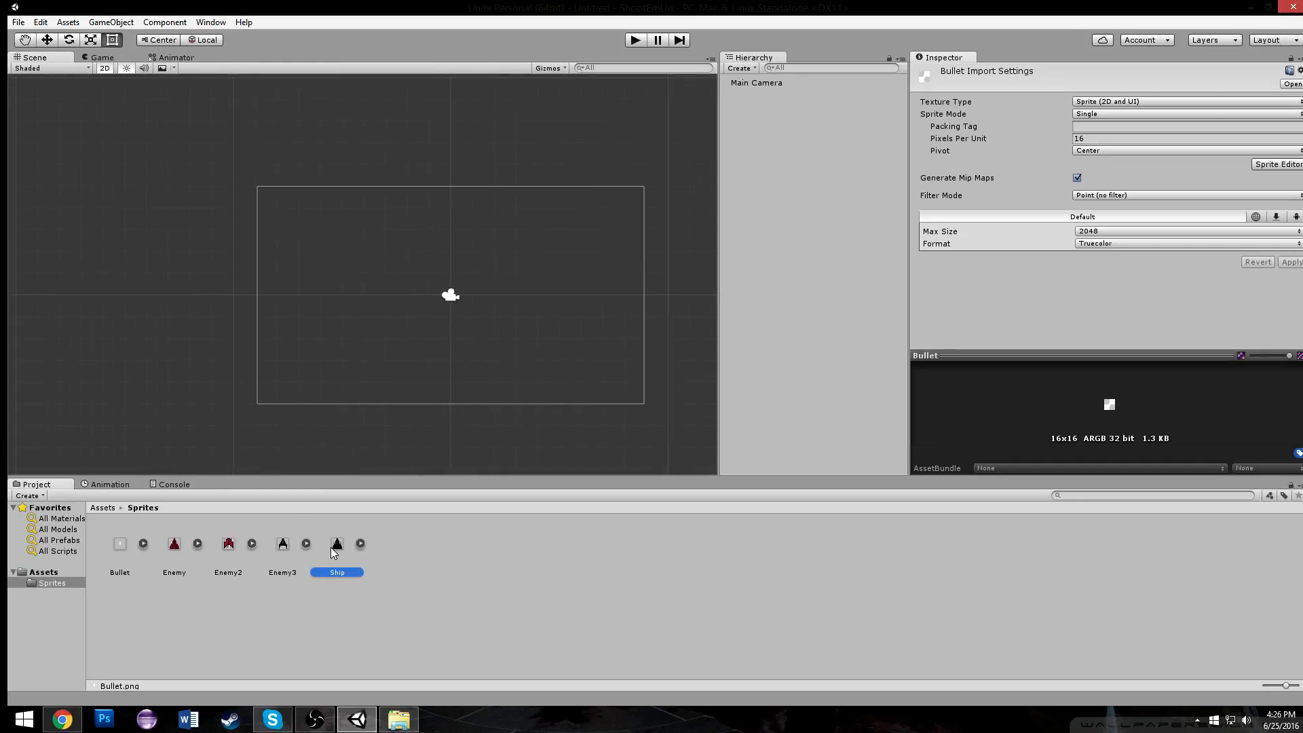
click(337, 543)
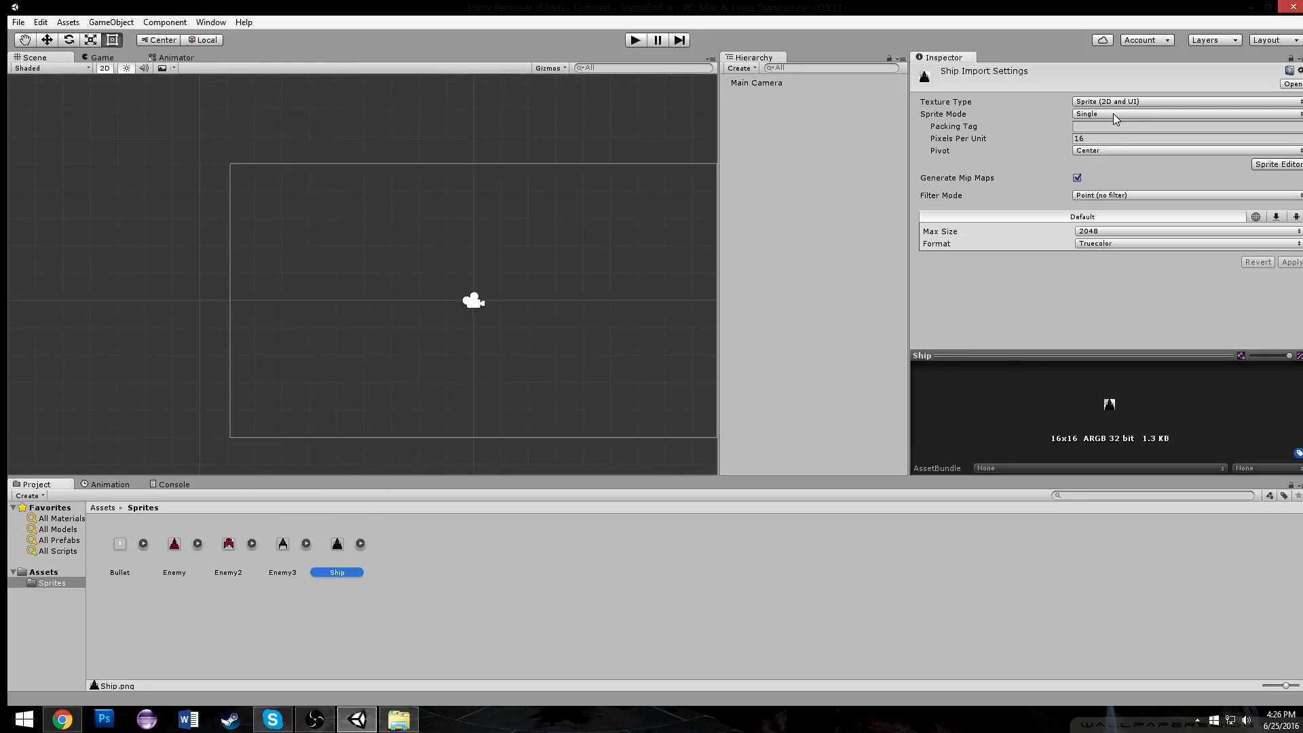
mouse_move(1122, 102)
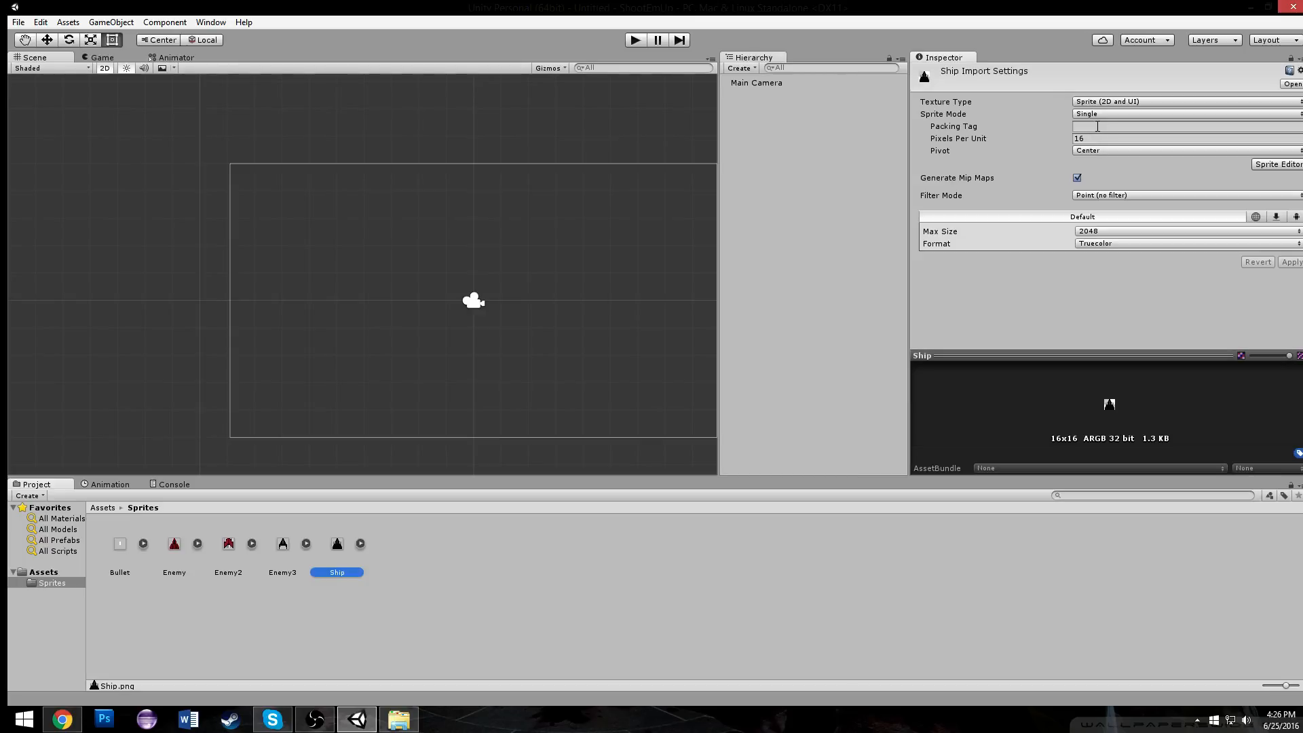
mouse_move(905, 215)
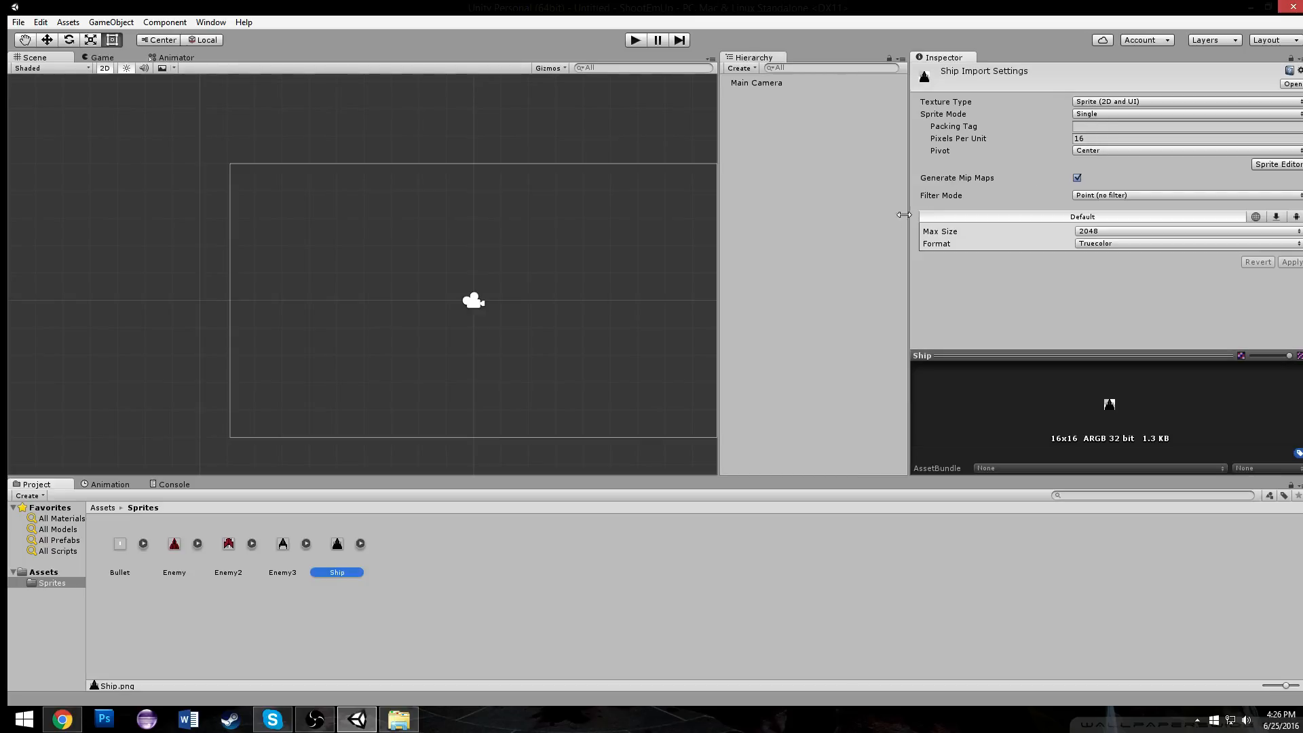
Place the Ship sprite in the scene with Filter Mode Point (no filter) applied, then check the Bullet sprite.
drag(337, 543, 384, 327)
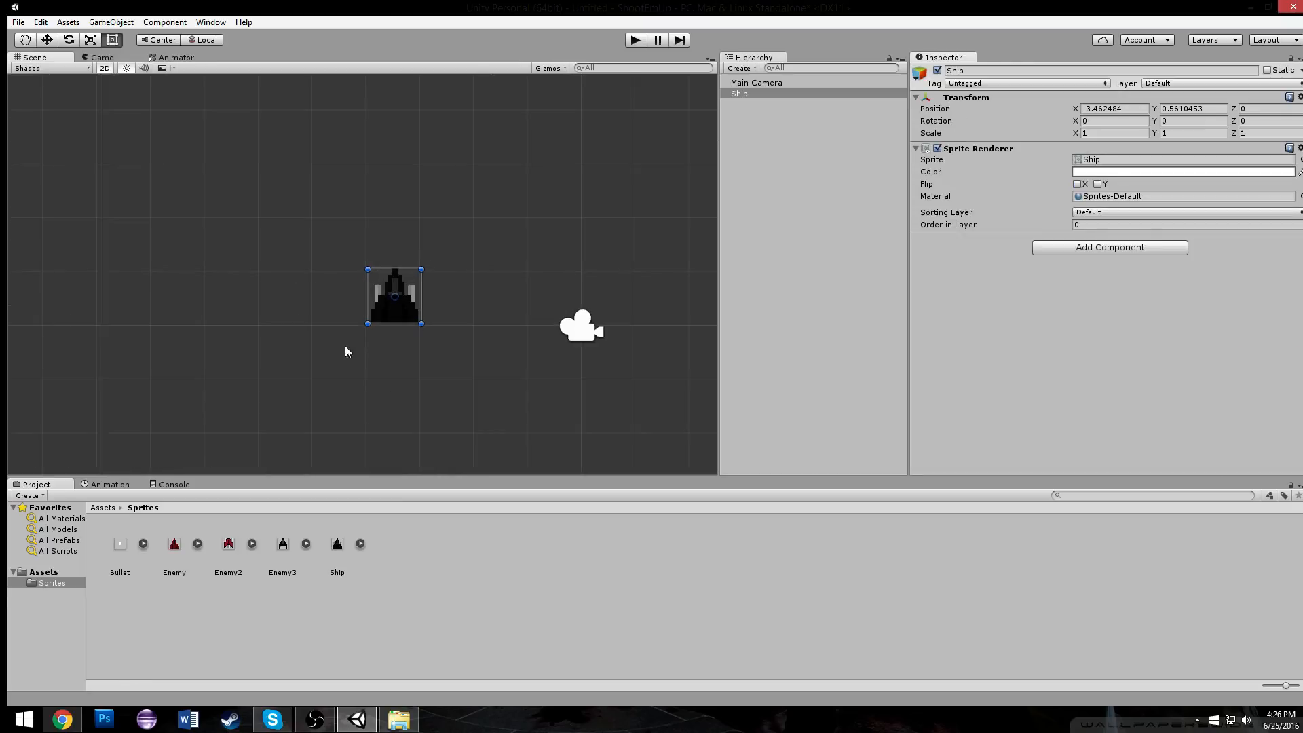
scroll(down, 3)
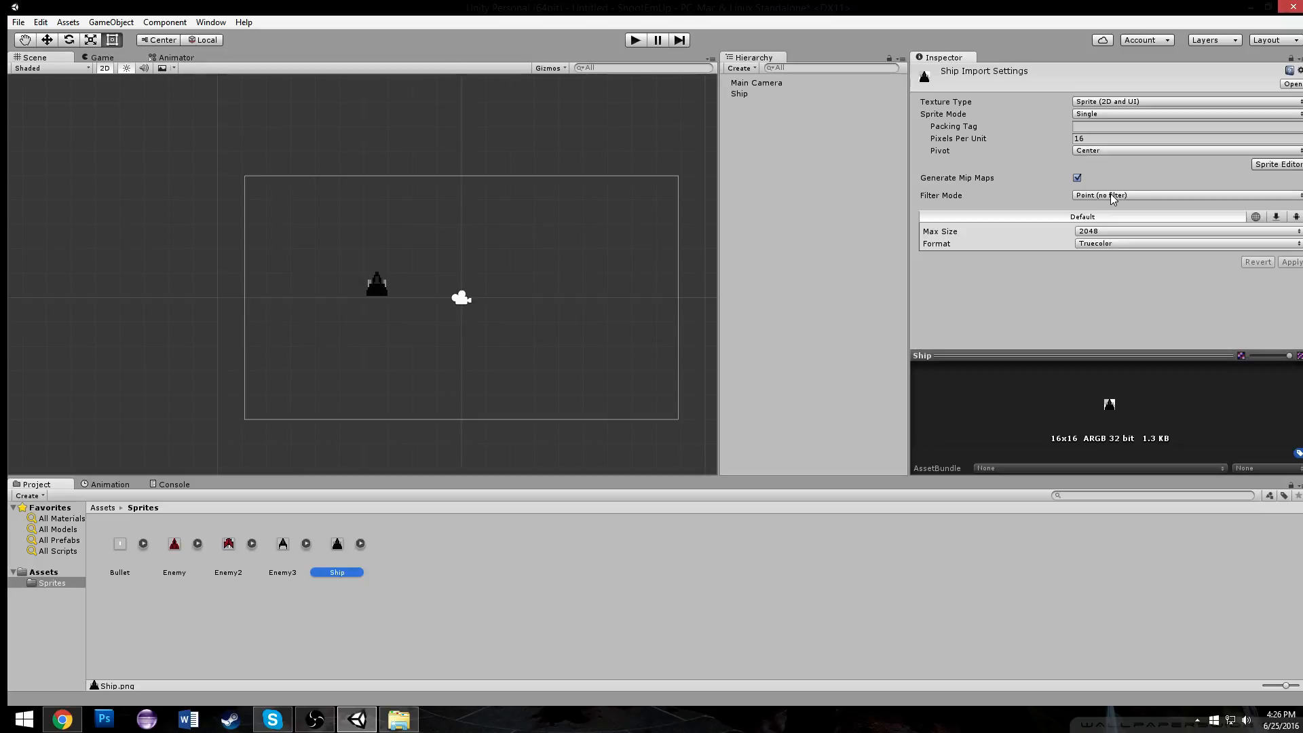
click(1180, 194)
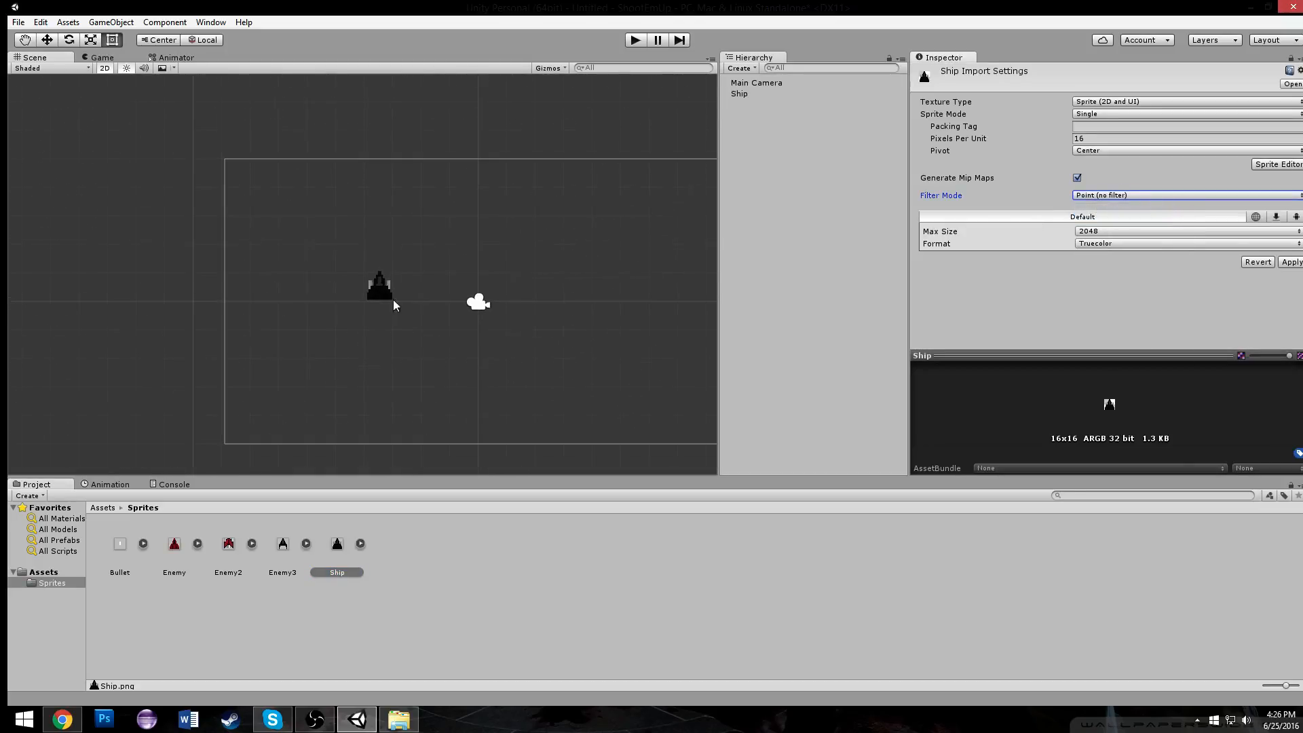
mouse_move(234, 289)
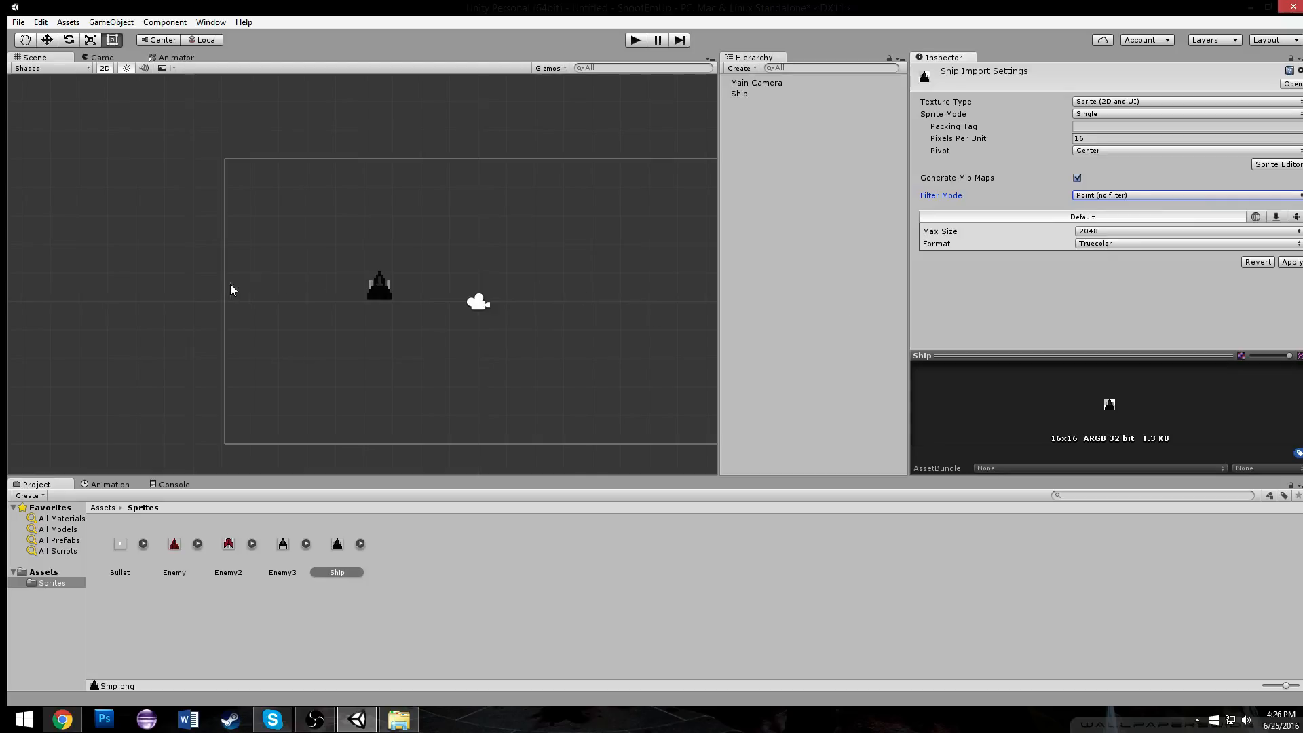
mouse_move(383, 292)
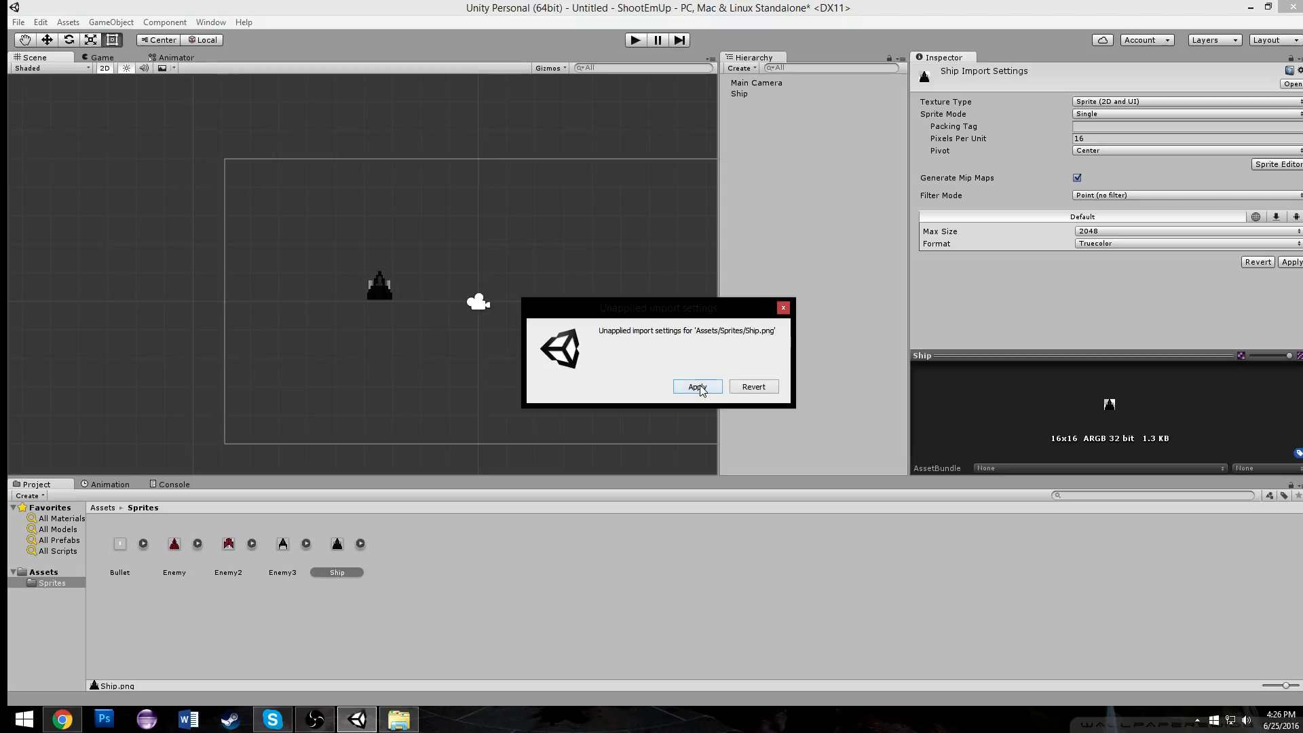
click(697, 387)
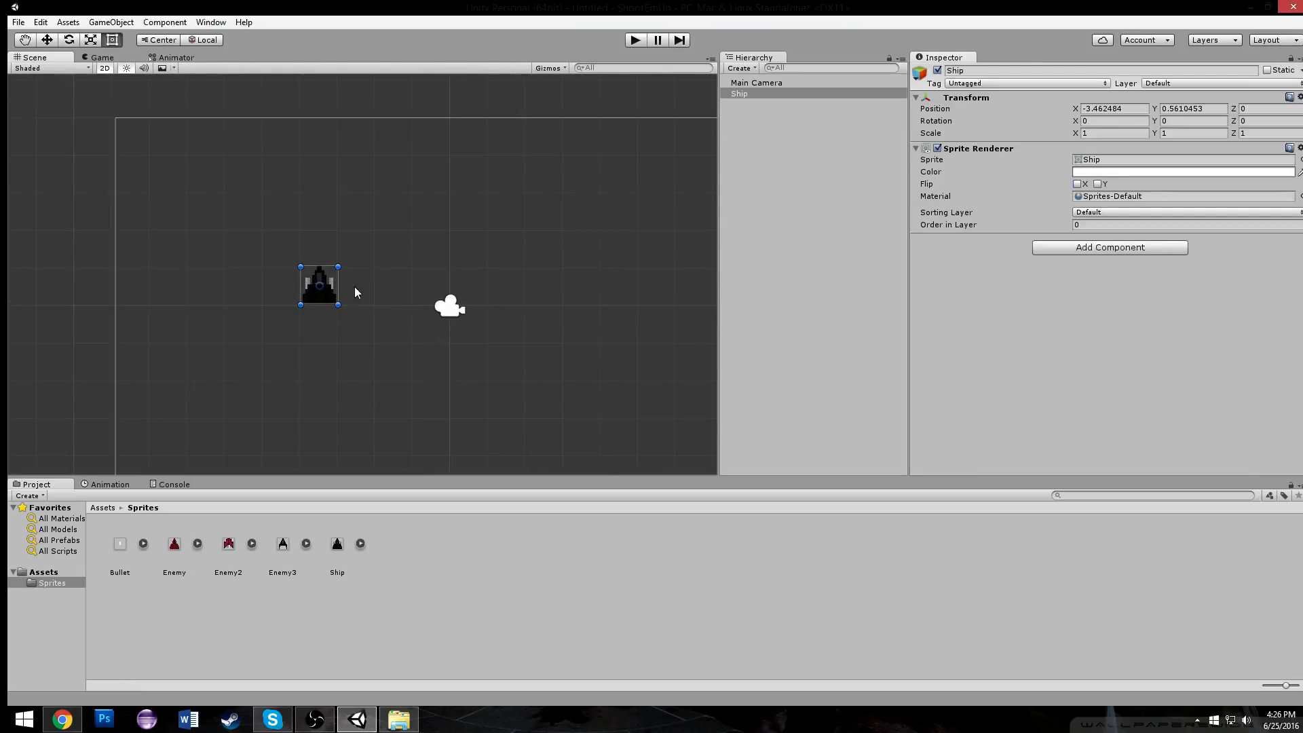
click(229, 543)
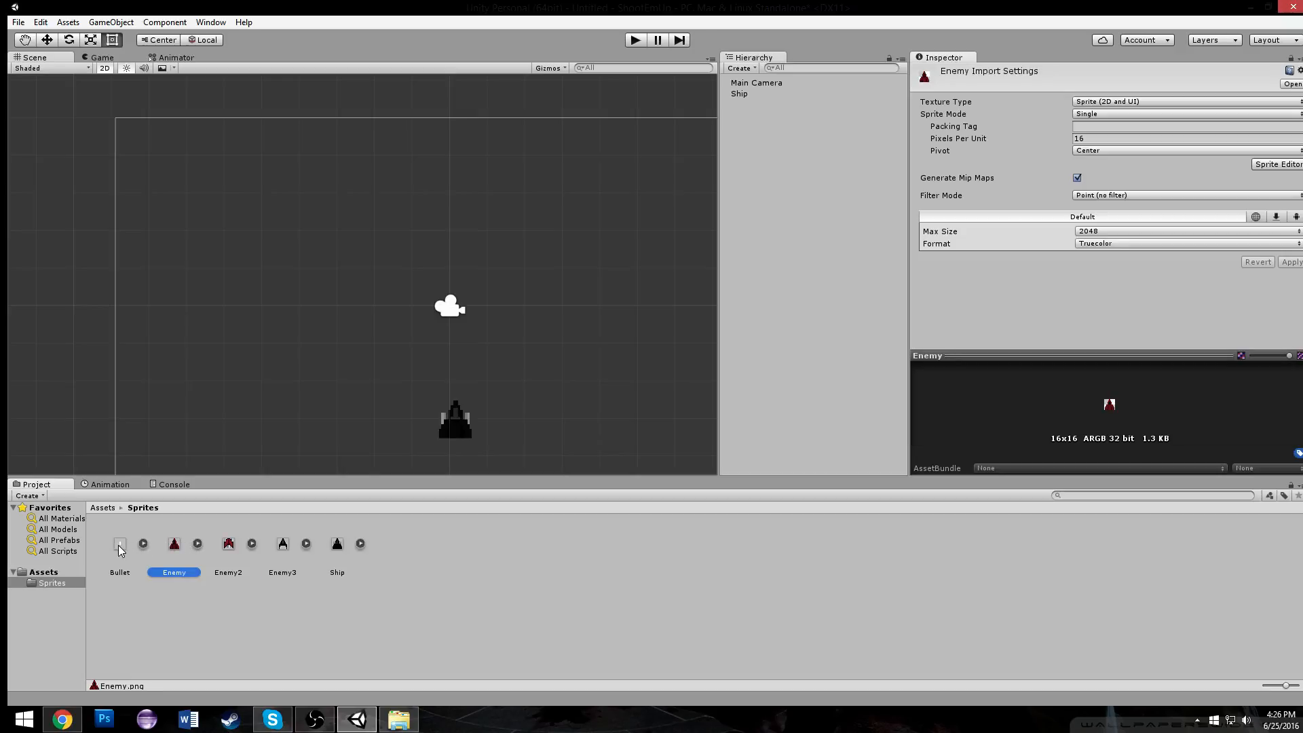
click(120, 543)
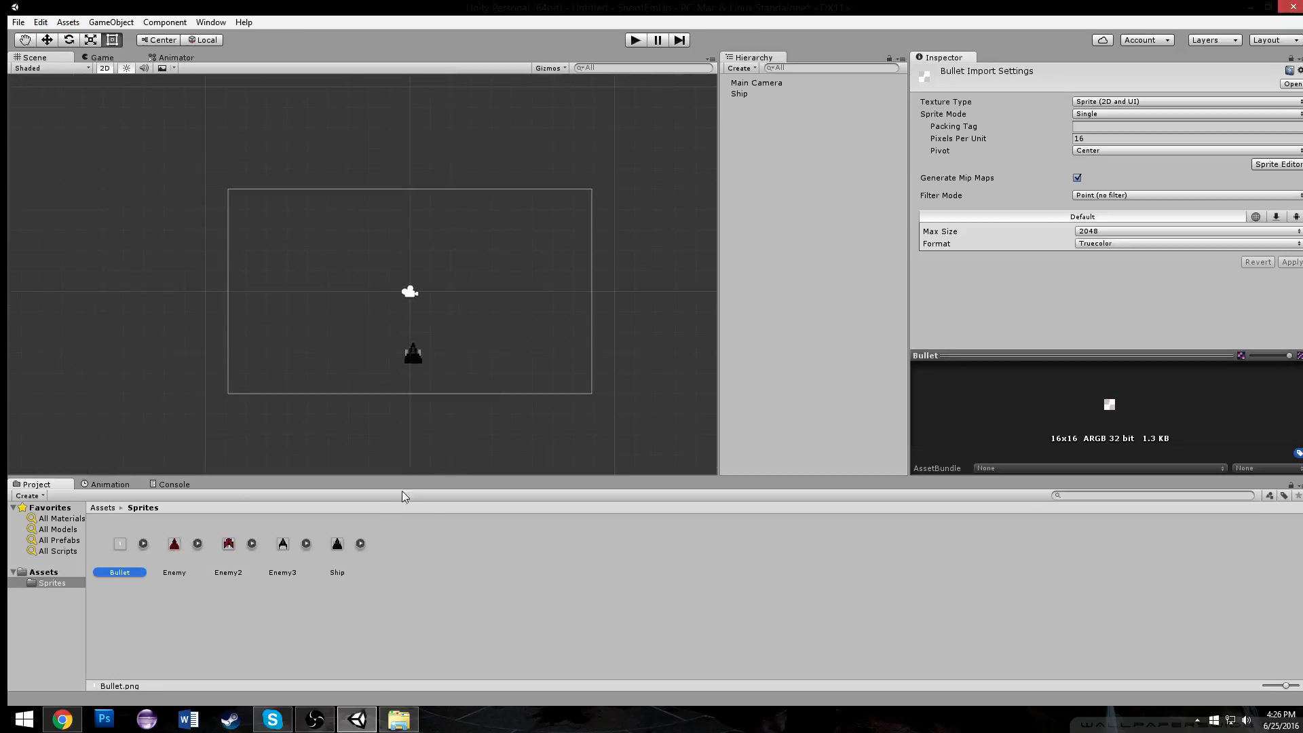
Move the Ship near the bottom of the camera view and select the Main Camera.
click(413, 353)
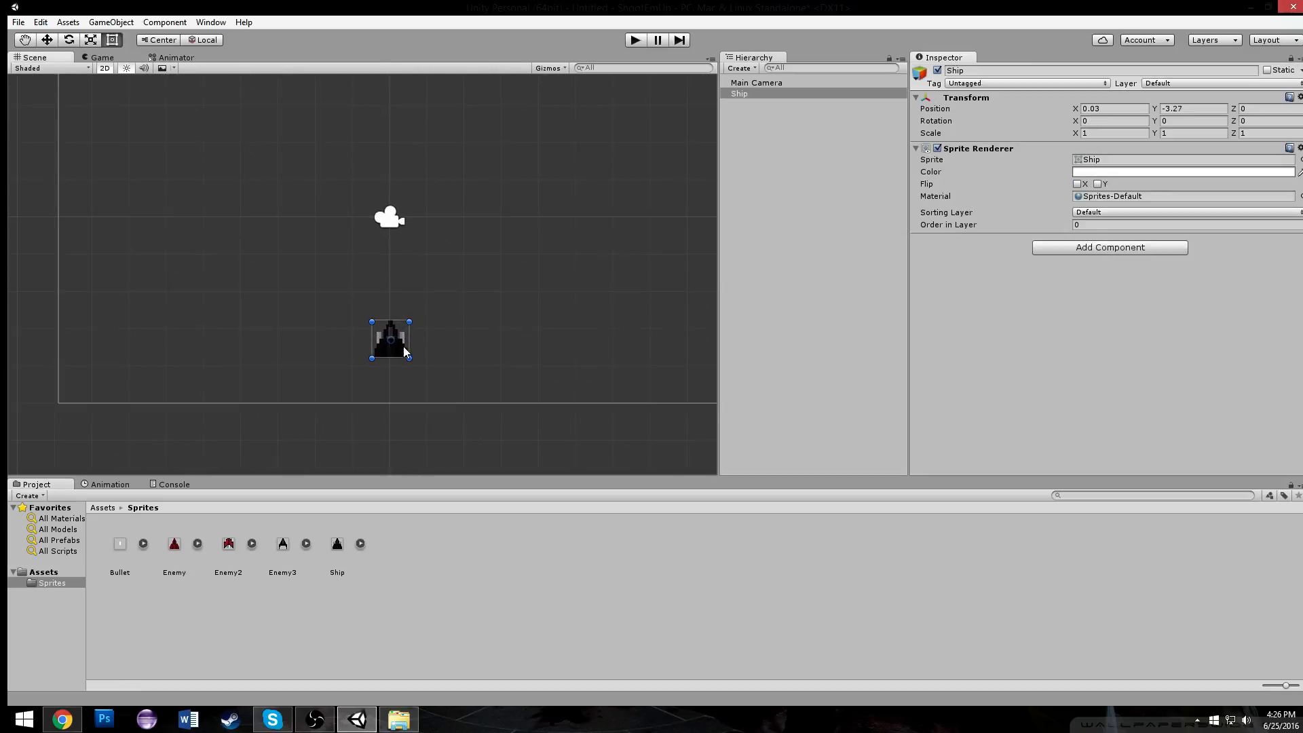
click(634, 40)
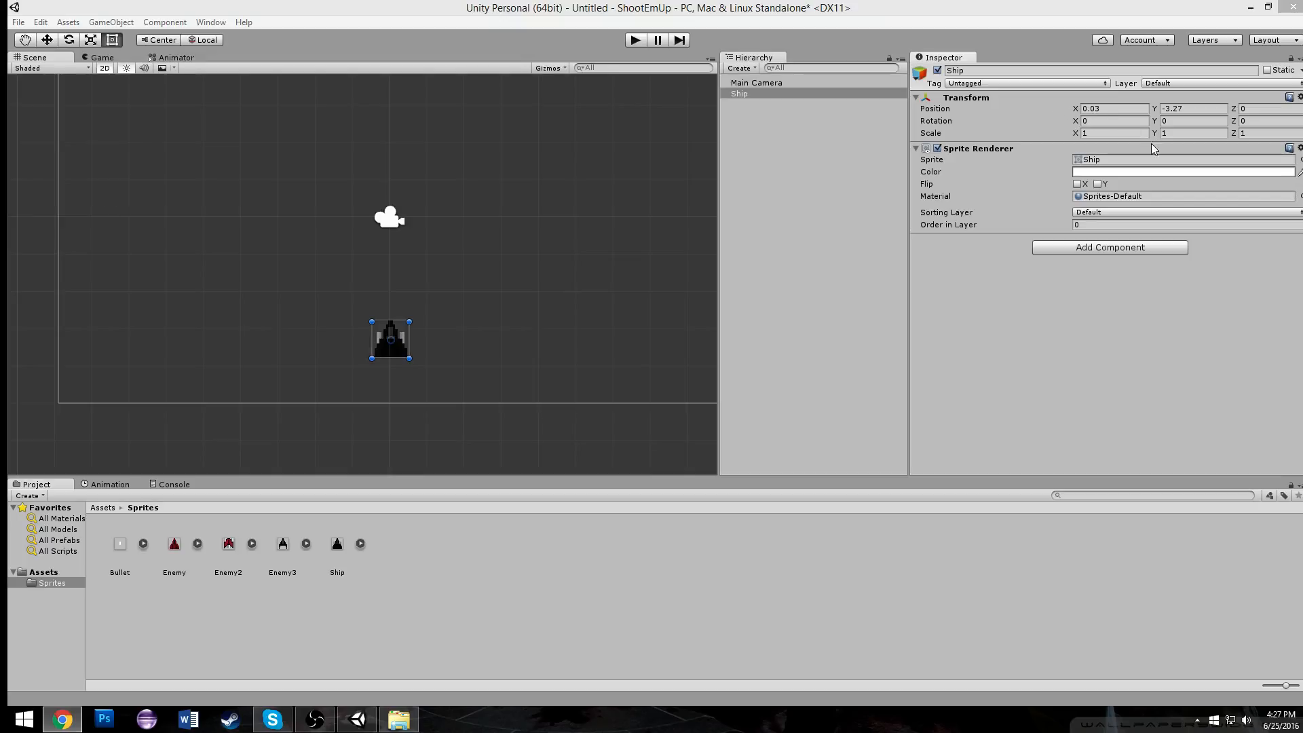
click(756, 83)
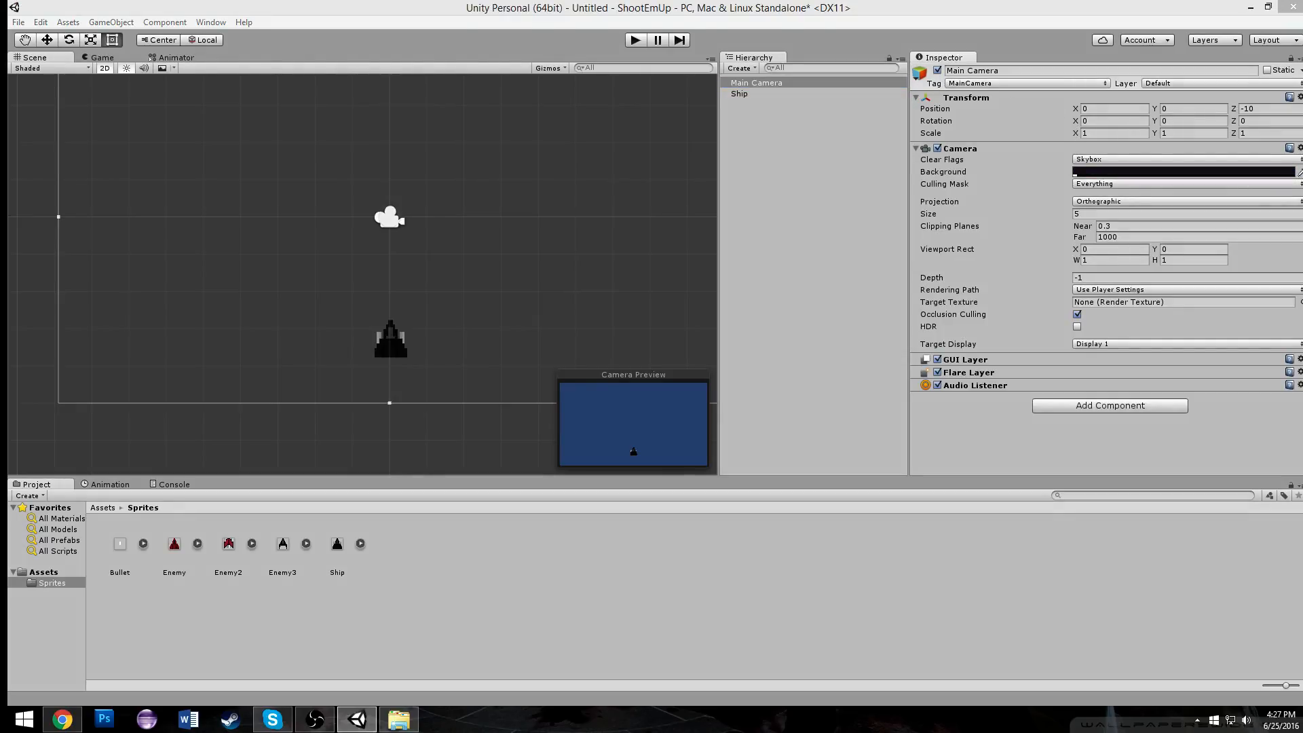
Set the camera background colour to near-black and run a play test.
click(1180, 171)
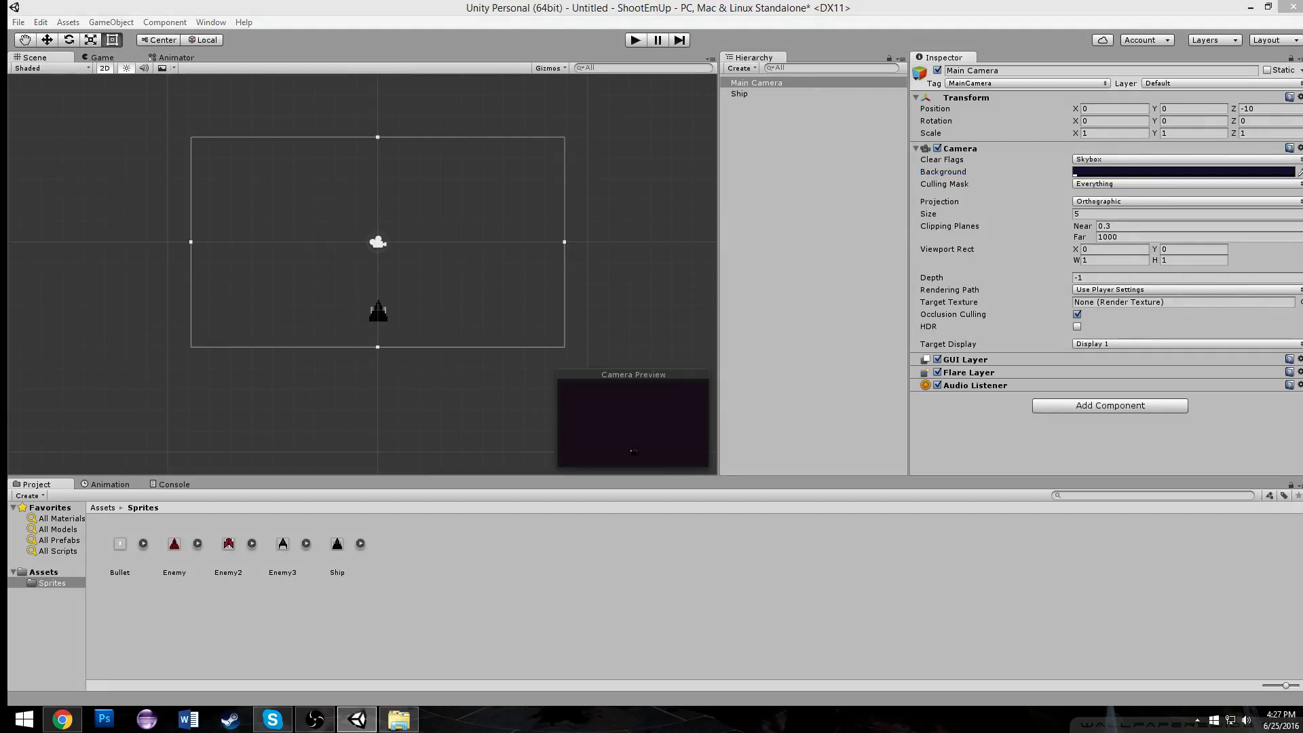
click(1180, 173)
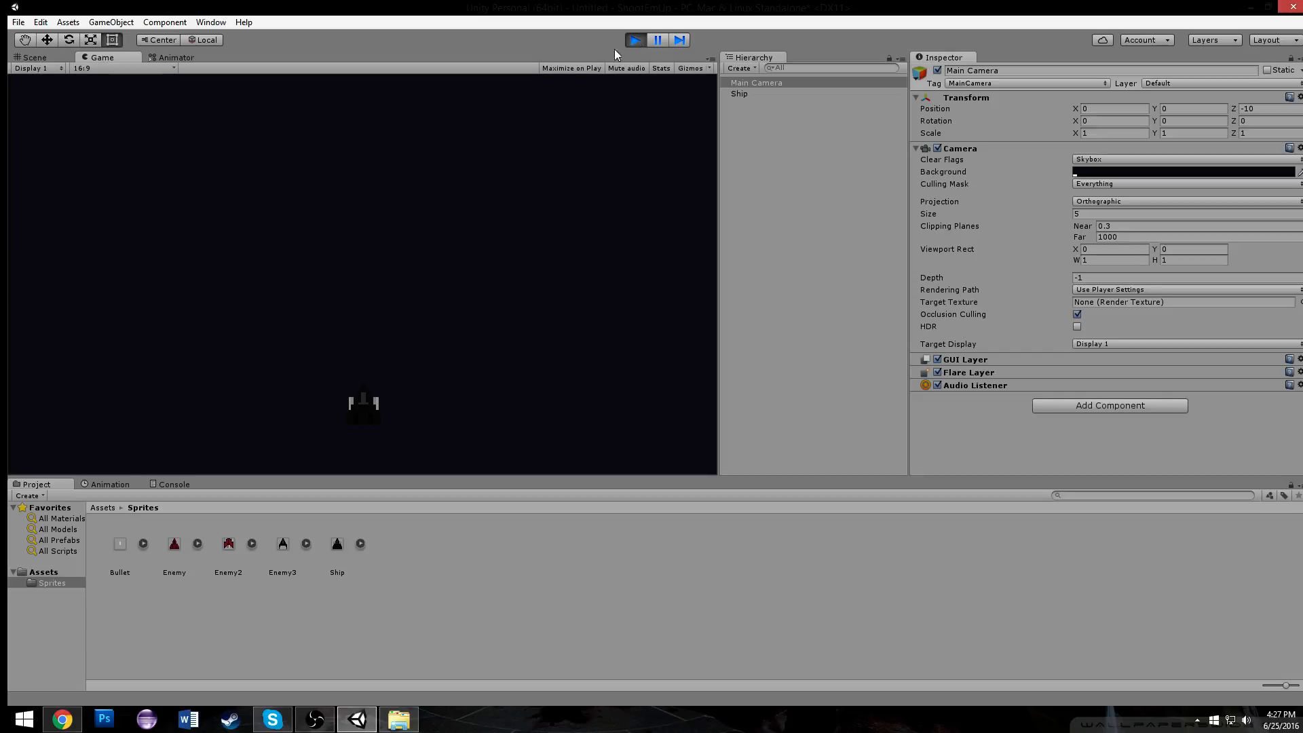
mouse_move(402, 323)
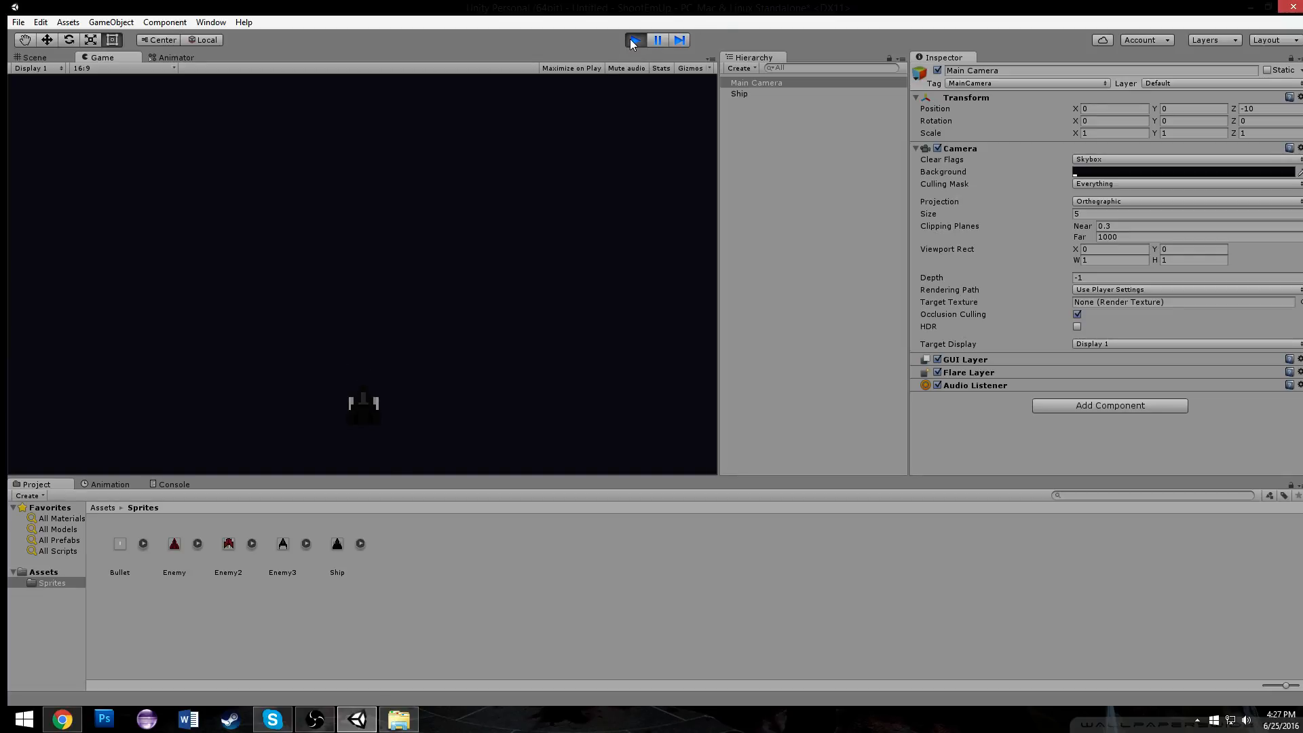
click(634, 39)
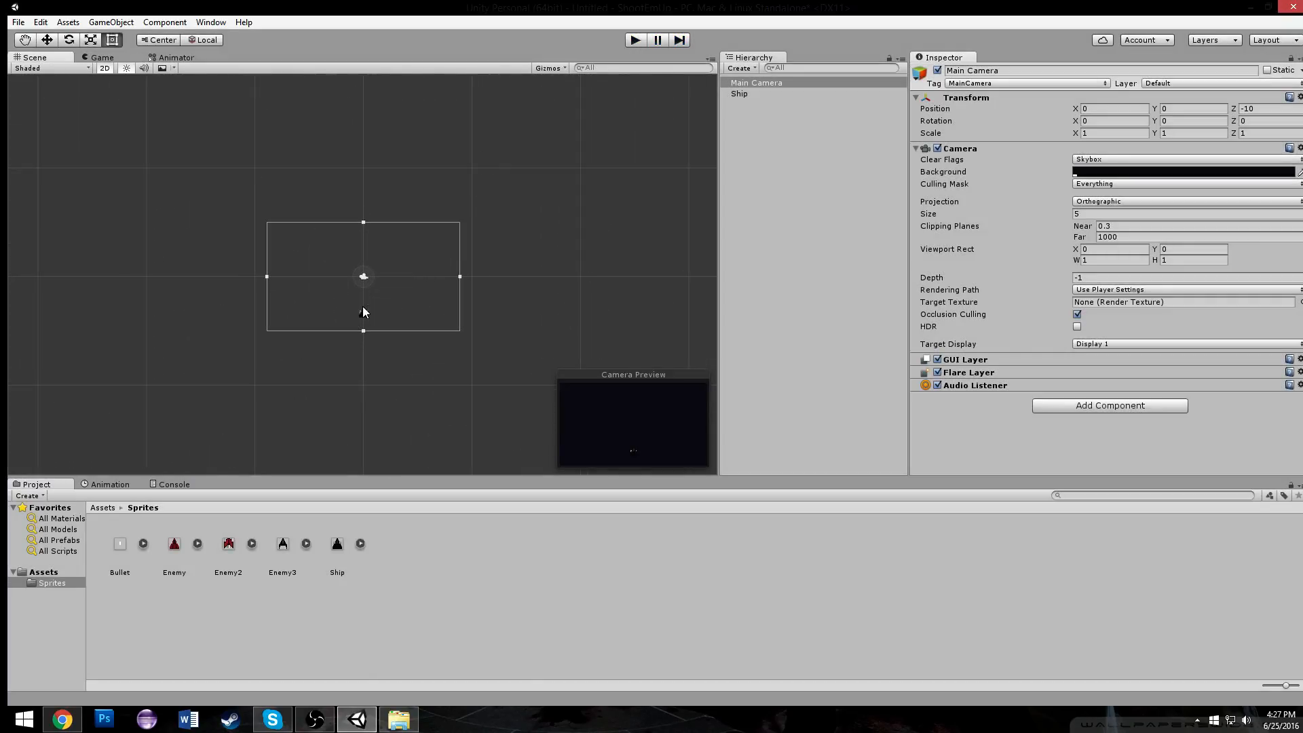
Create a Particle System emitting from an Edge shape, rotated 180 on Z, and preview it in play mode.
click(739, 93)
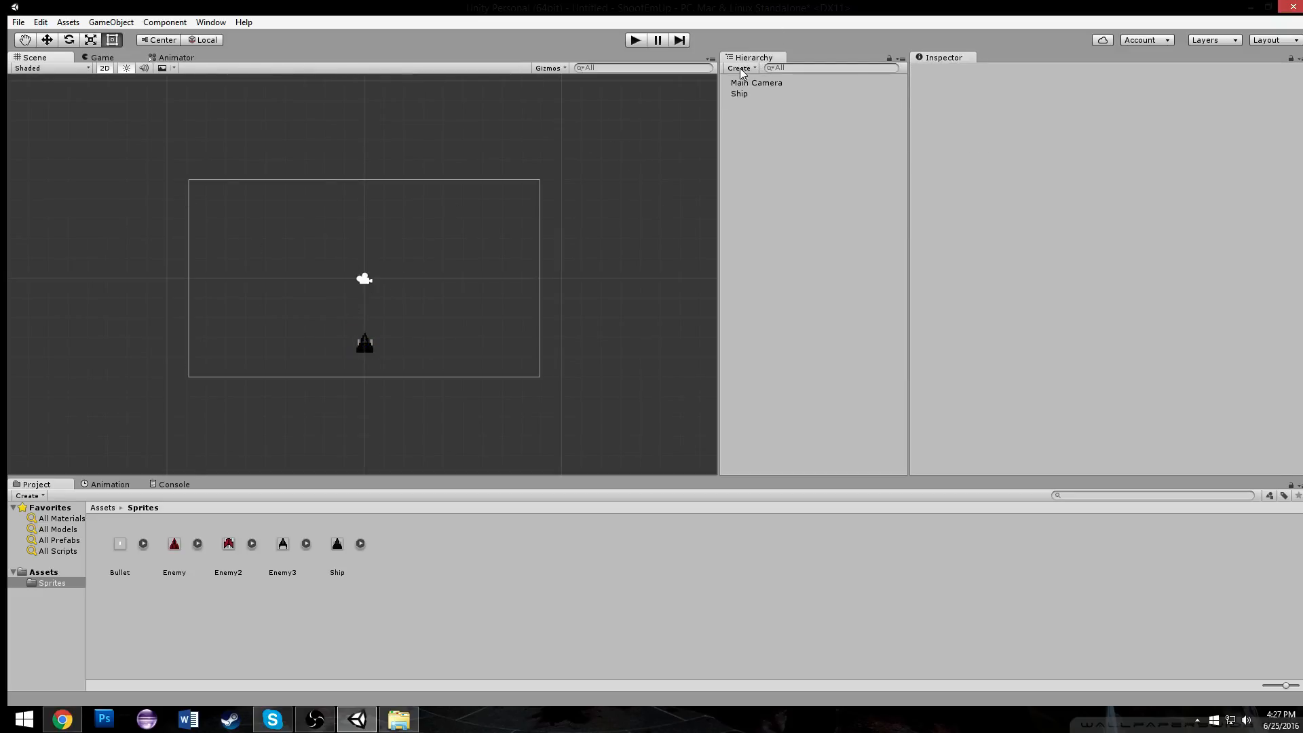
mouse_move(758, 192)
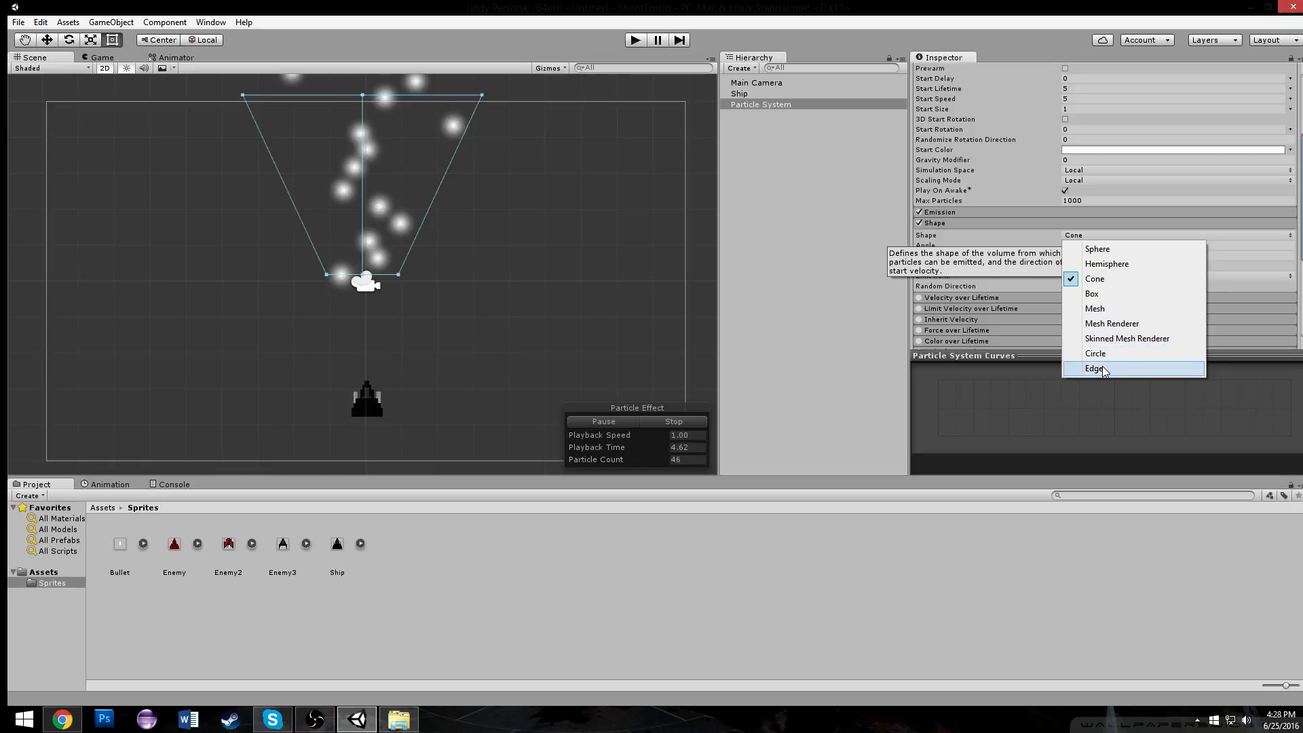
click(1094, 368)
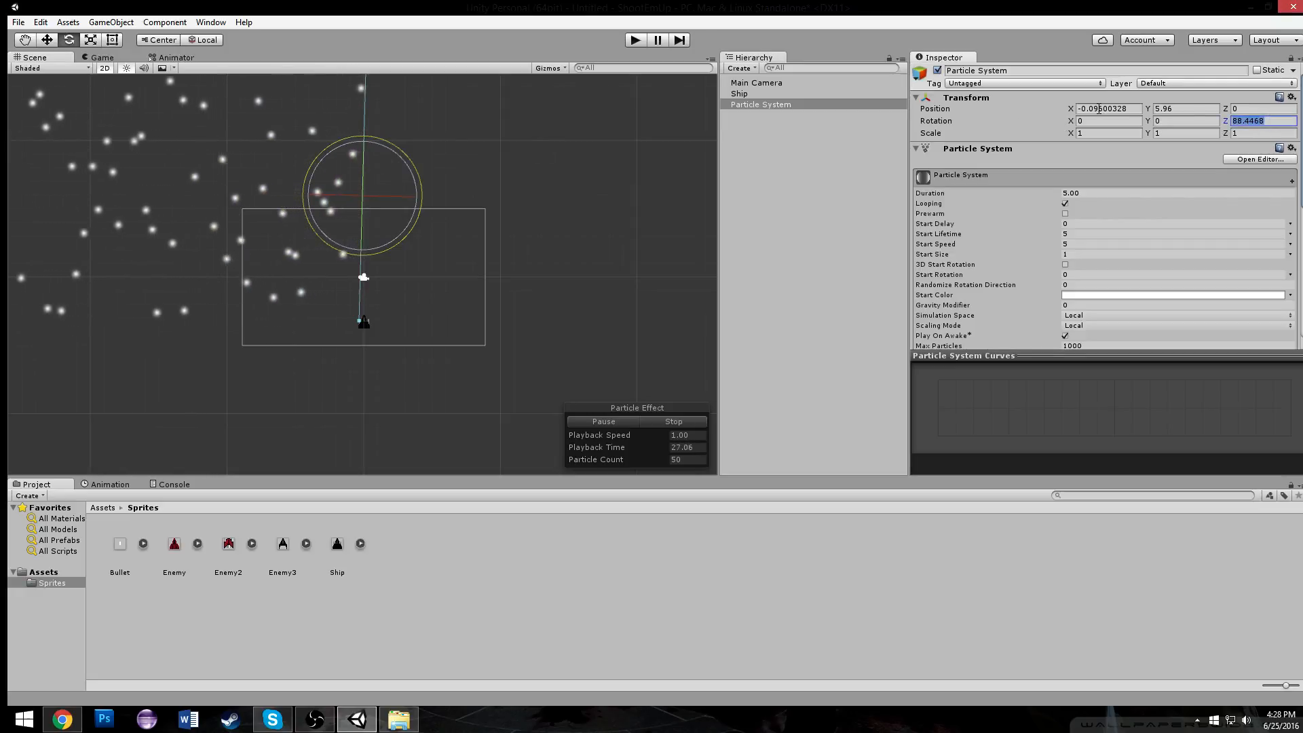
text(180)
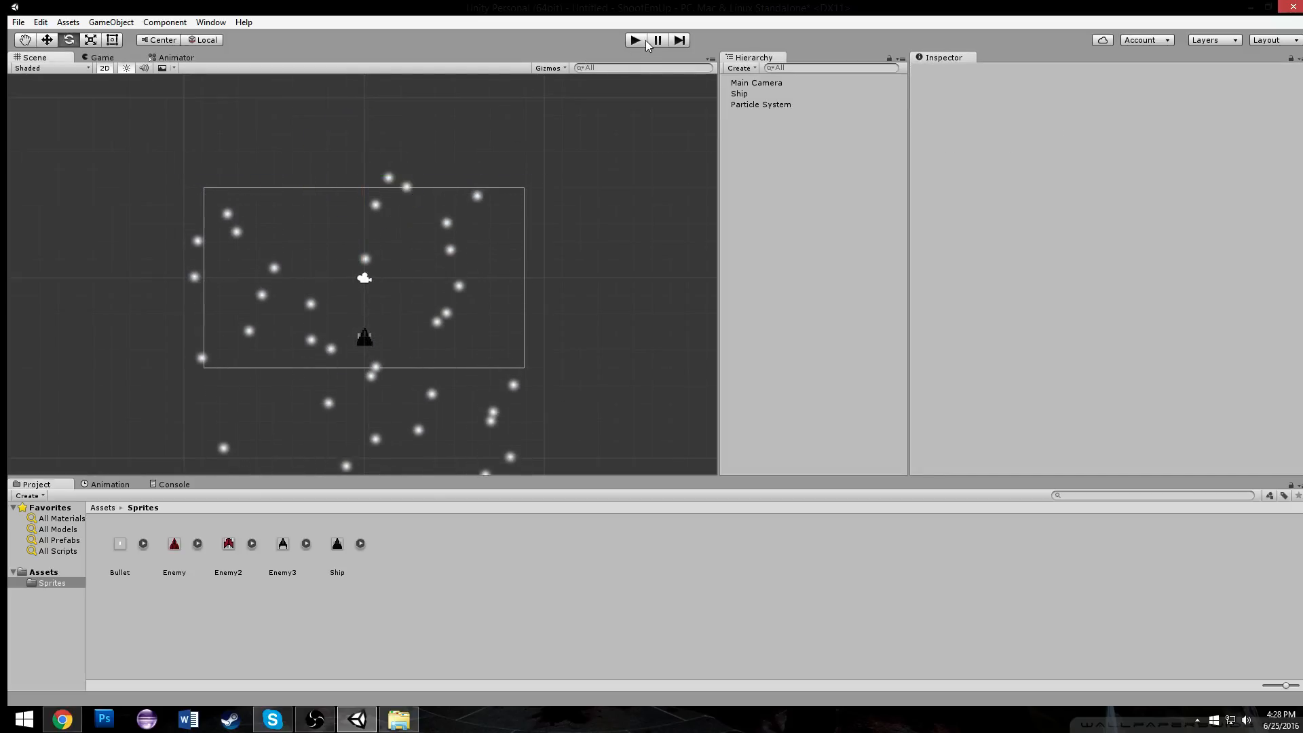
click(634, 39)
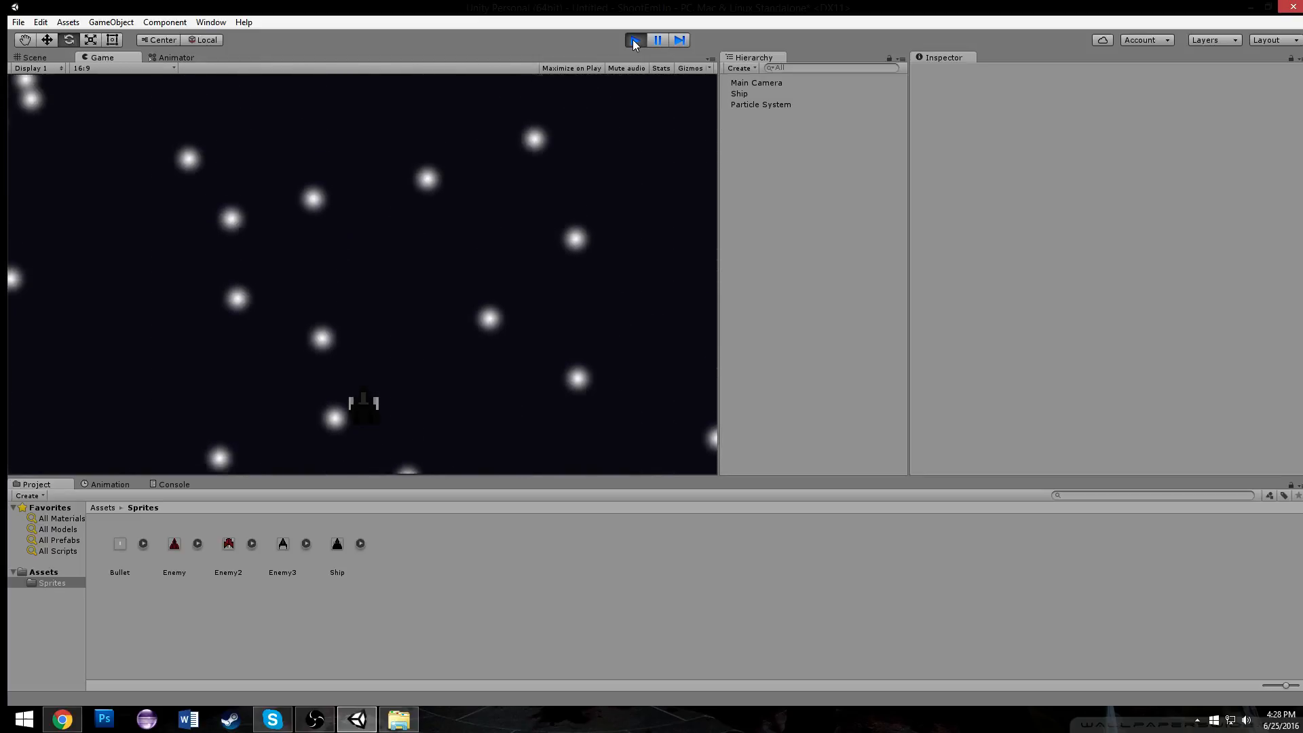
Set the particle renderer Order in Layer to -1 and Start Size to 0.16.
click(761, 105)
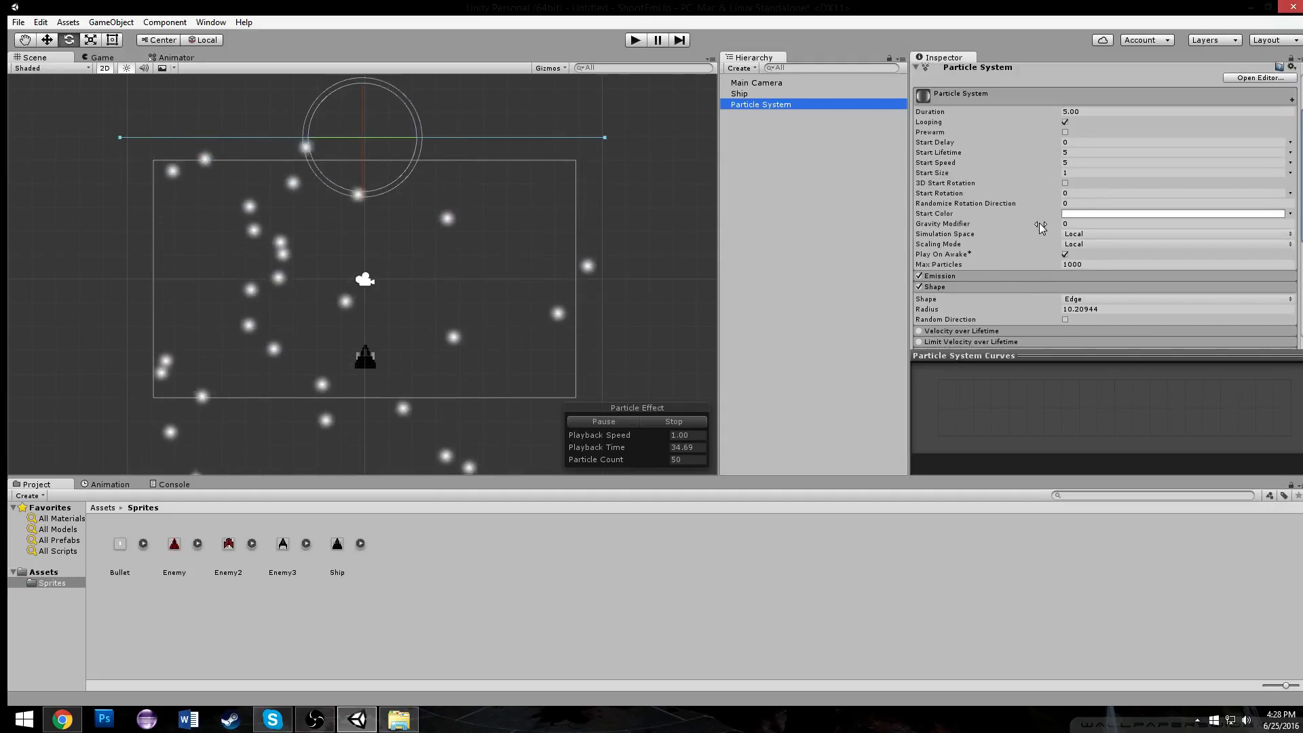
scroll(down, 3)
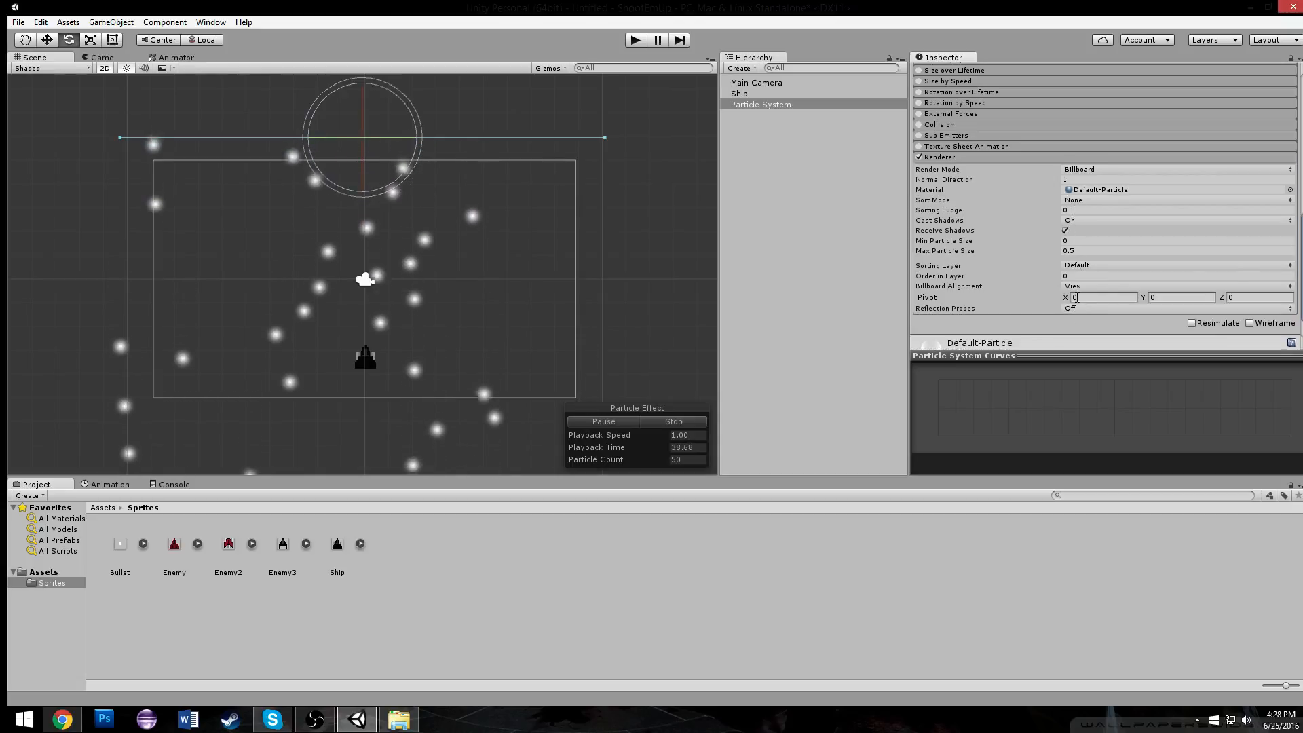
click(1163, 275)
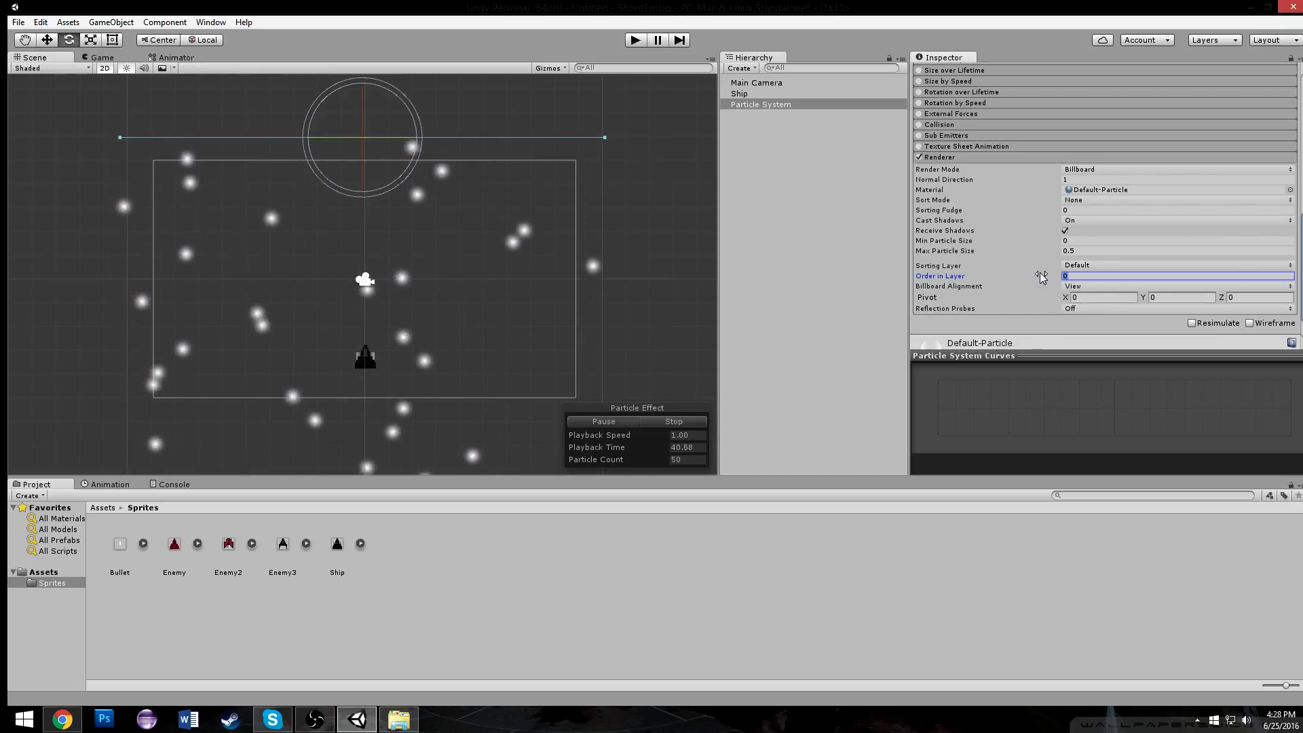
text(-1)
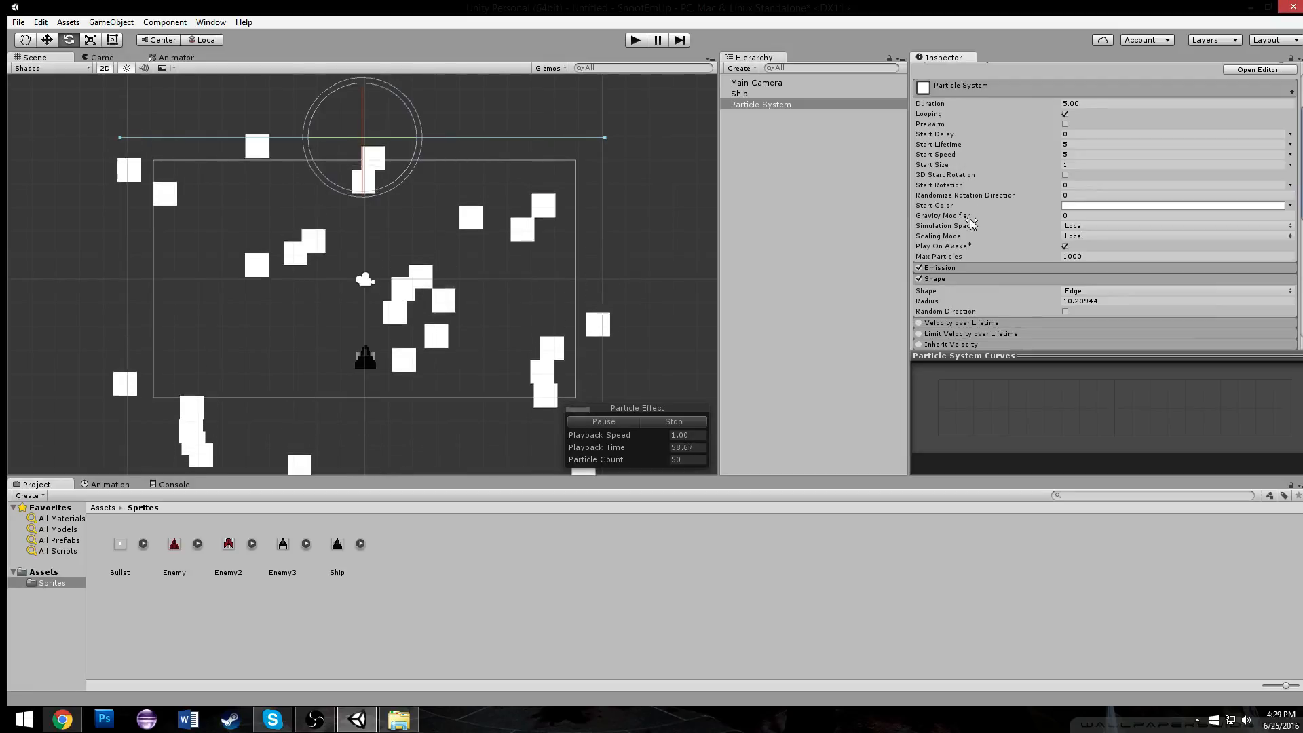
click(1163, 164)
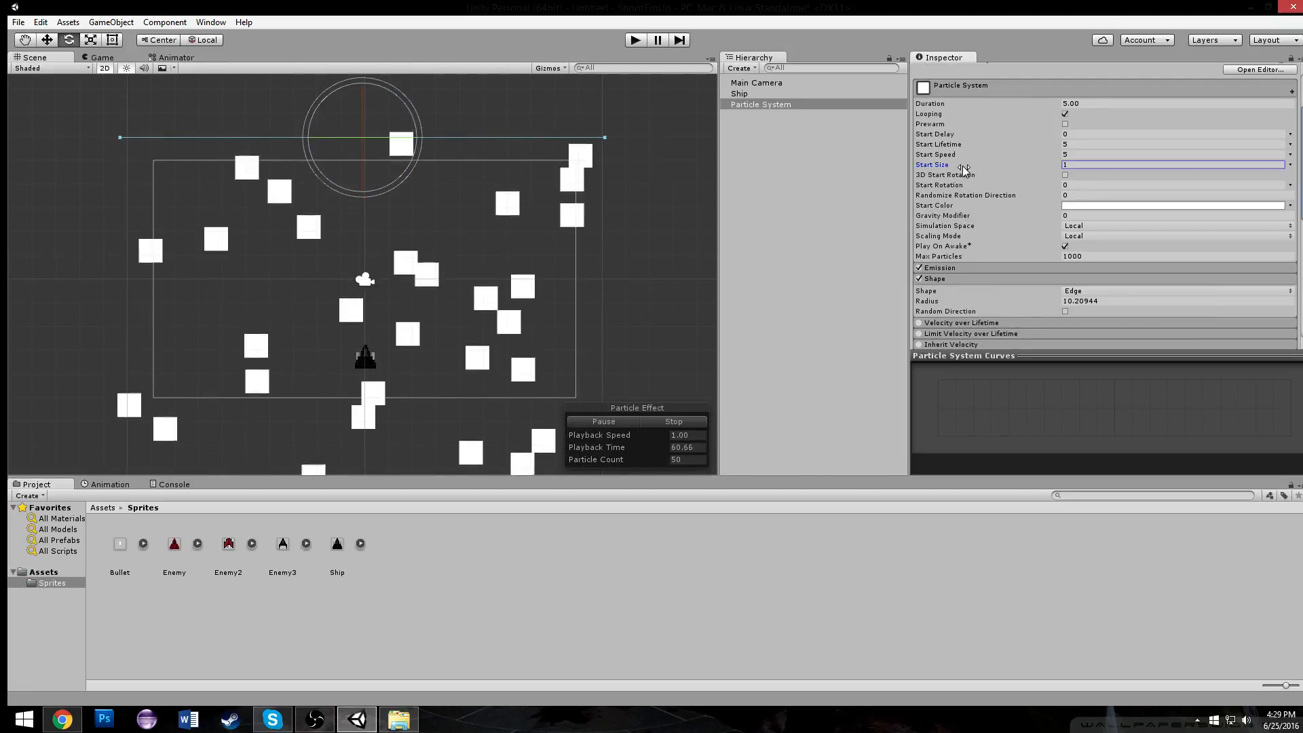
text(0)
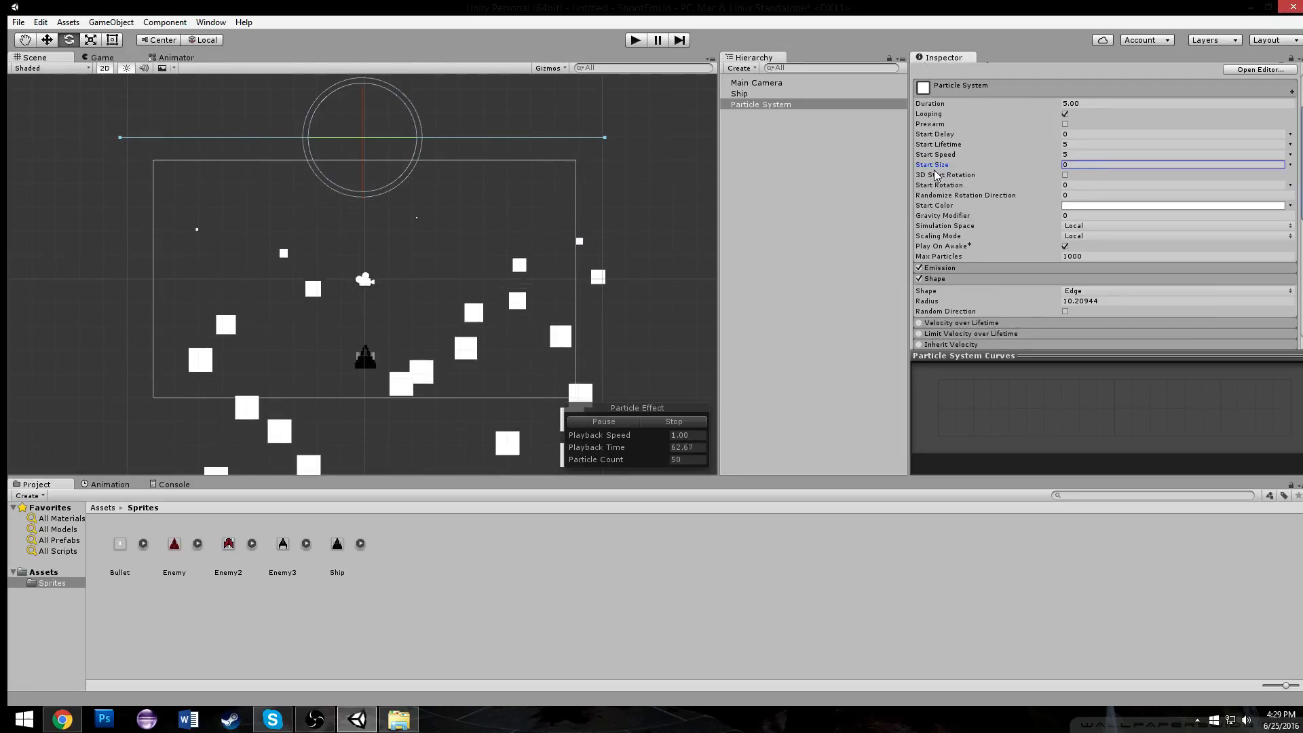
text(0.16)
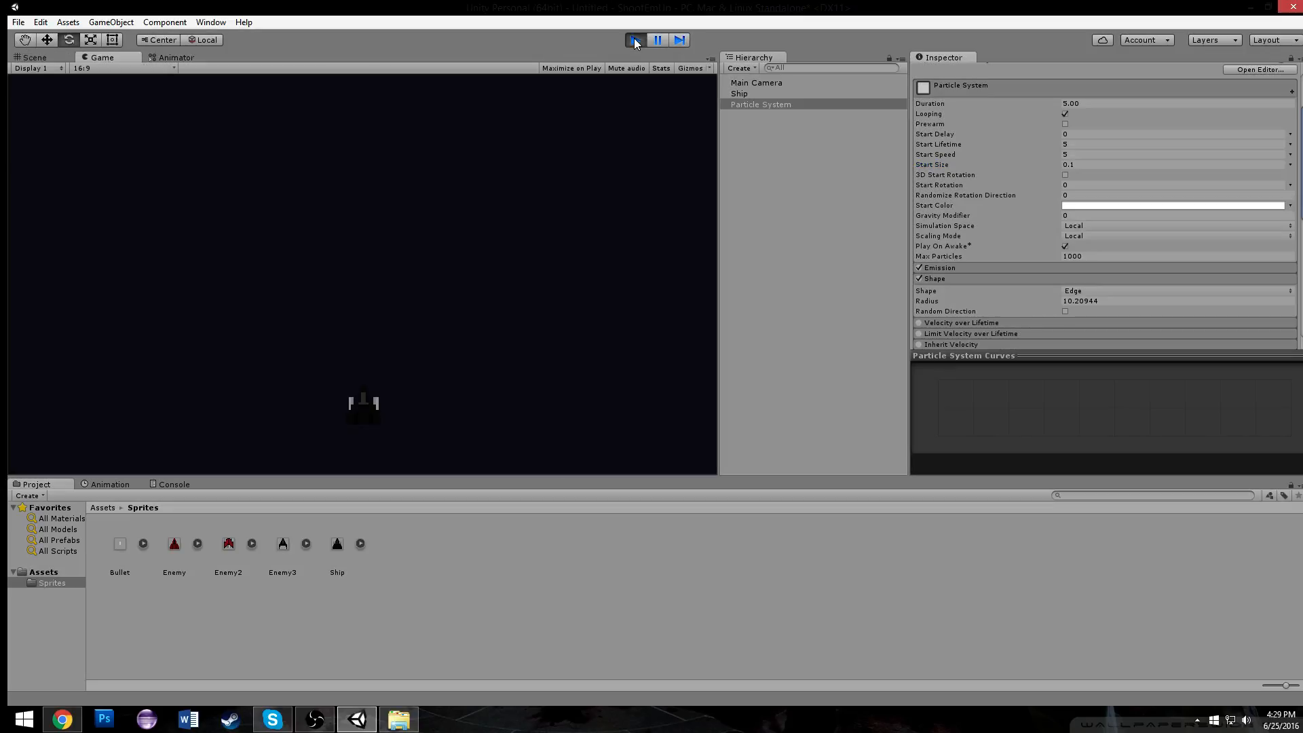
Run a play test to preview the shrunken starfield falling past the ship.
click(634, 39)
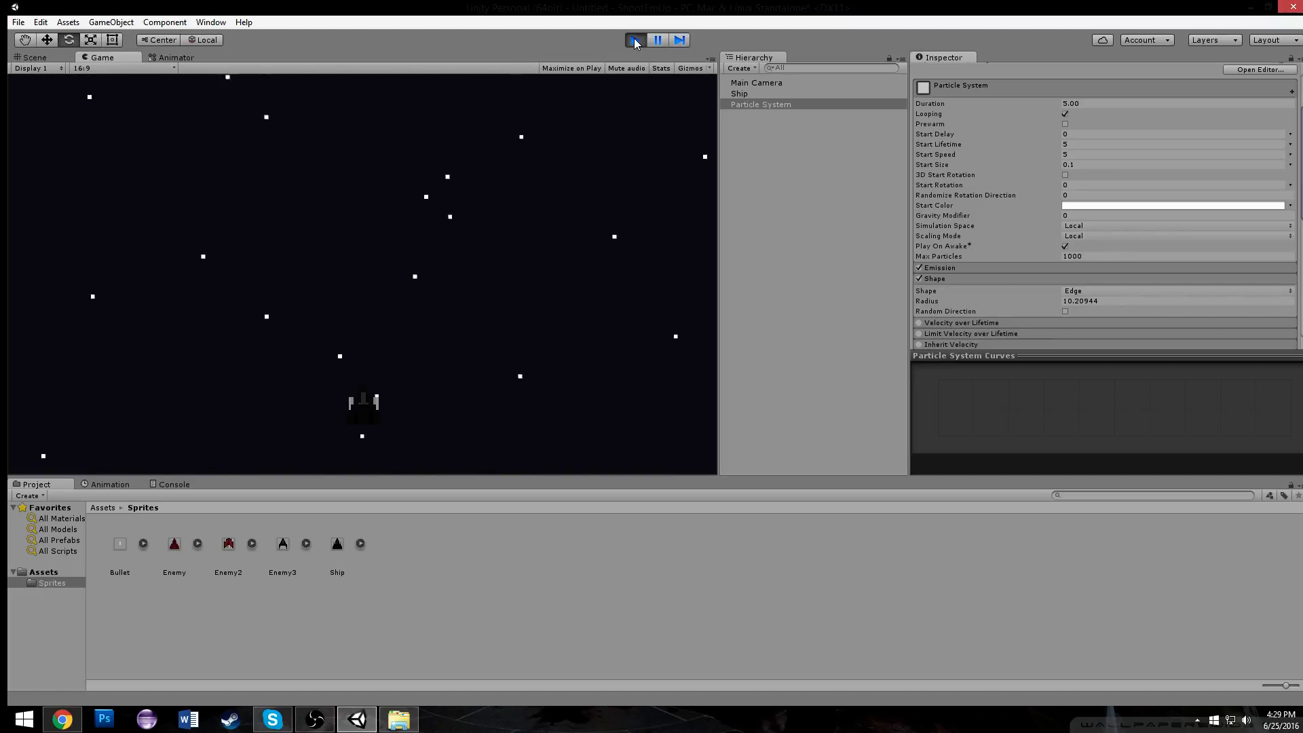
click(634, 39)
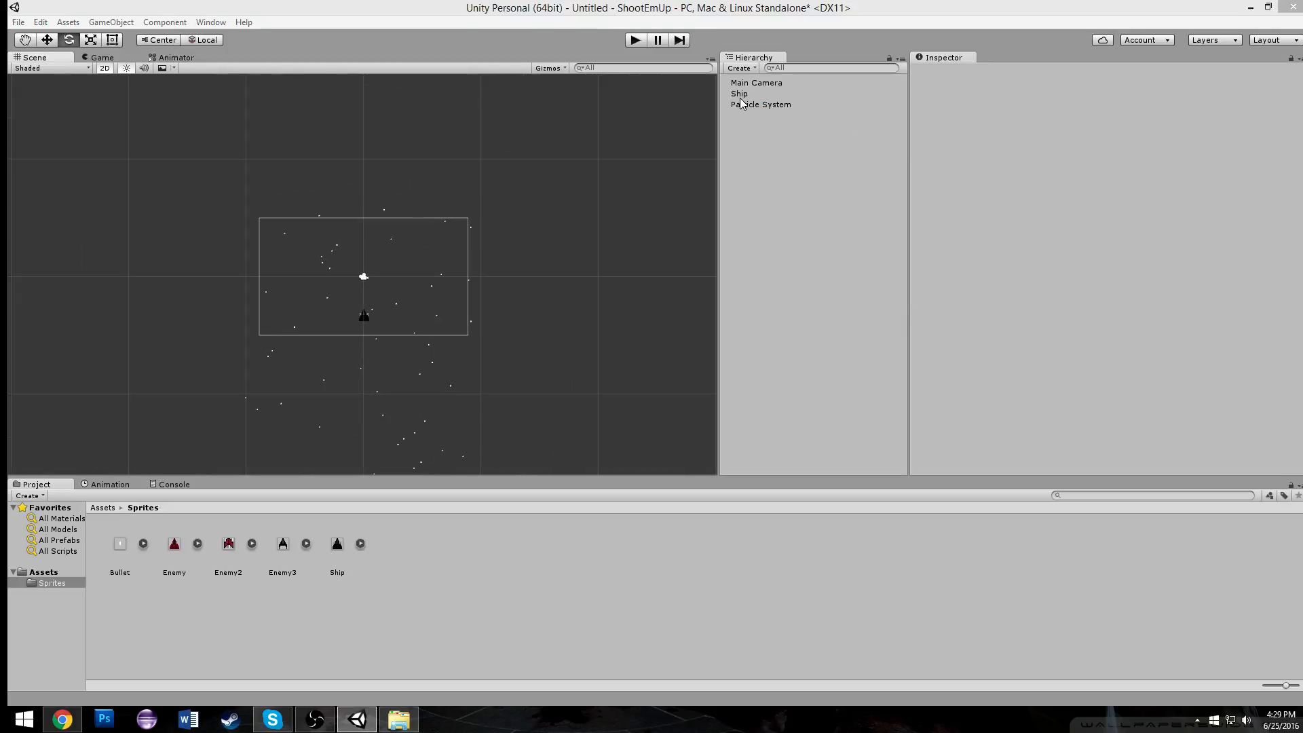
click(760, 104)
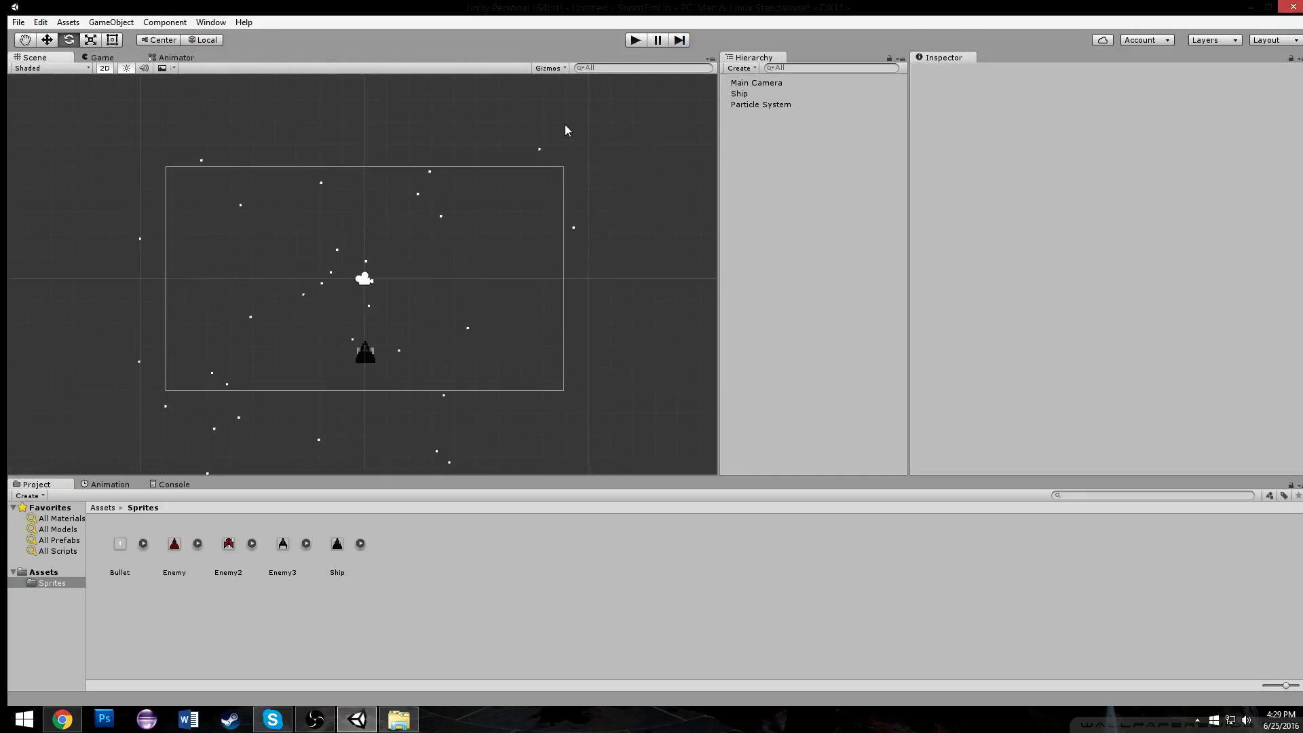
Add a Rigidbody 2D to the Ship and browse Physics 2D components for a Polygon Collider 2D.
click(739, 94)
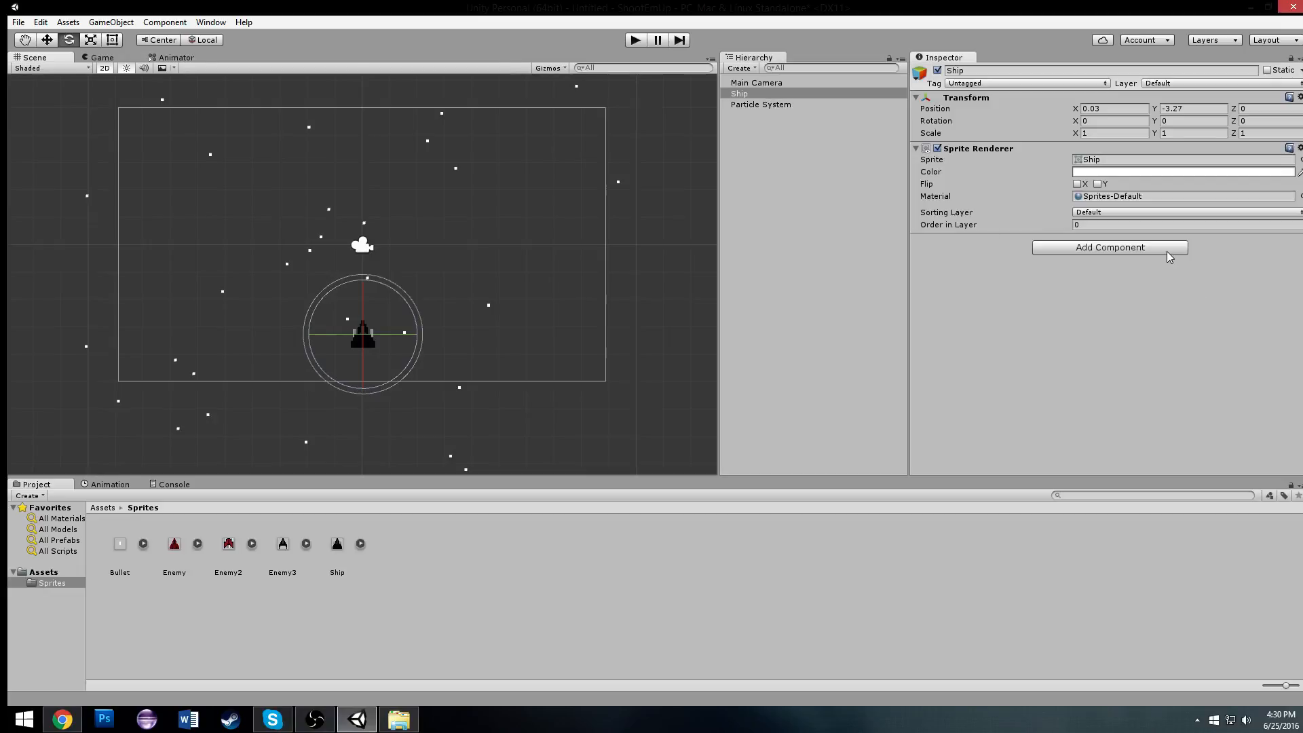
click(1109, 247)
text(0)
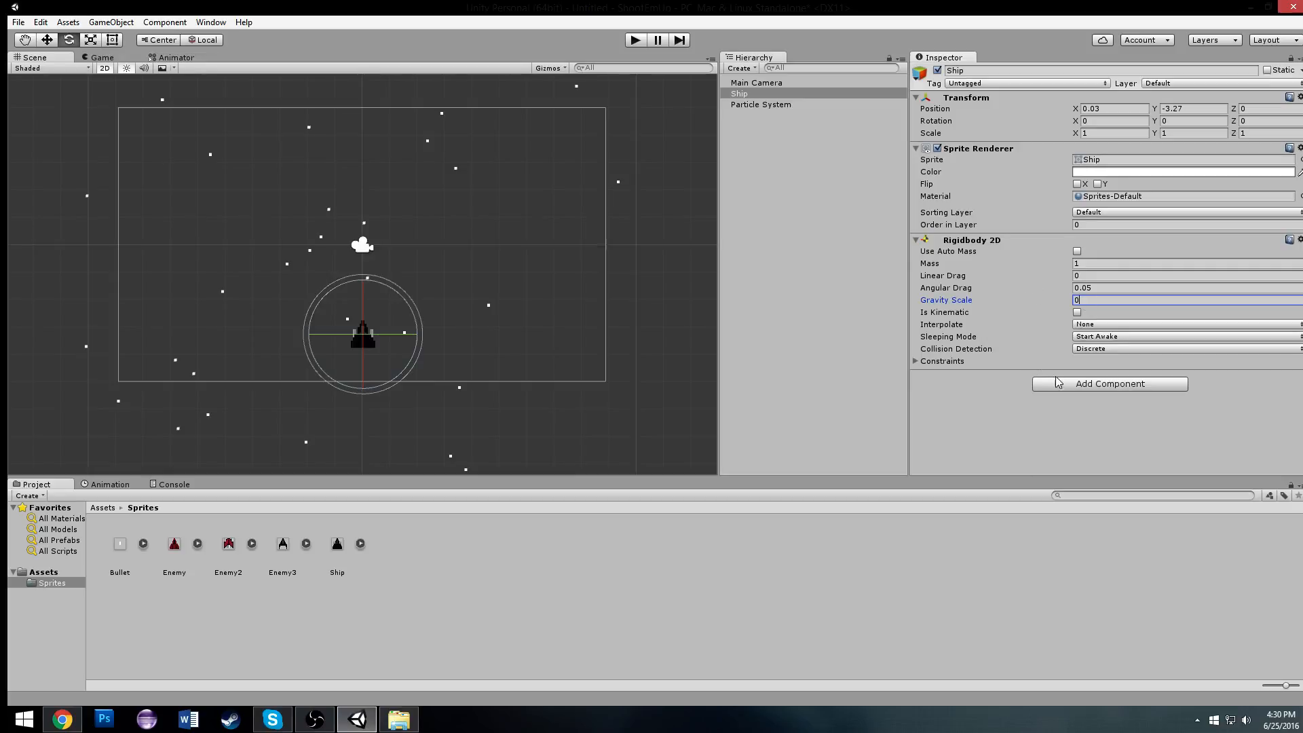
click(1109, 383)
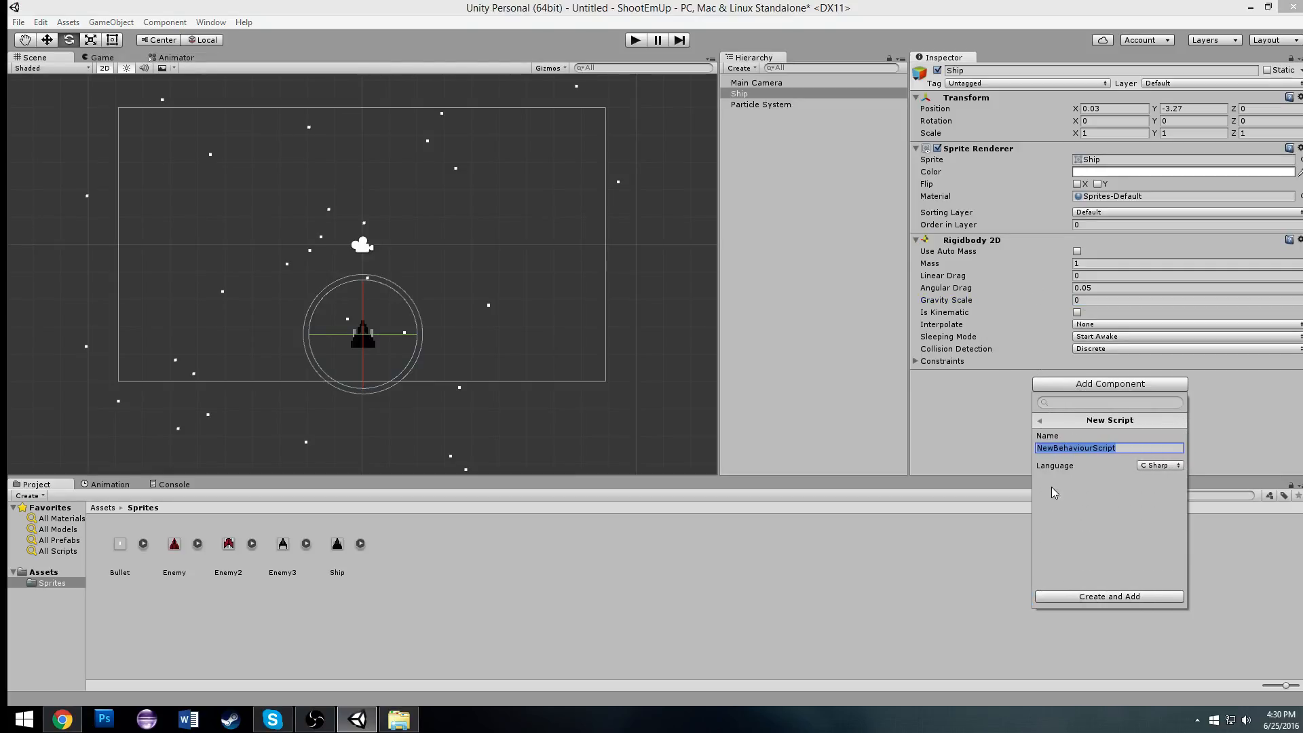
click(1037, 420)
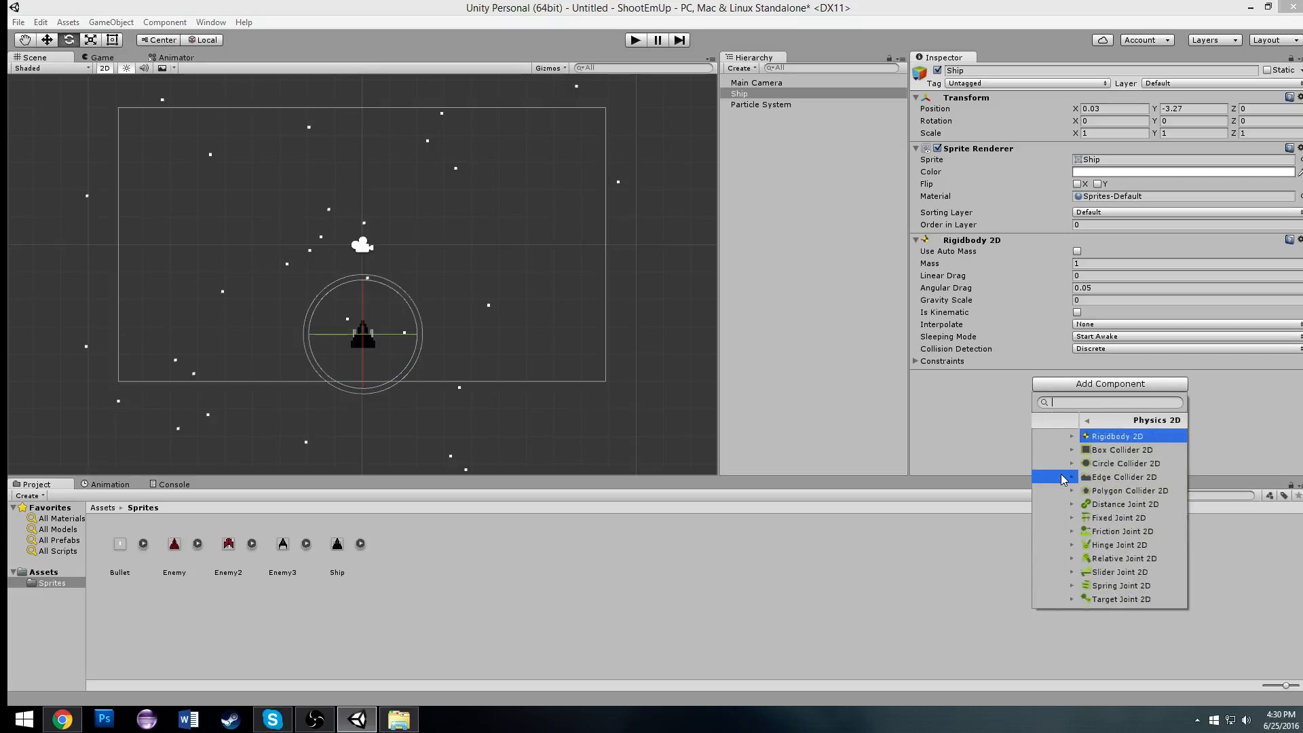
mouse_move(1077, 463)
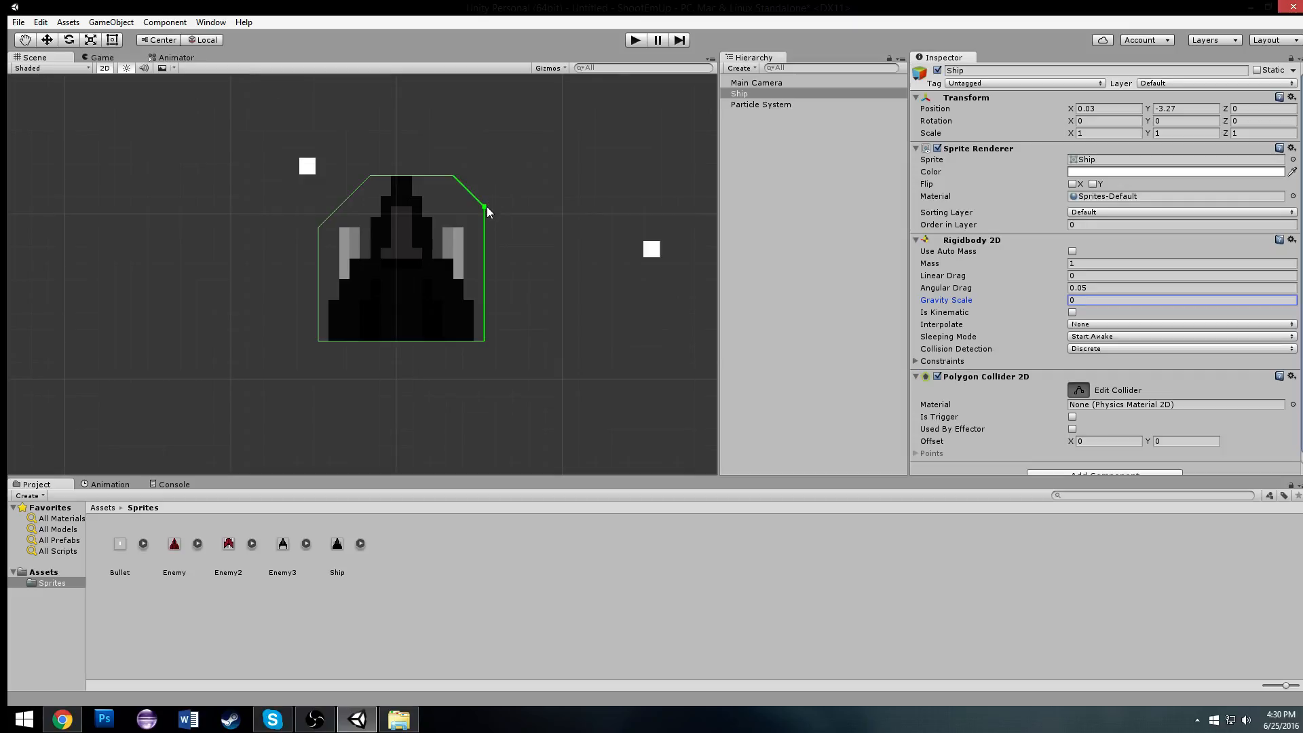
Drag the Polygon Collider 2D vertices to the ship's nose and bottom corners, forming a tight triangle.
drag(486, 209, 402, 176)
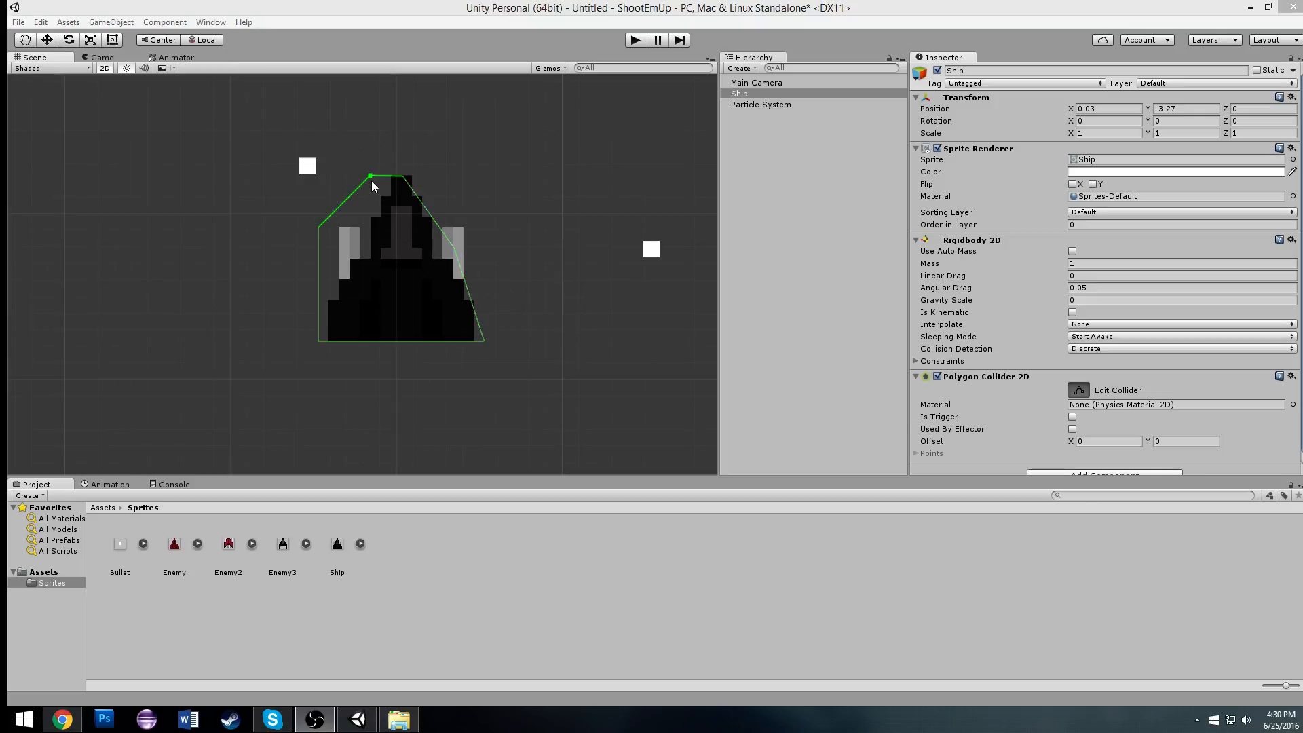
drag(369, 176, 318, 231)
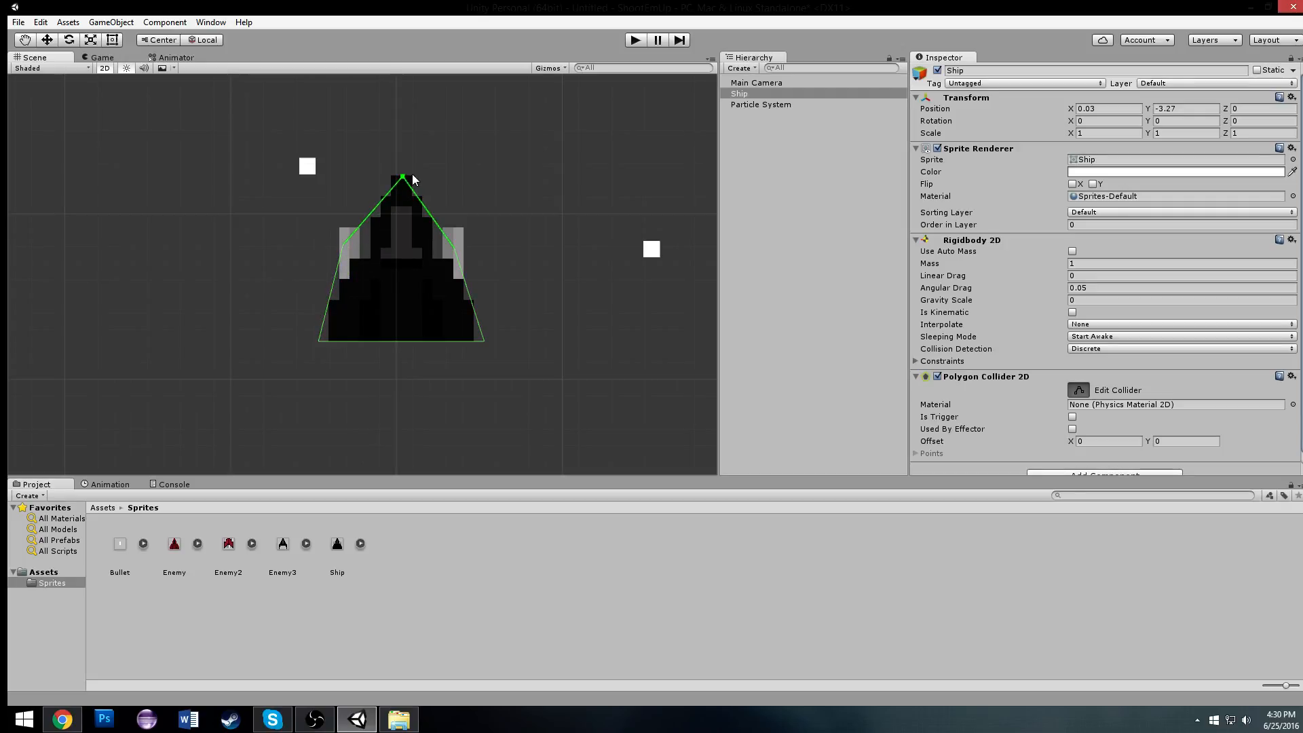
drag(421, 176, 489, 340)
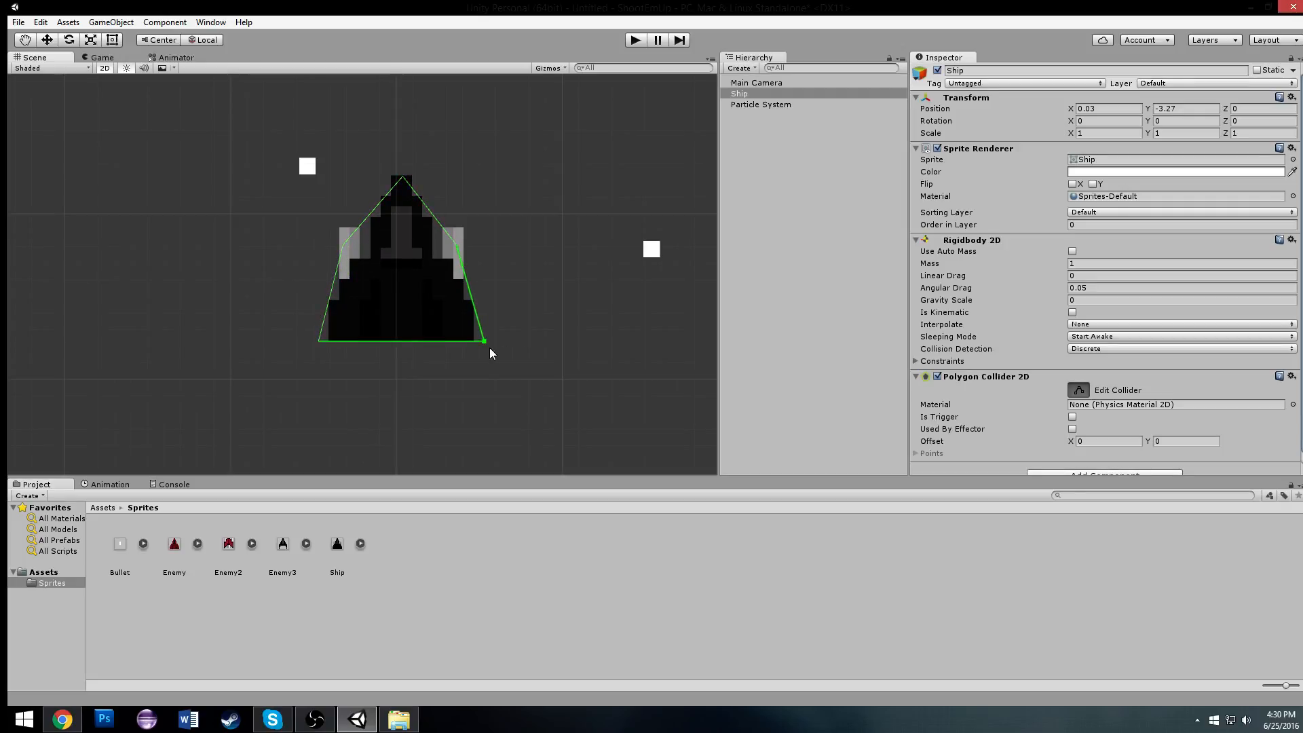
drag(485, 341, 474, 344)
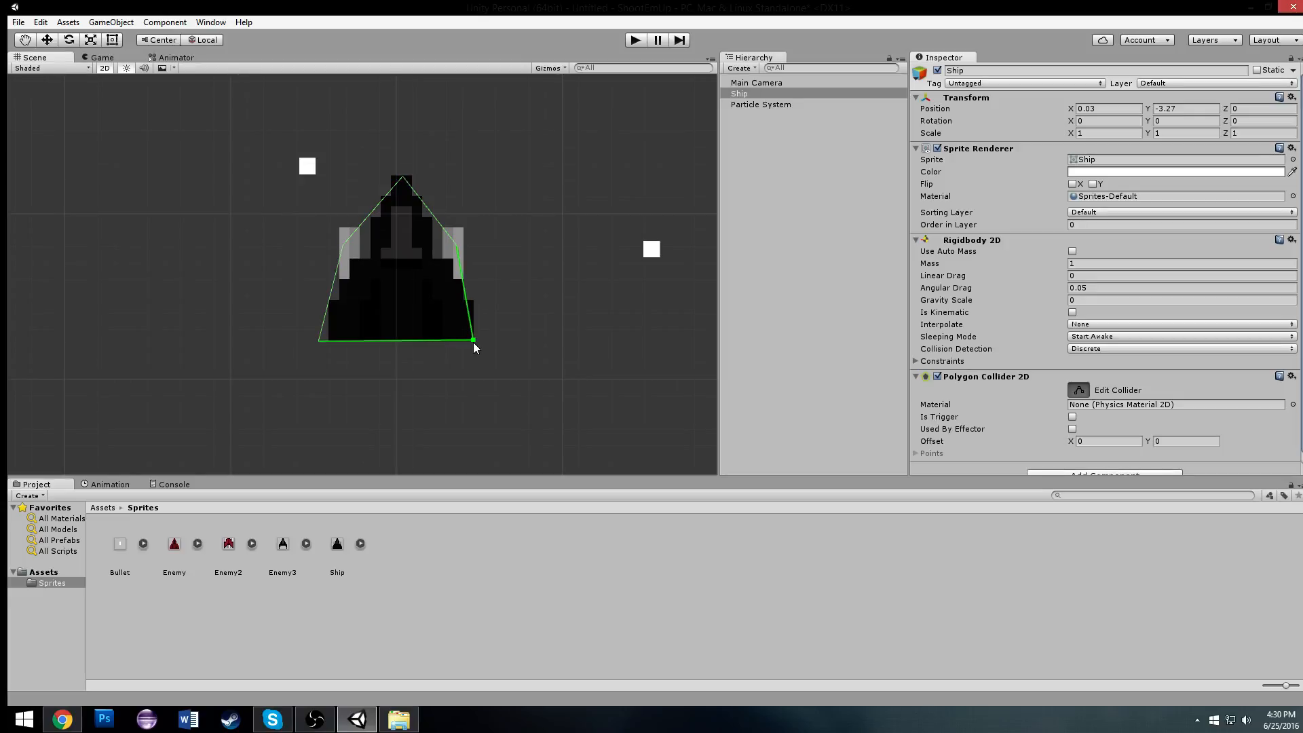
drag(474, 338, 330, 338)
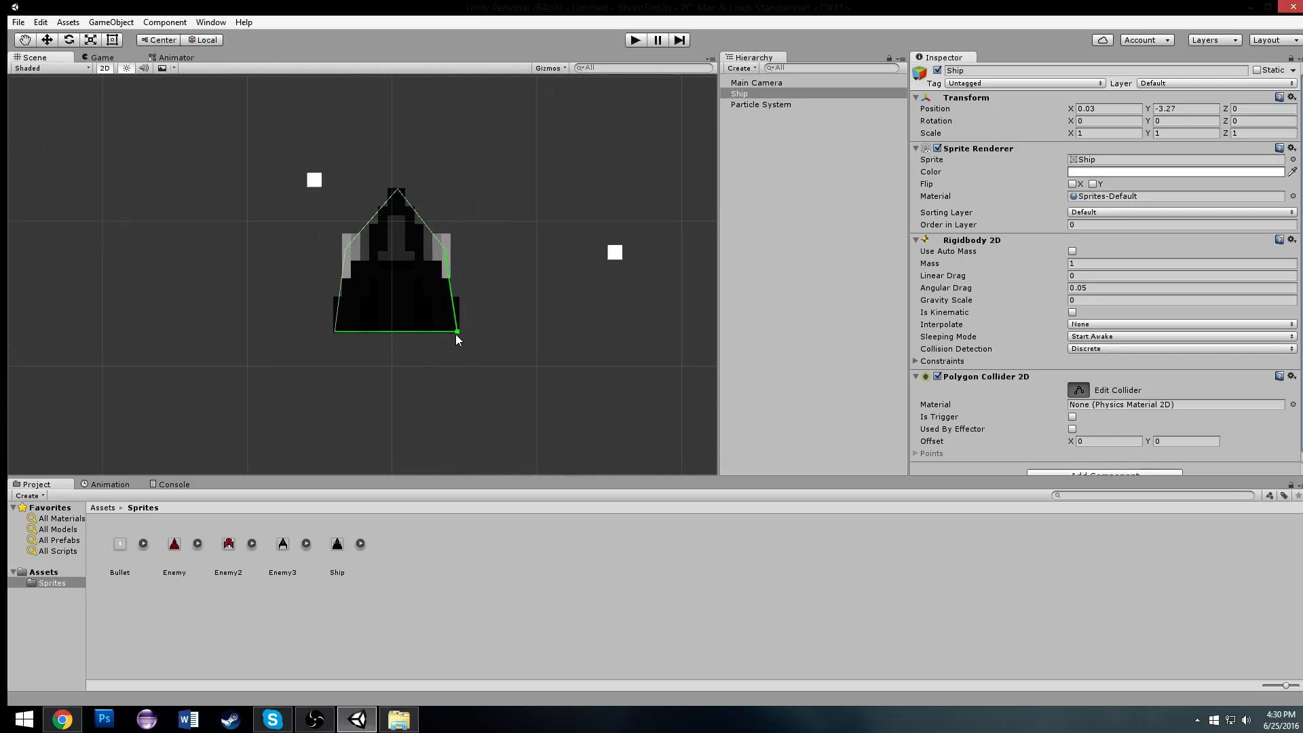
scroll(down, 3)
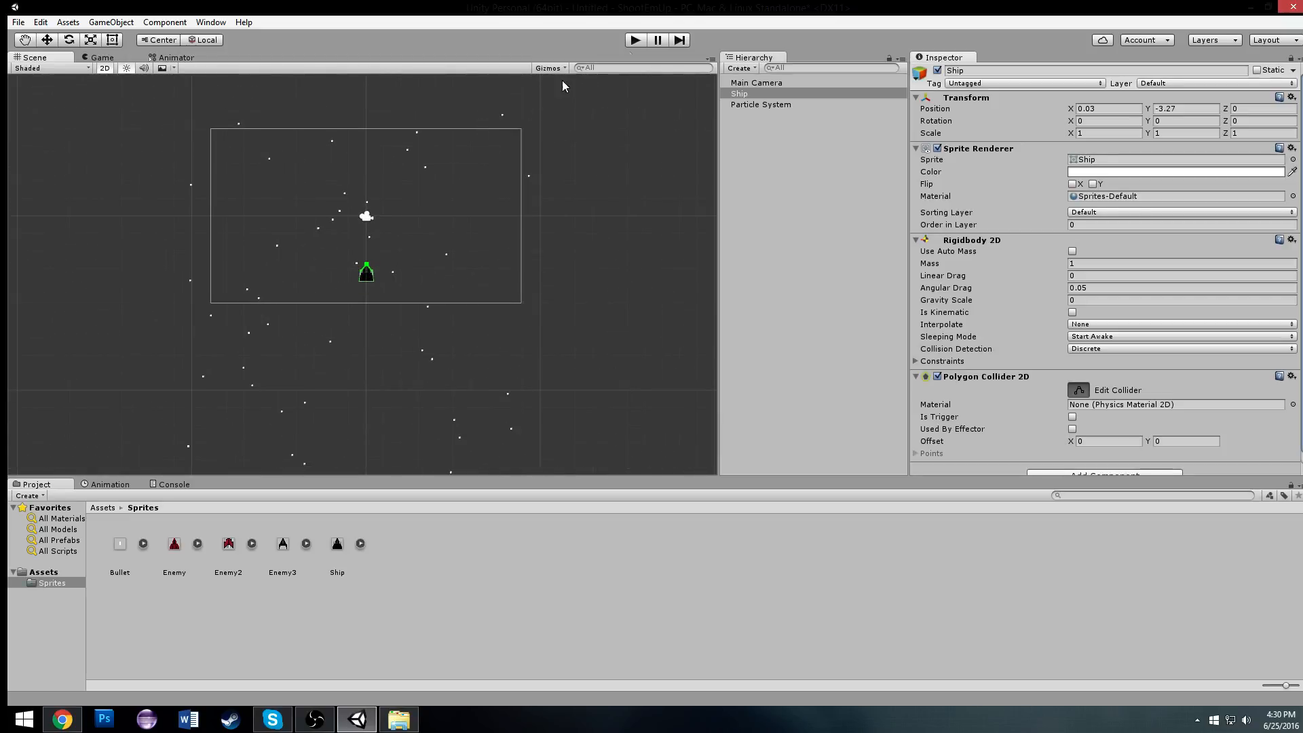
Create and attach a new C# script named Spaceship, then view its starter code in the Project panel.
click(1104, 465)
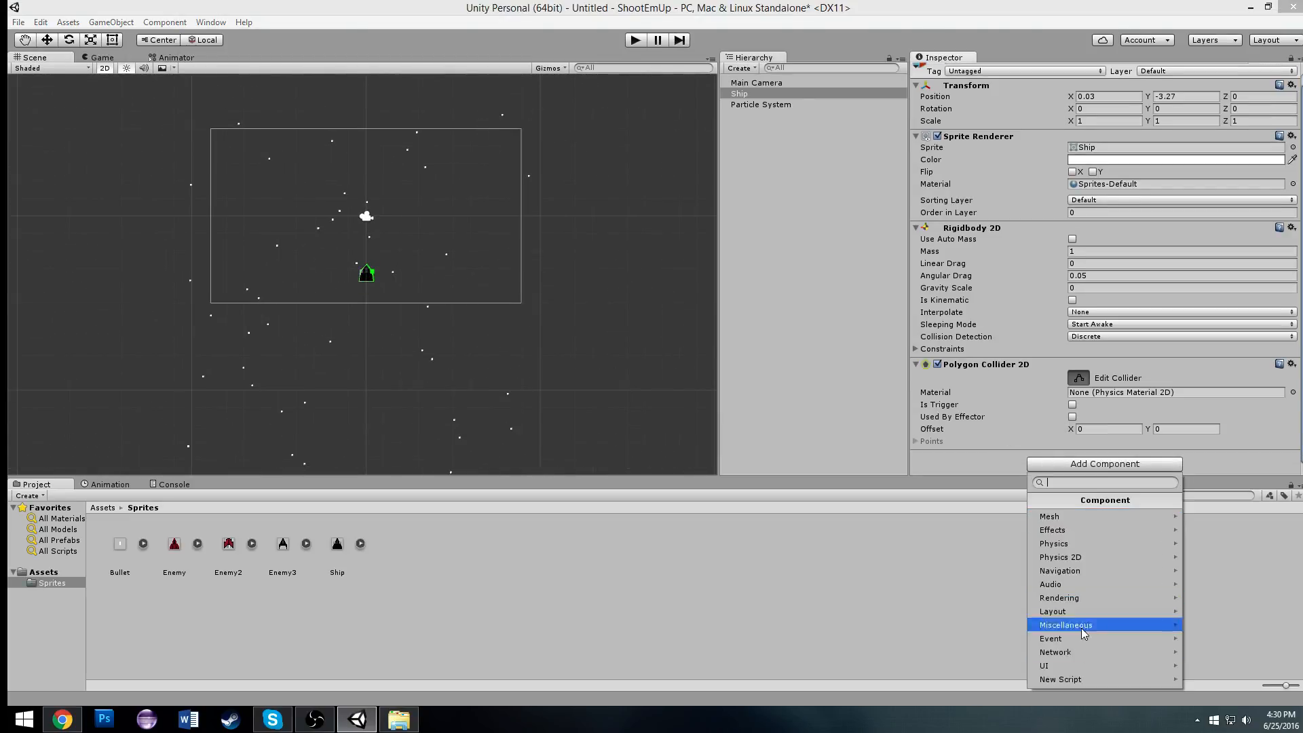
click(1060, 679)
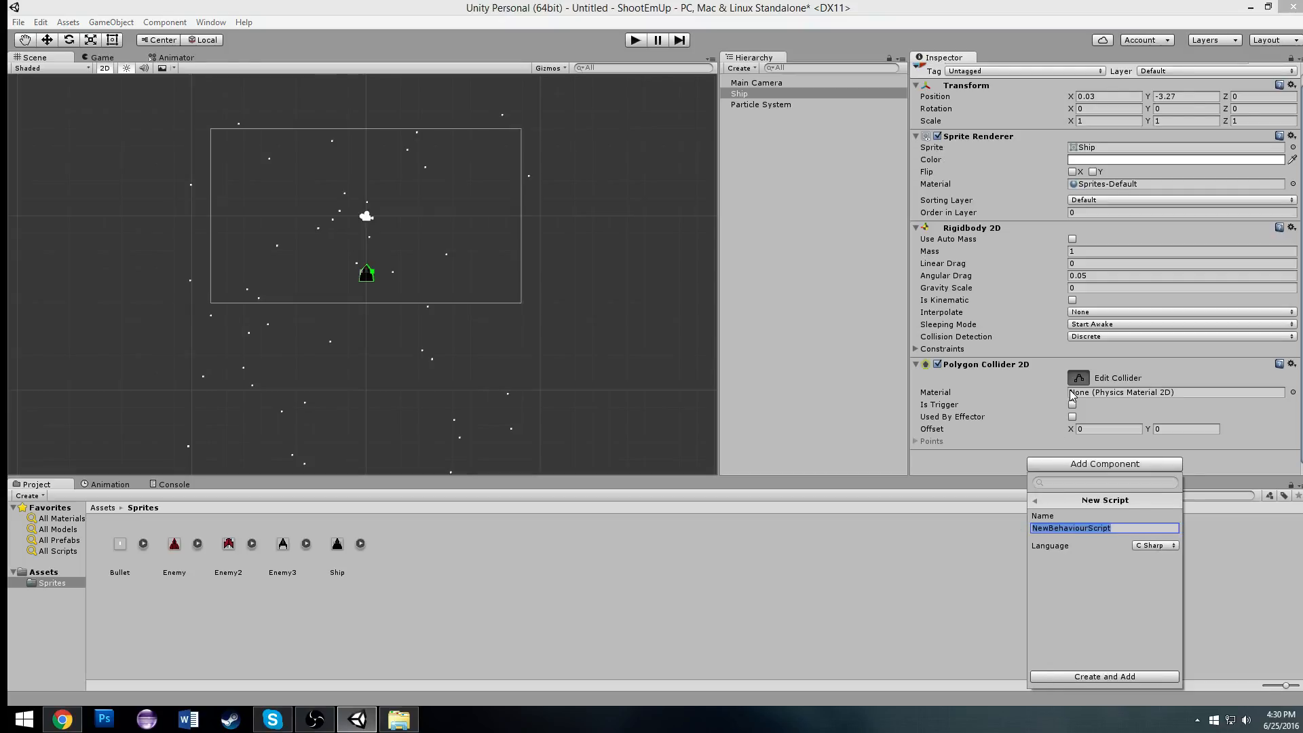
text(Spaceship)
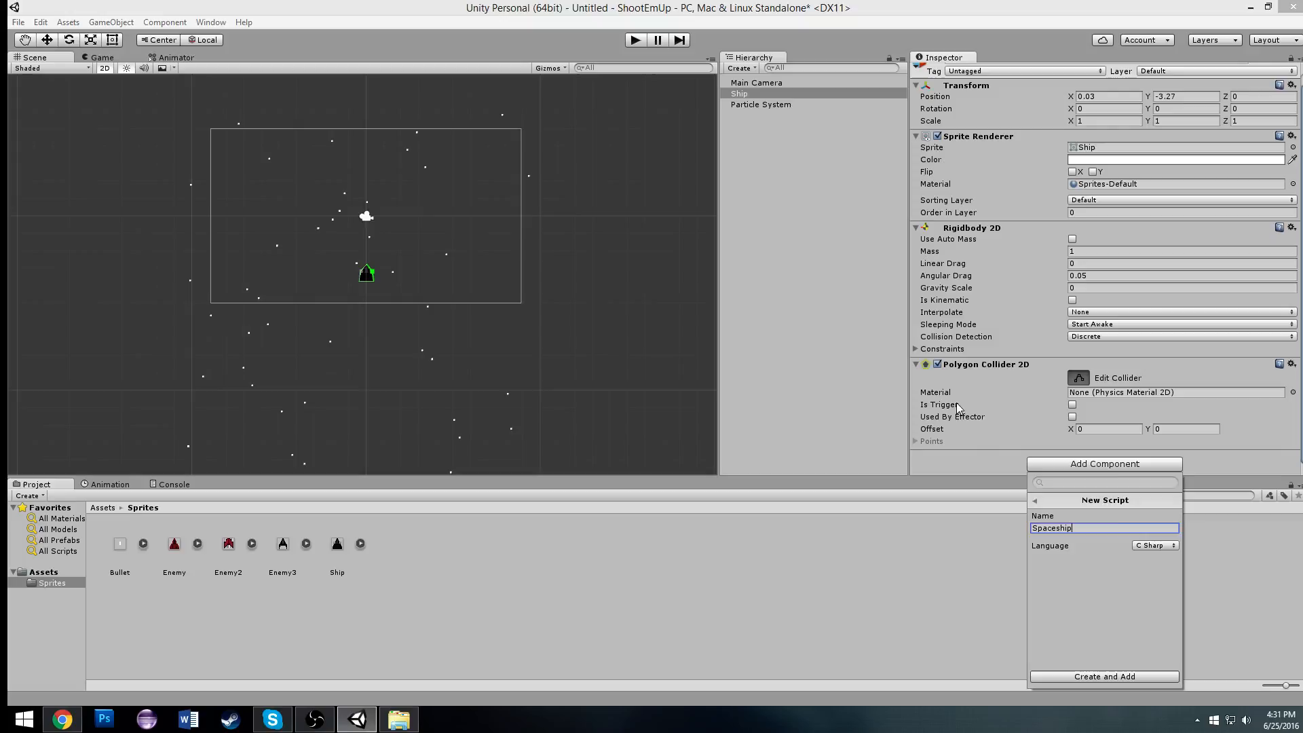
click(1104, 676)
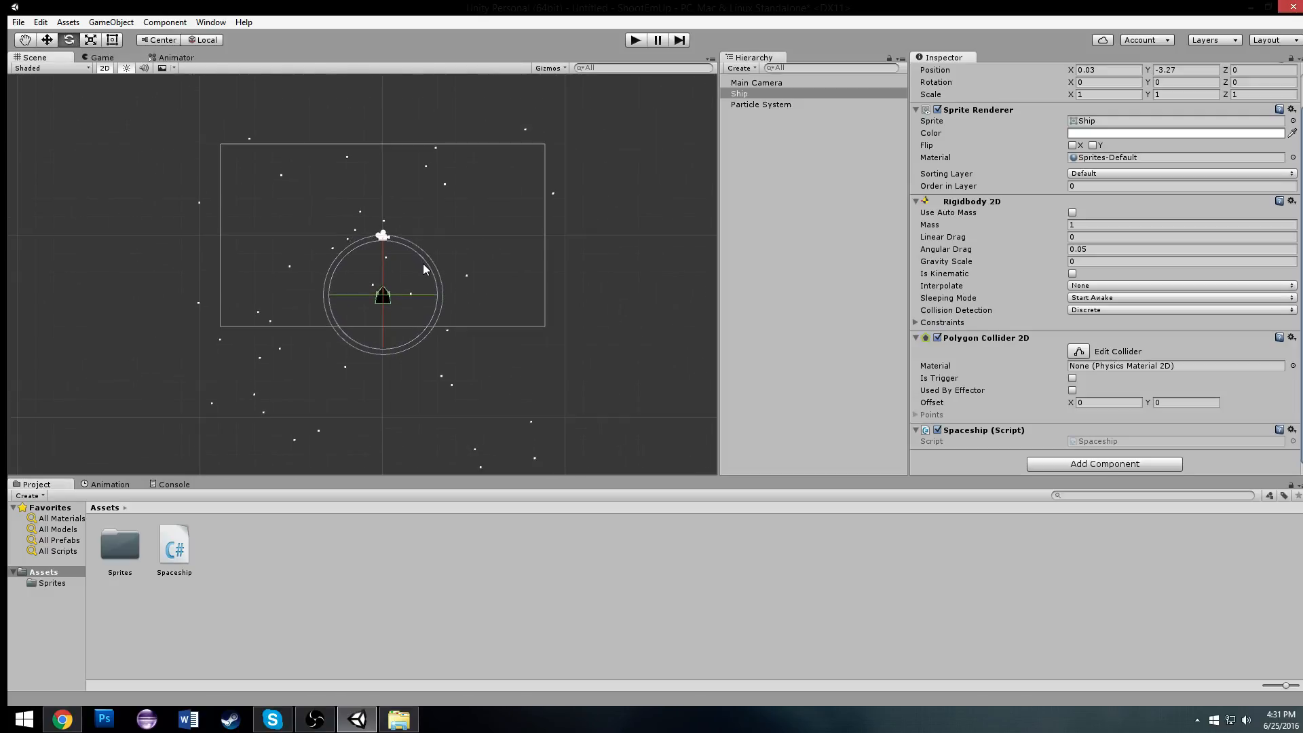
click(174, 541)
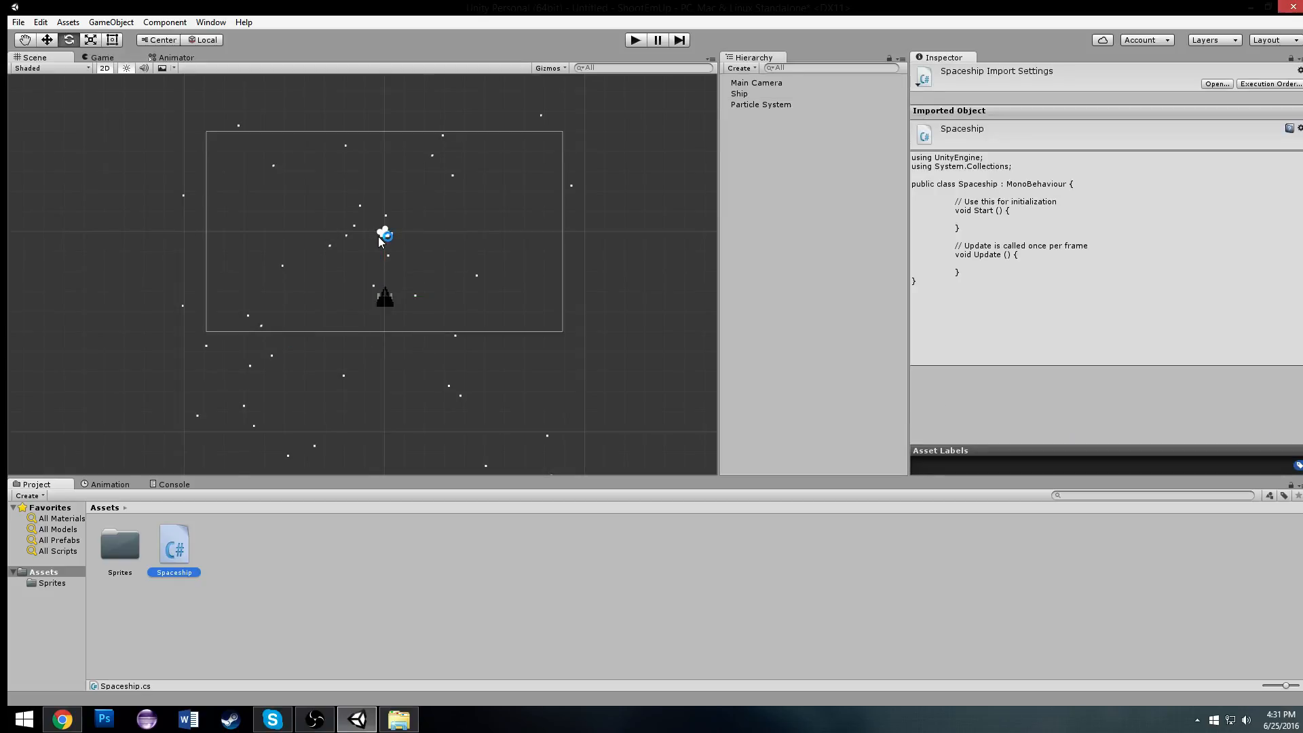
mouse_move(496, 141)
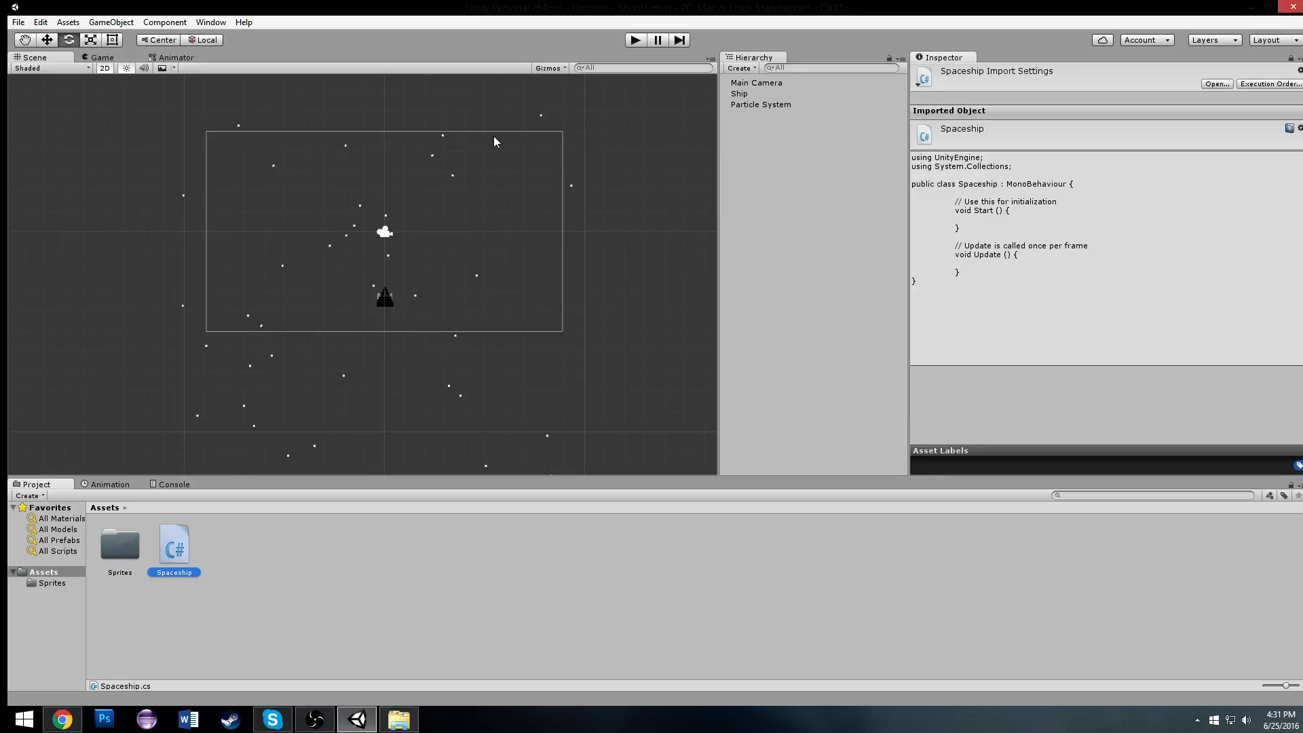
Give Particle System (1) a Start Speed of 2 and Start Size 0.05.
click(757, 83)
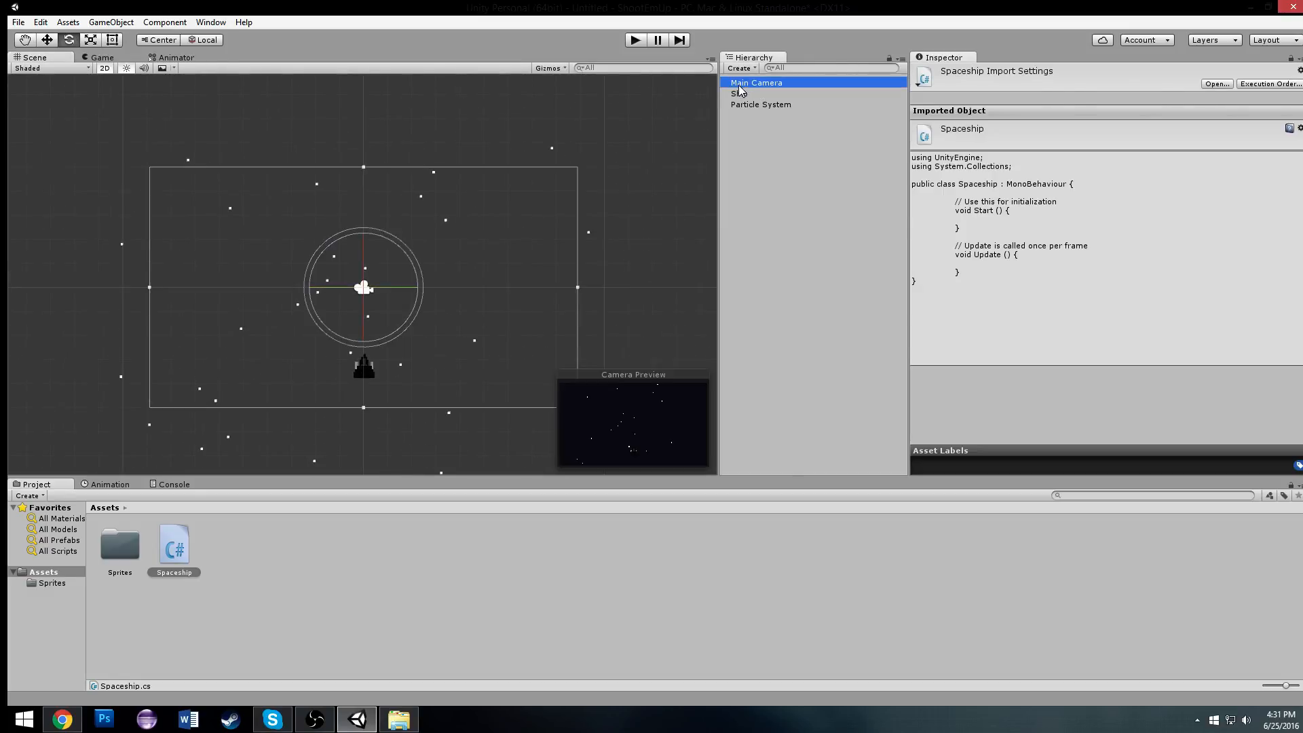
click(761, 105)
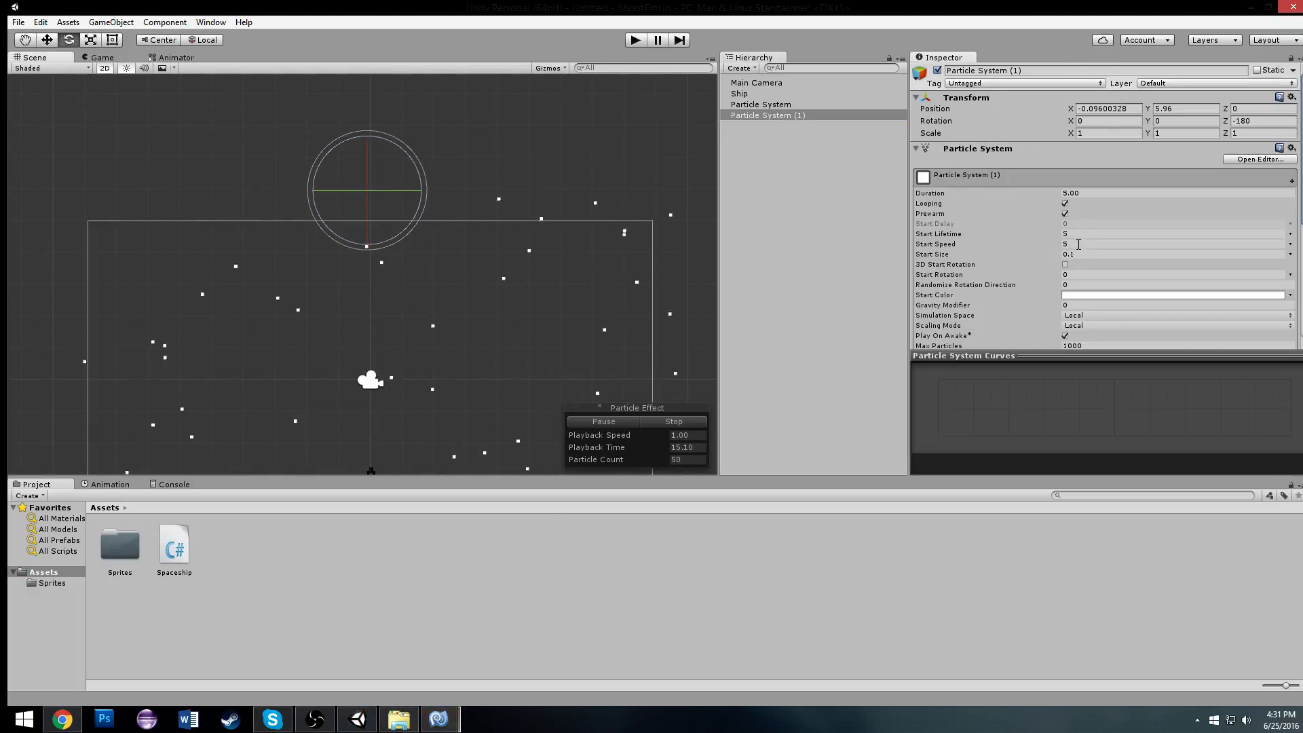
click(1172, 243)
text(2)
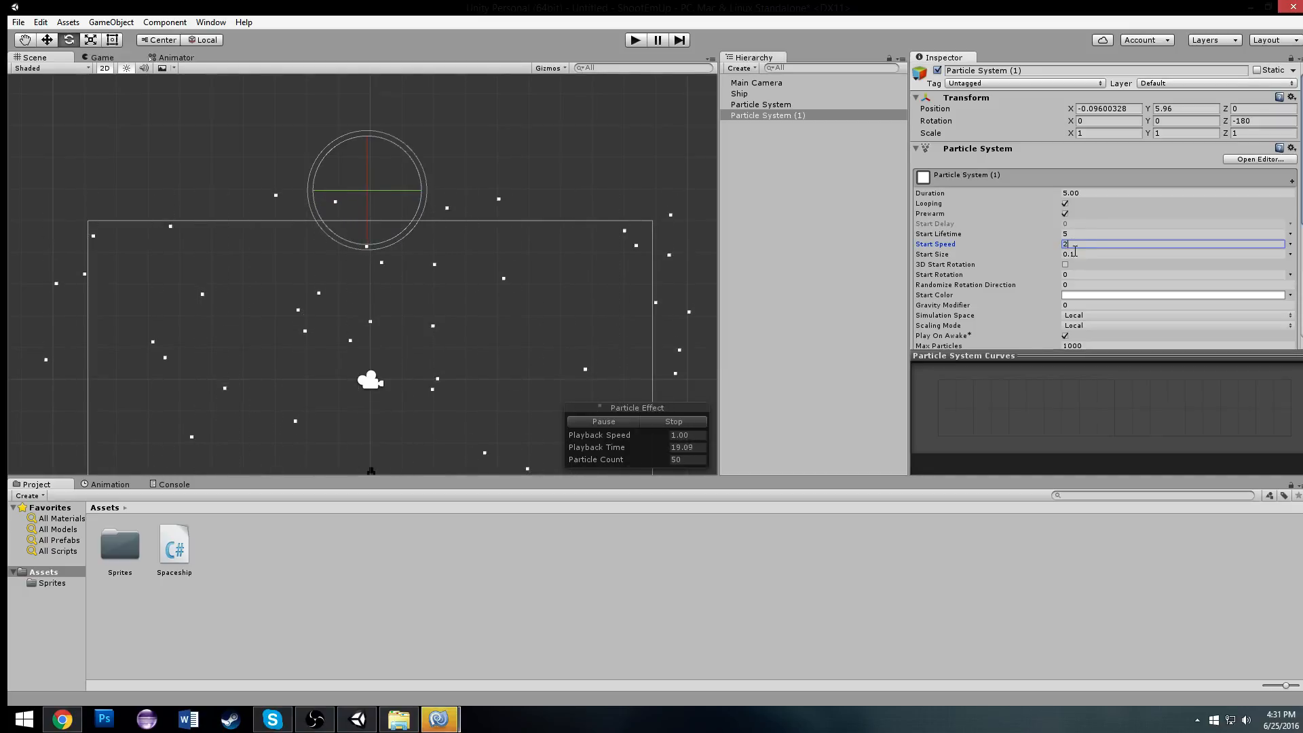
scroll(down, 3)
text(0.5)
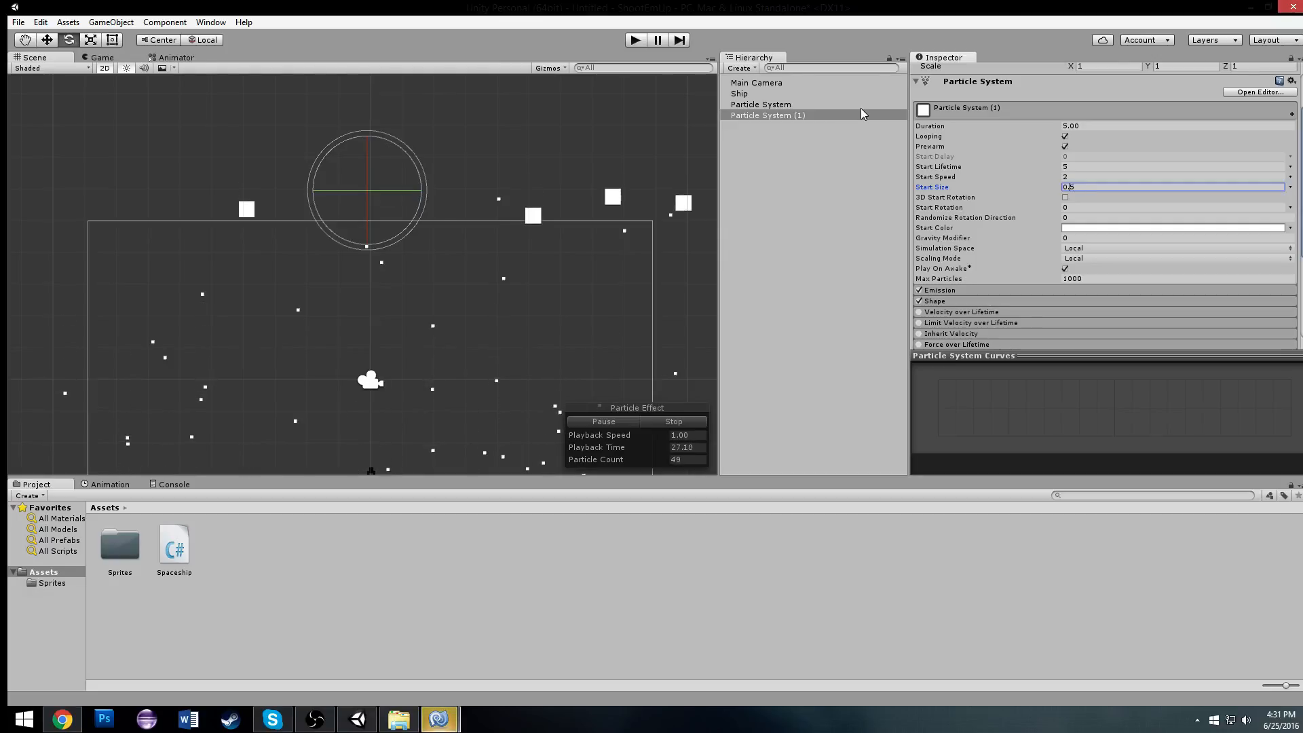
text(0.05)
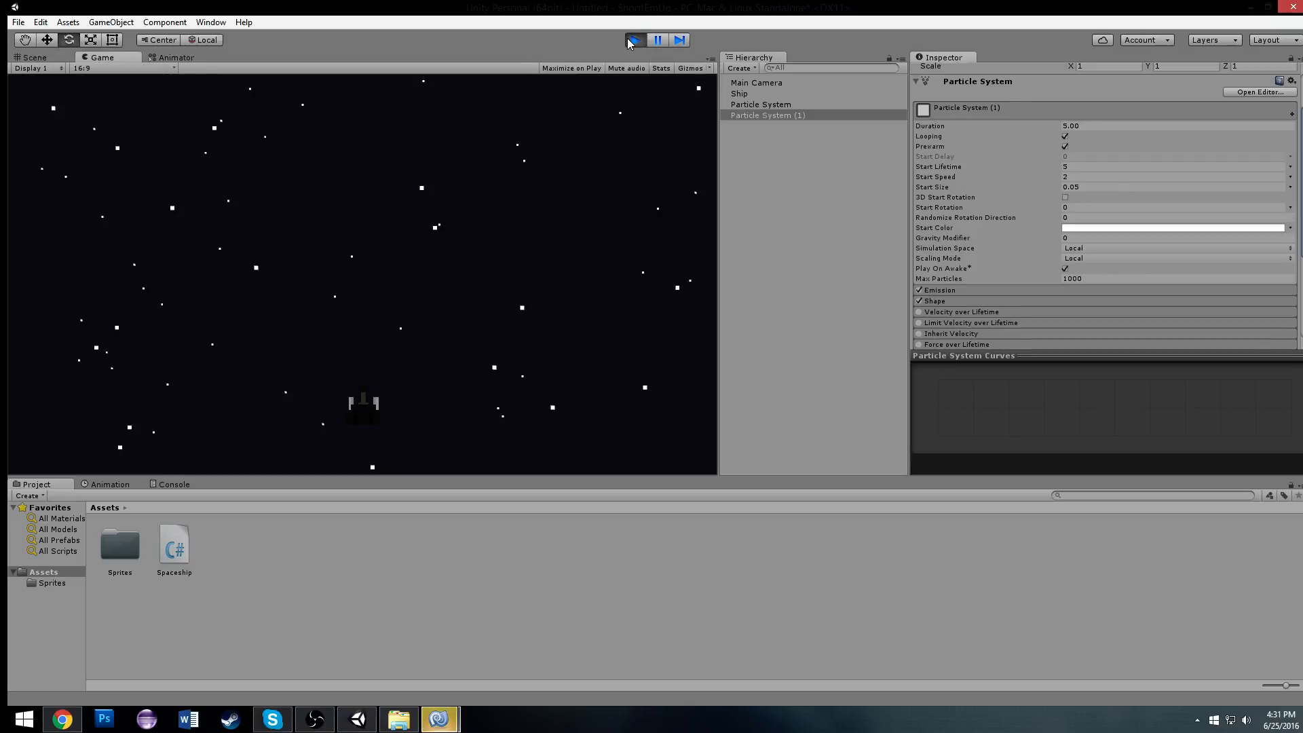
Run a play test to preview the layered starfield.
click(634, 39)
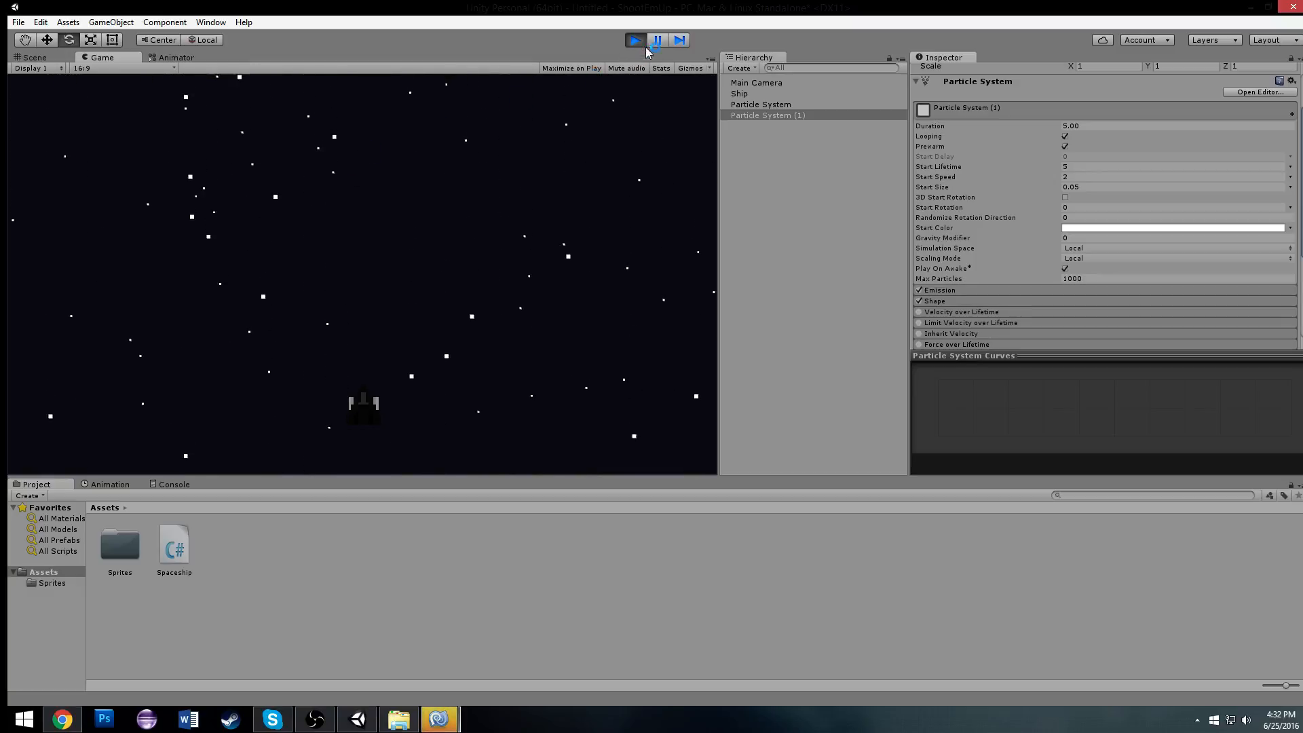
click(33, 57)
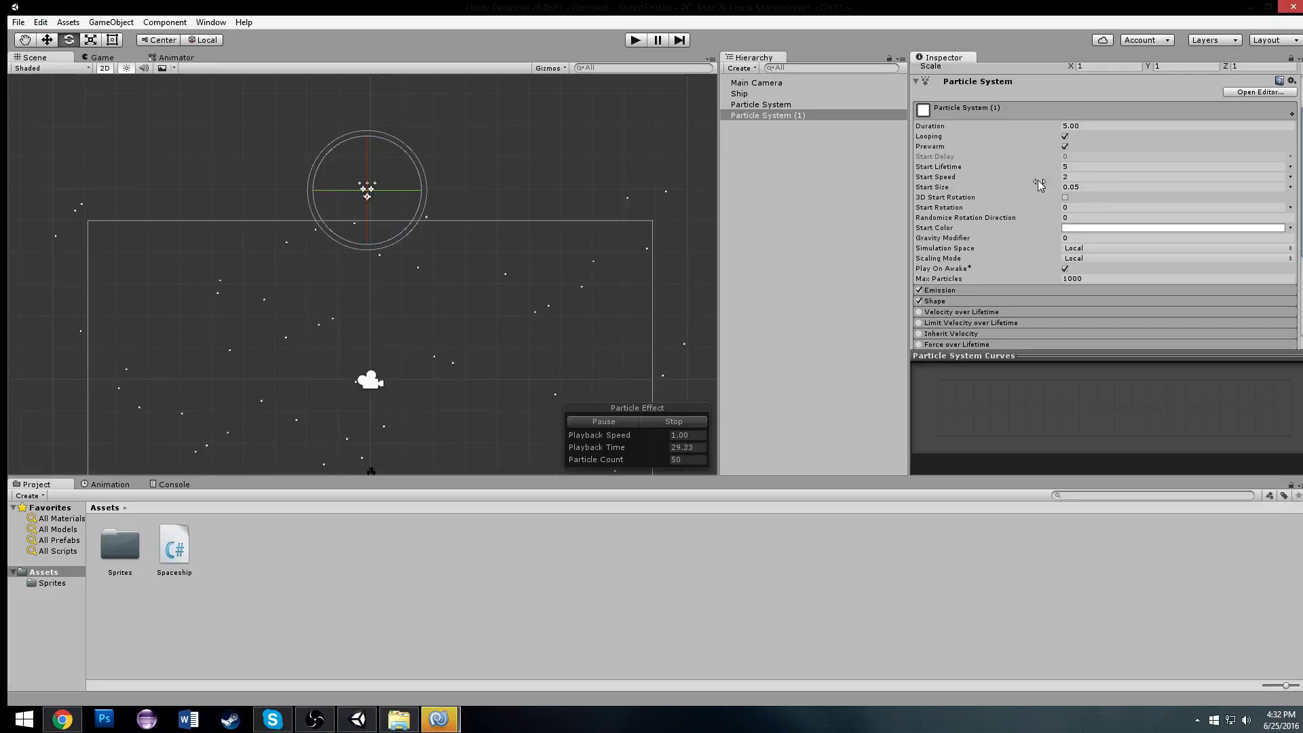
click(1164, 166)
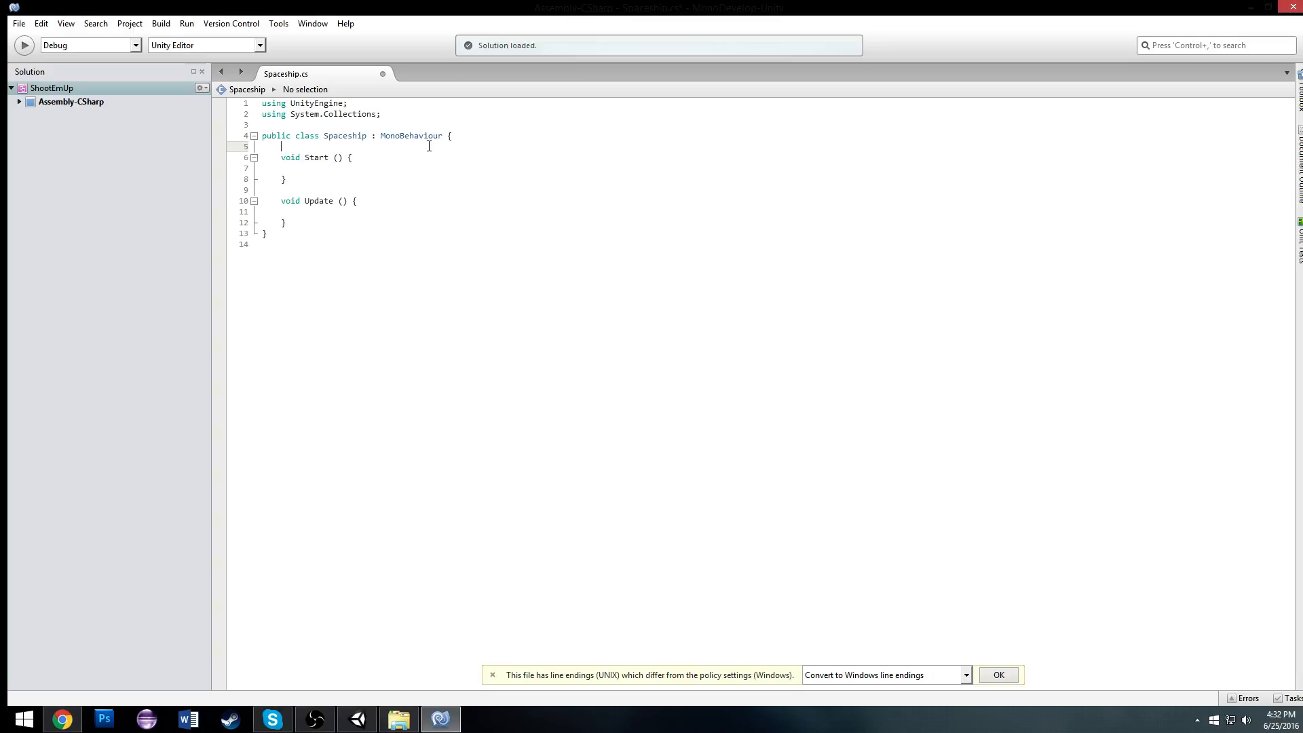
Declare Rigidbody2D rb and add rb.AddForce(new Vector2(Input.GetAxis("Horizontal")*speed,0)) in Update.
text(Rigidbody2D rb;)
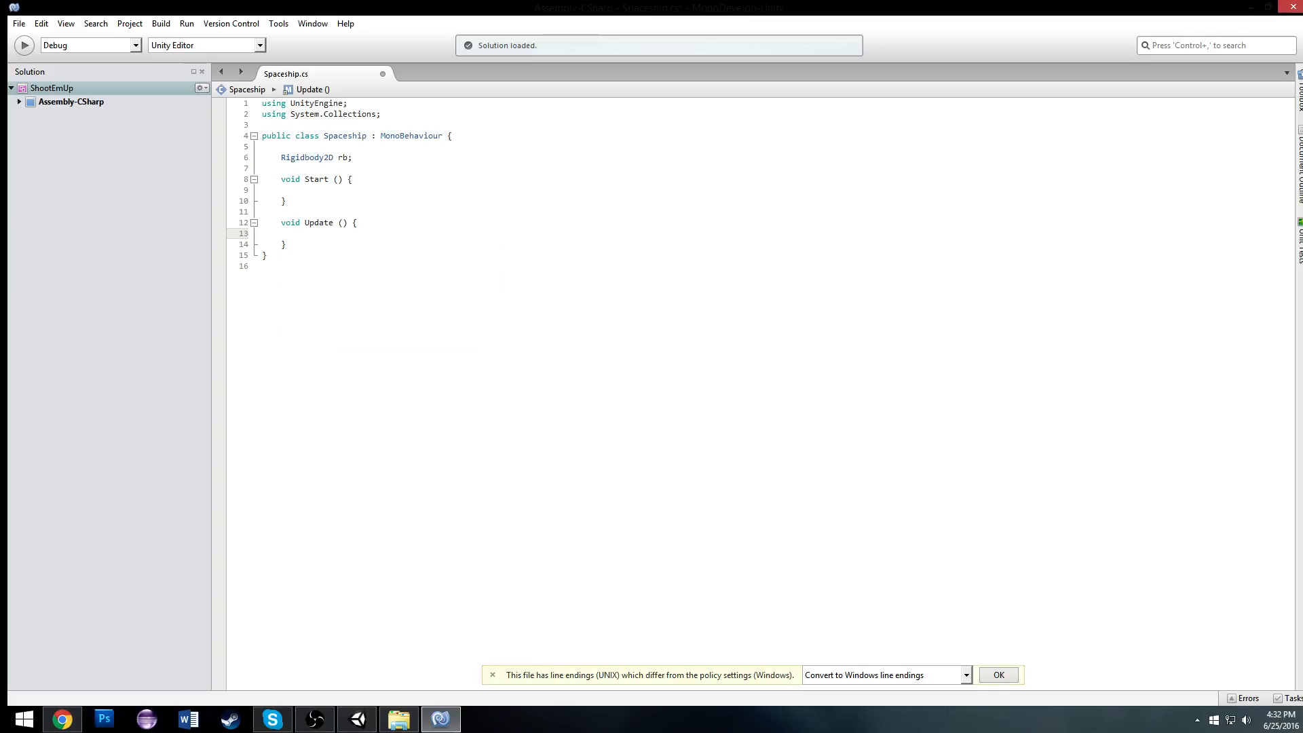
click(301, 233)
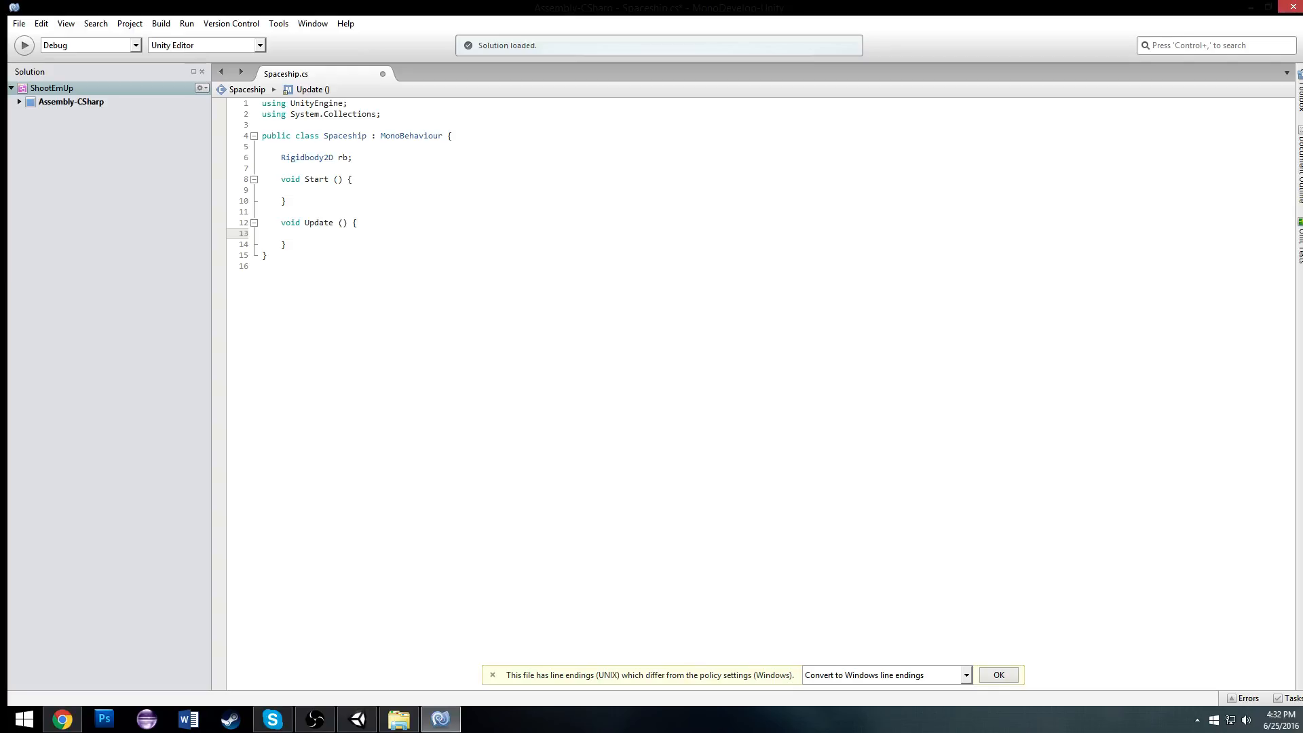
text(rb)
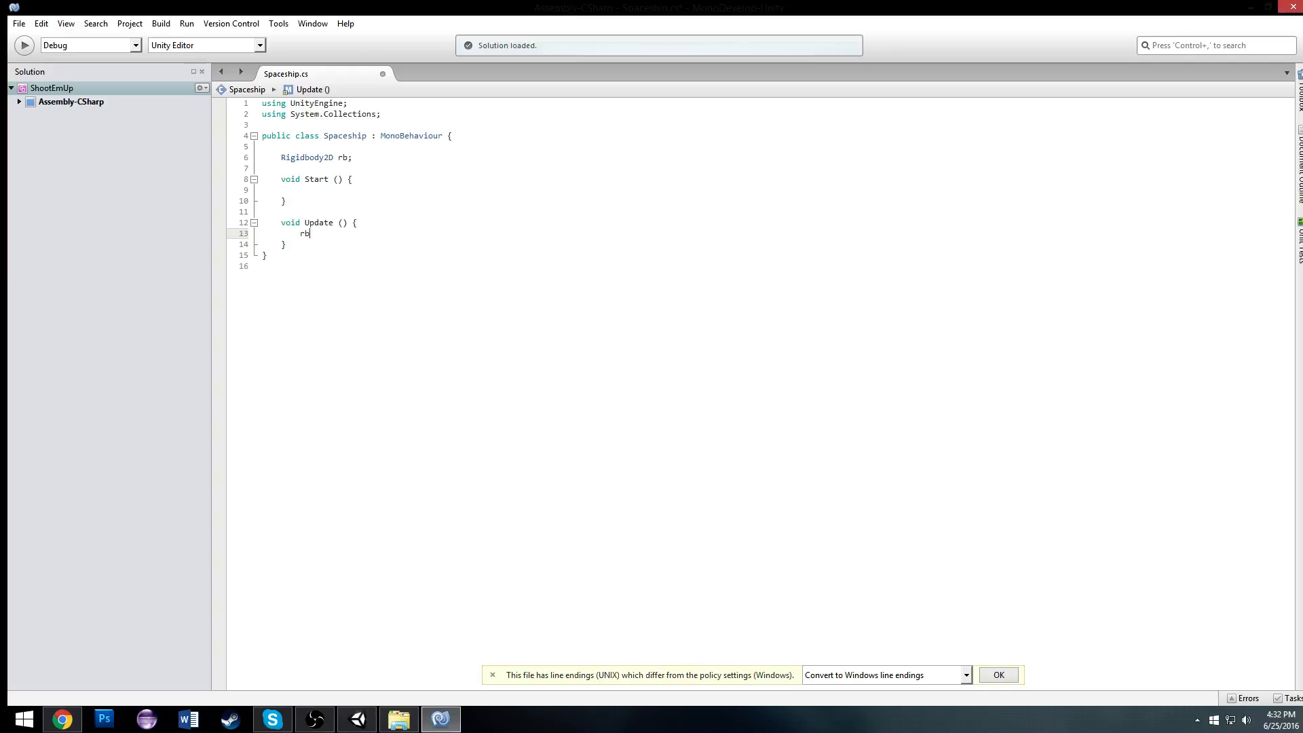
text(.AddForce(new Vector2());)
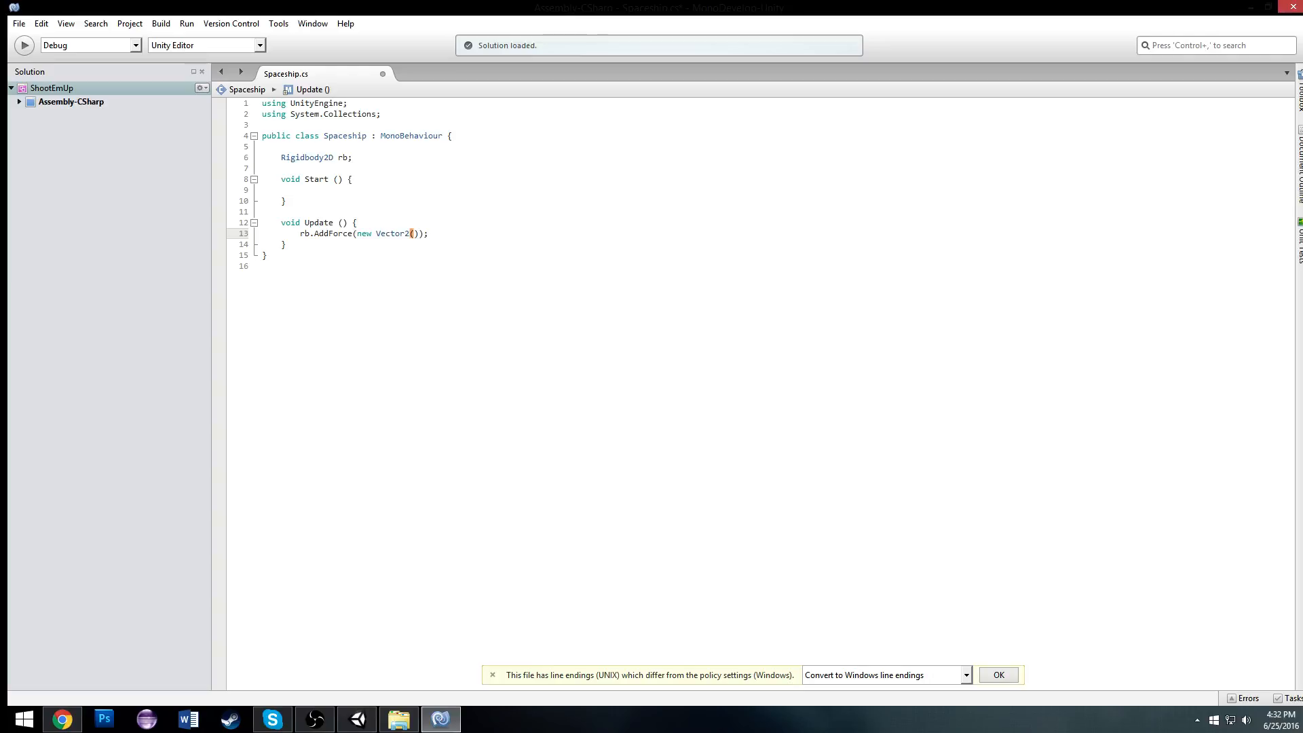
text(Input.ge)
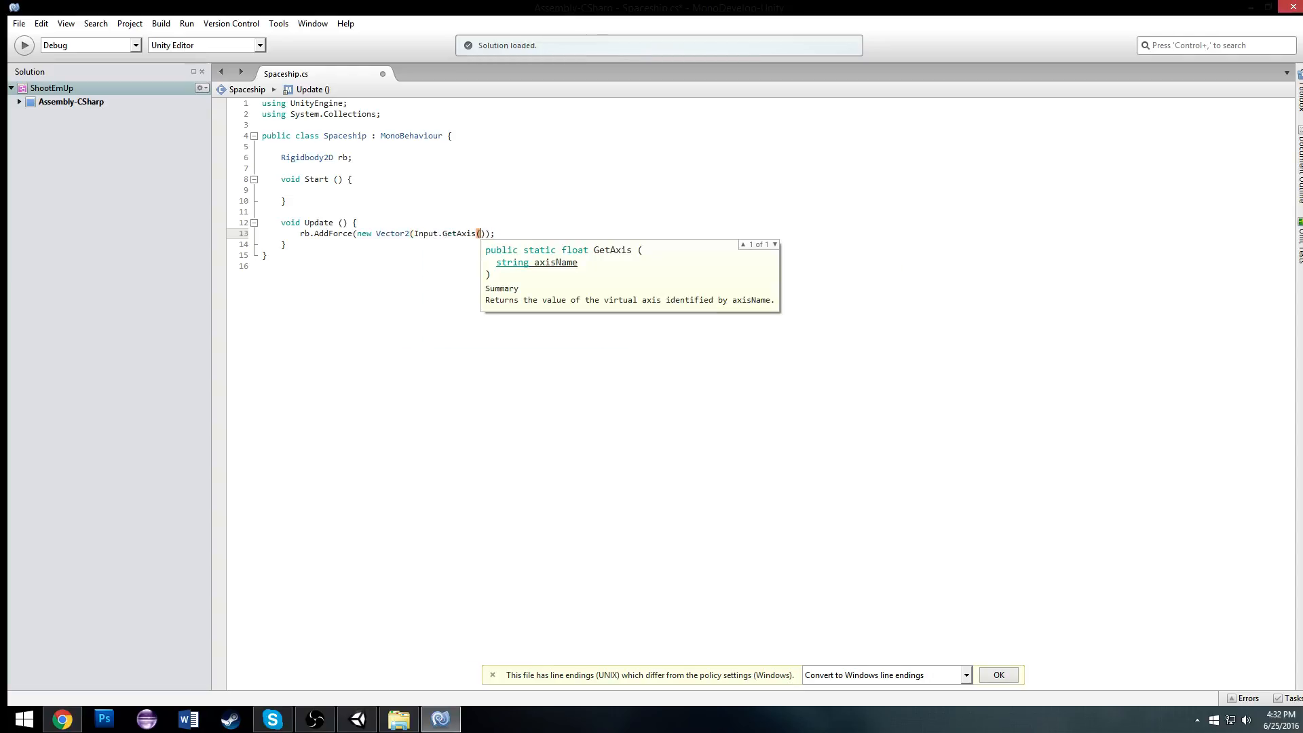
text("Horizo)
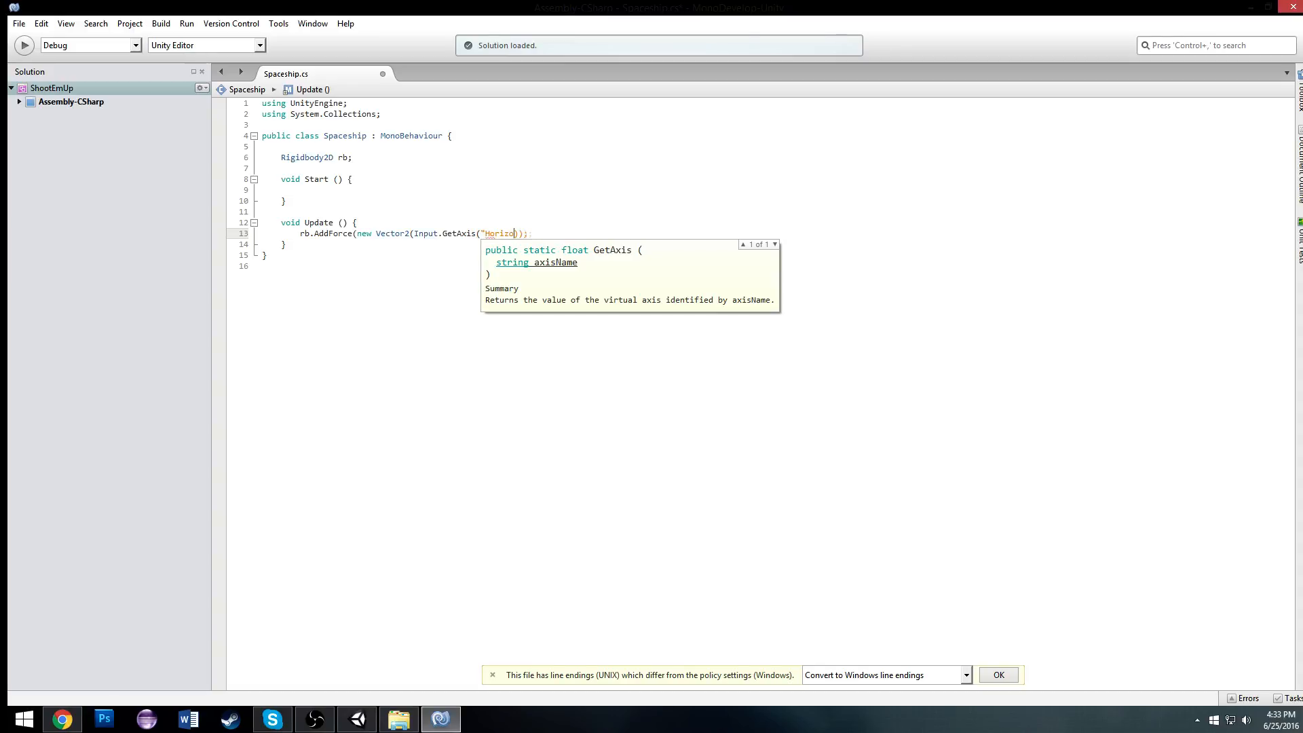
text(ntal)
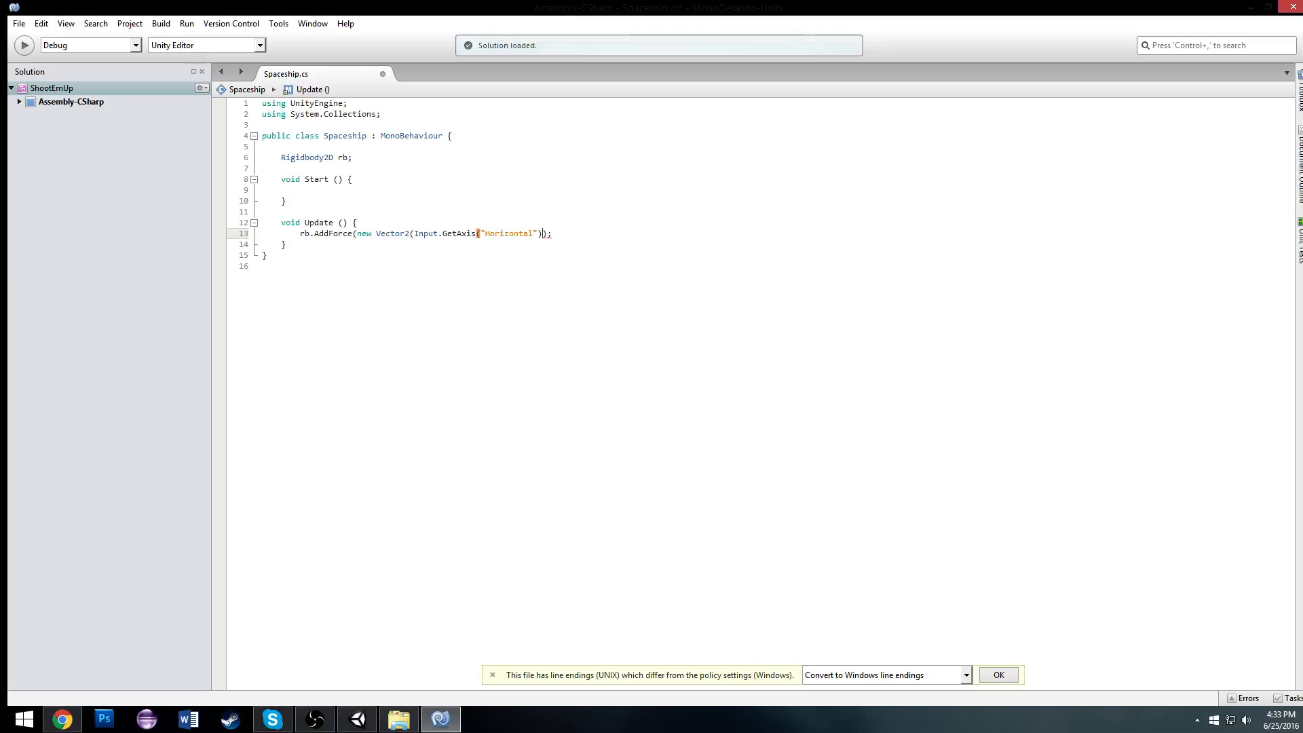
text(,)
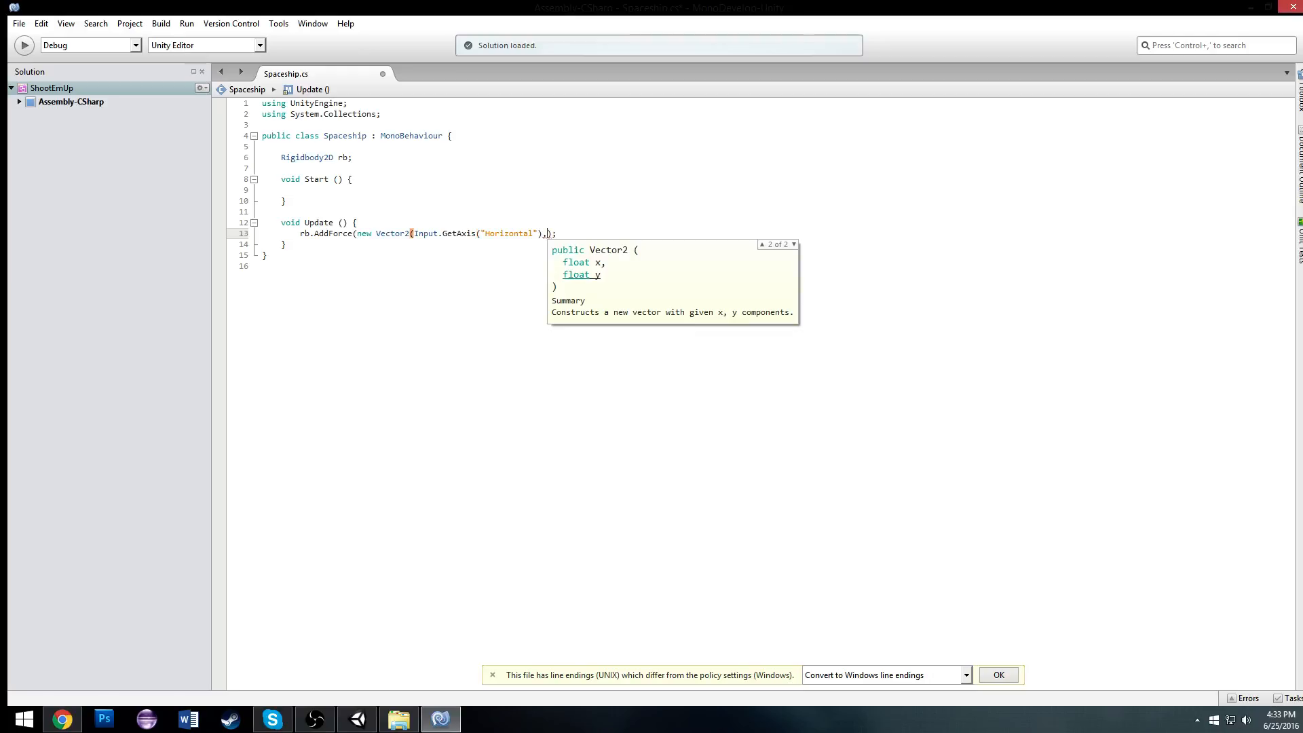
text(0)
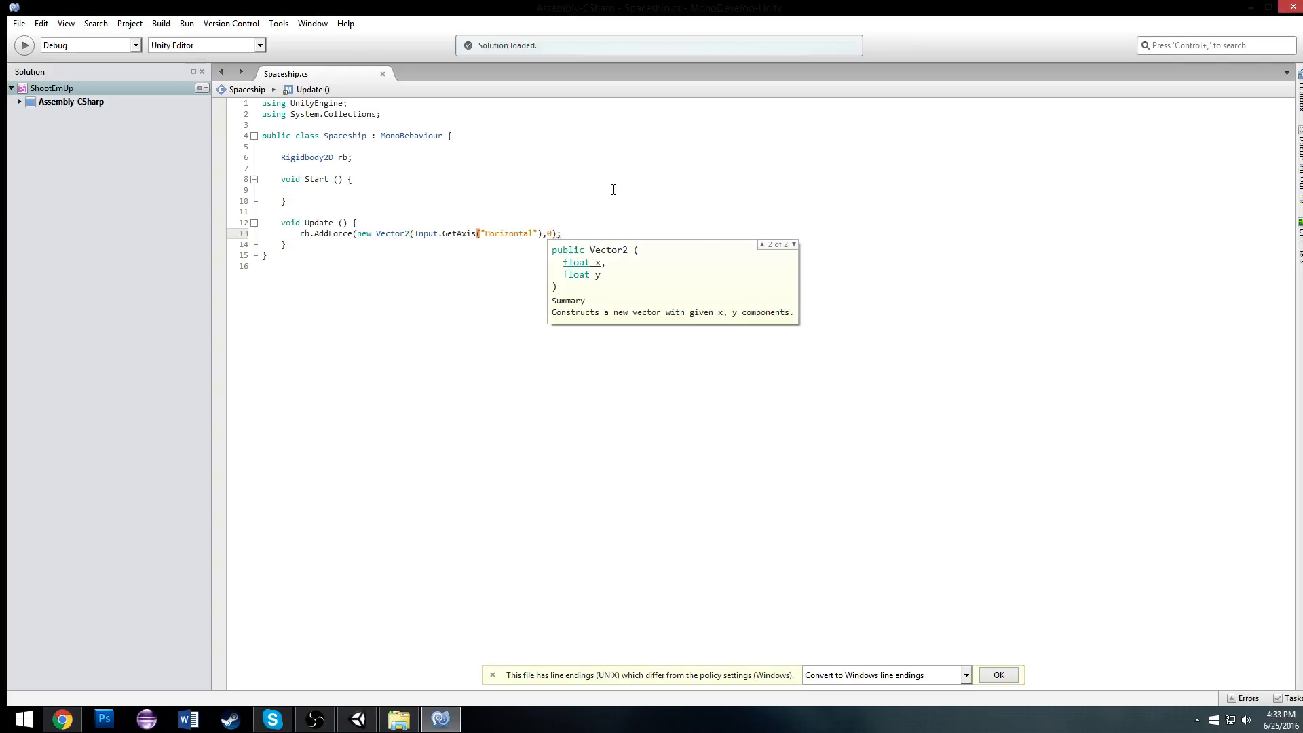
text(*speed)
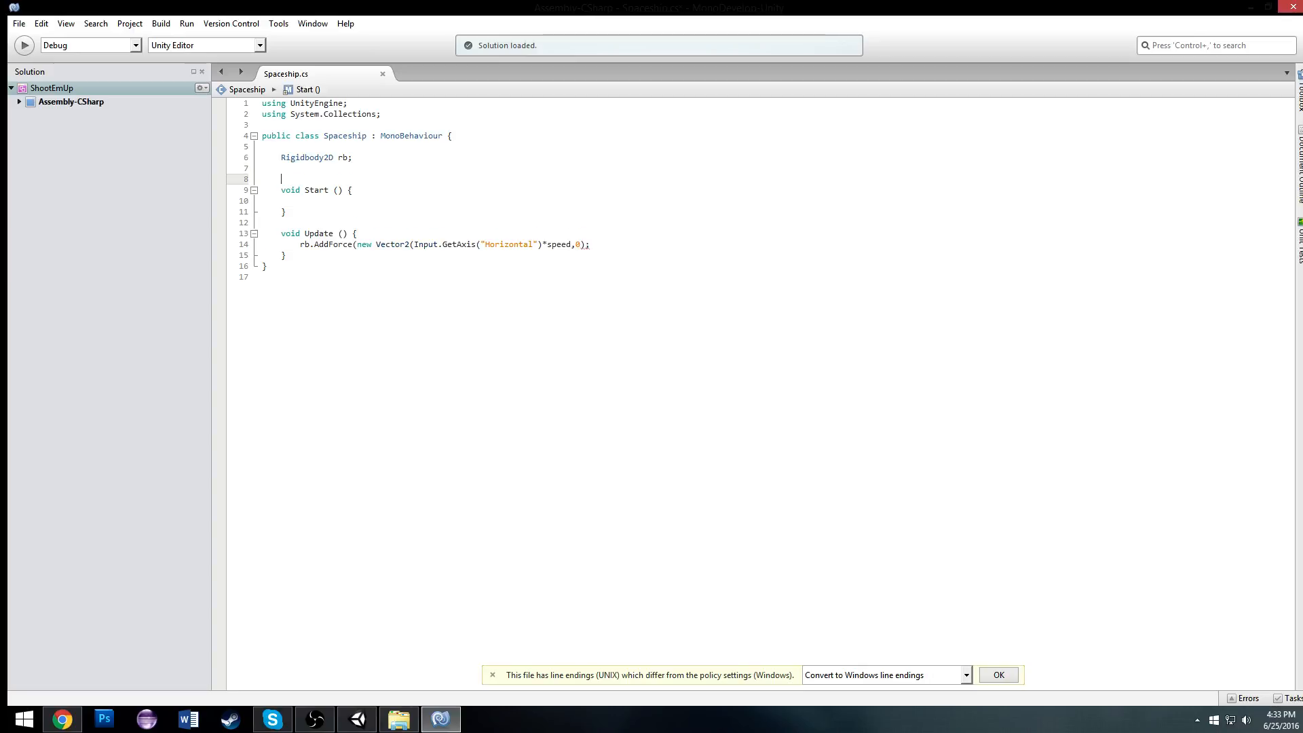
Declare public float speed and begin Awake() with rb=GetComponent<Rigidbody2D>(.
text(float speed;)
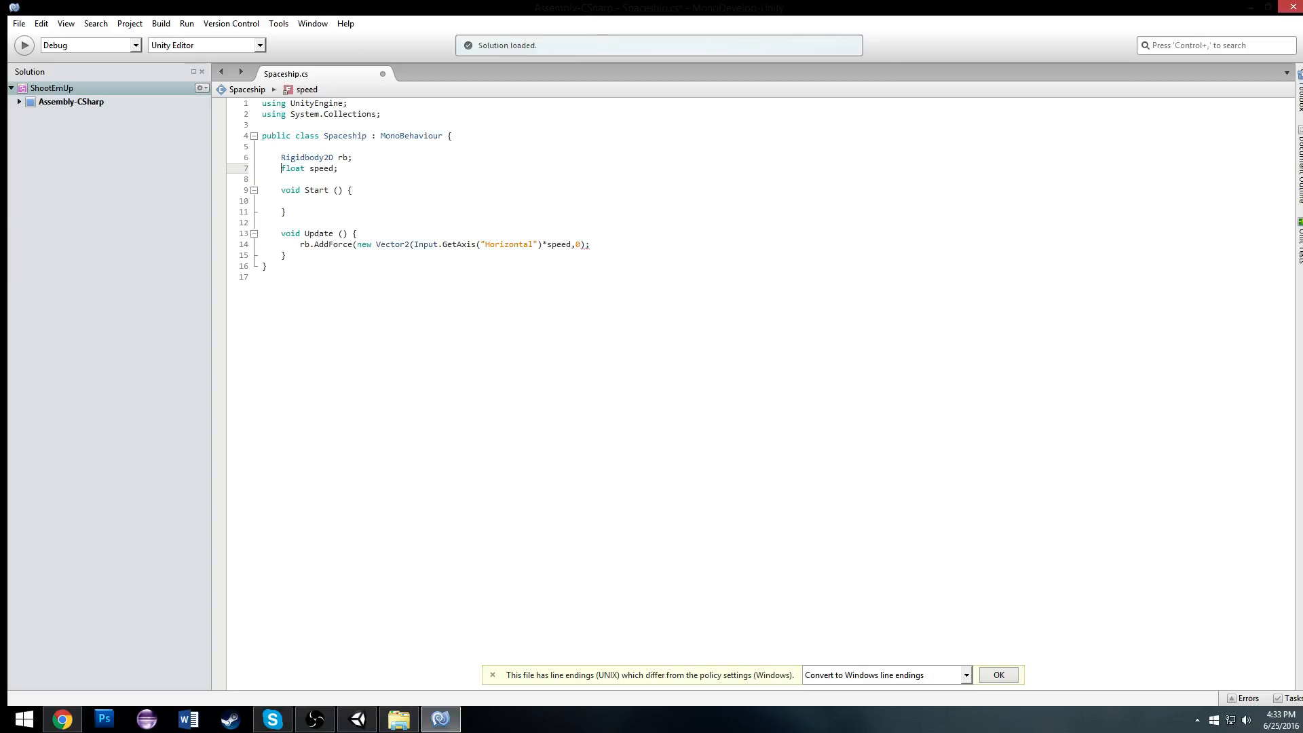
text(public)
text(void)
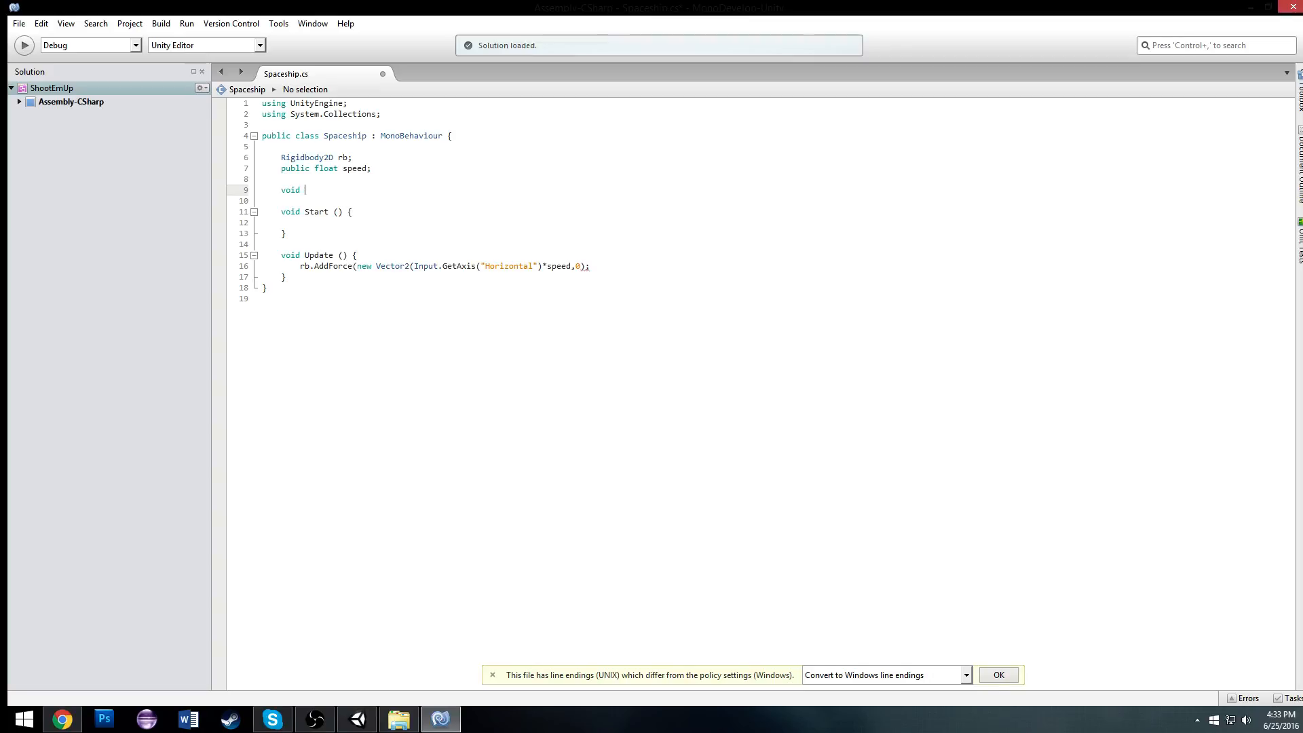
text(Awake()
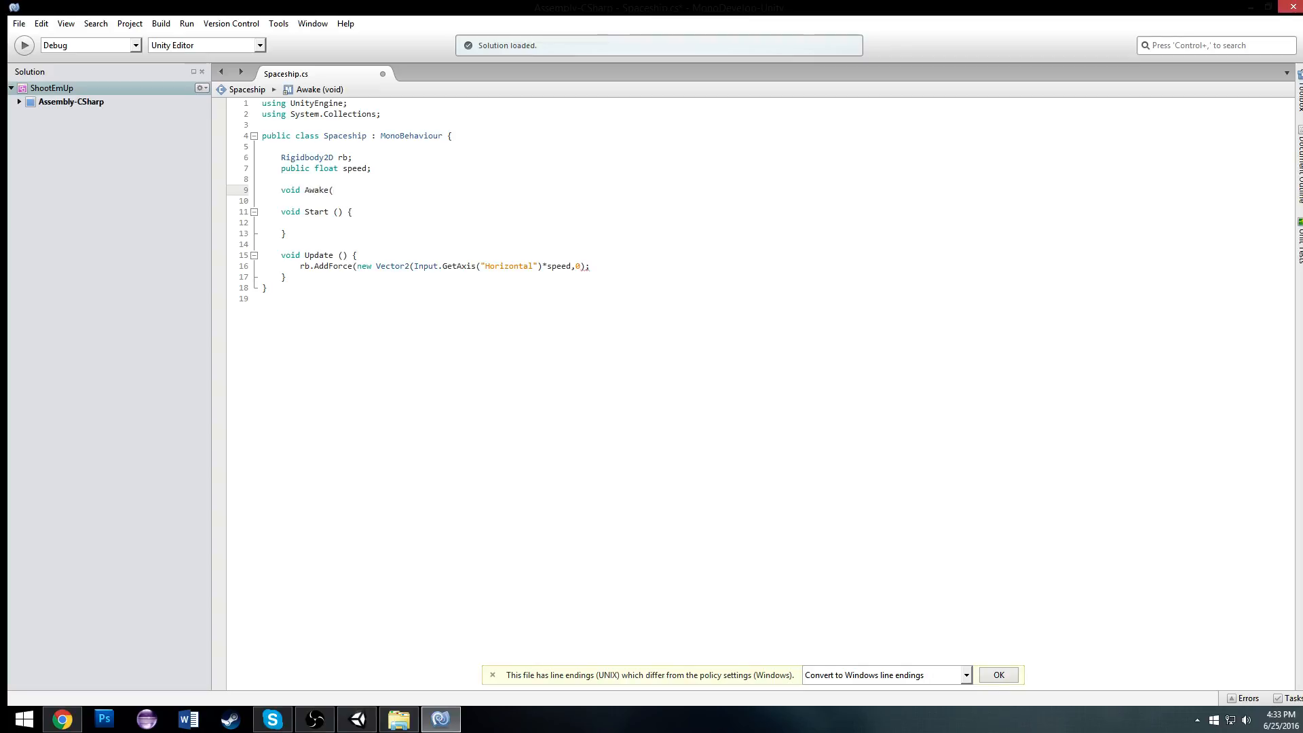
text(){)
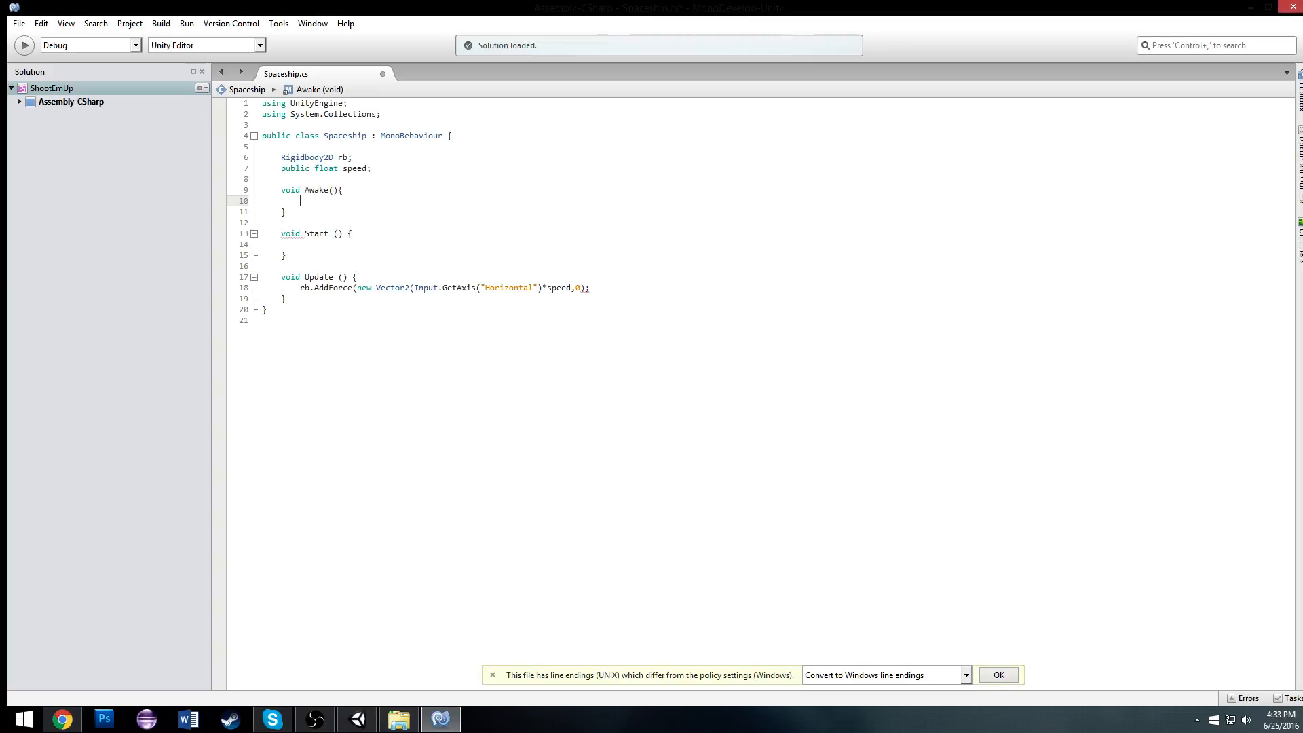
text(rb=)
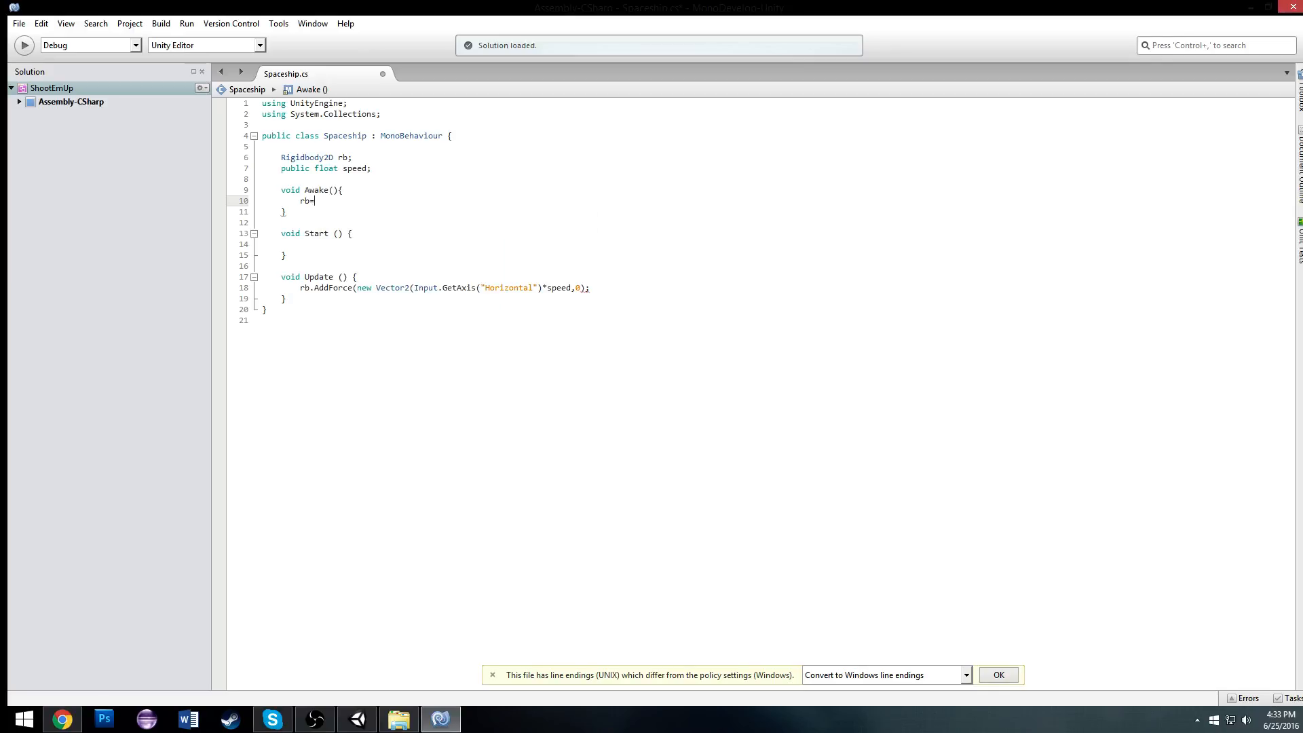
text(GetComponent<)
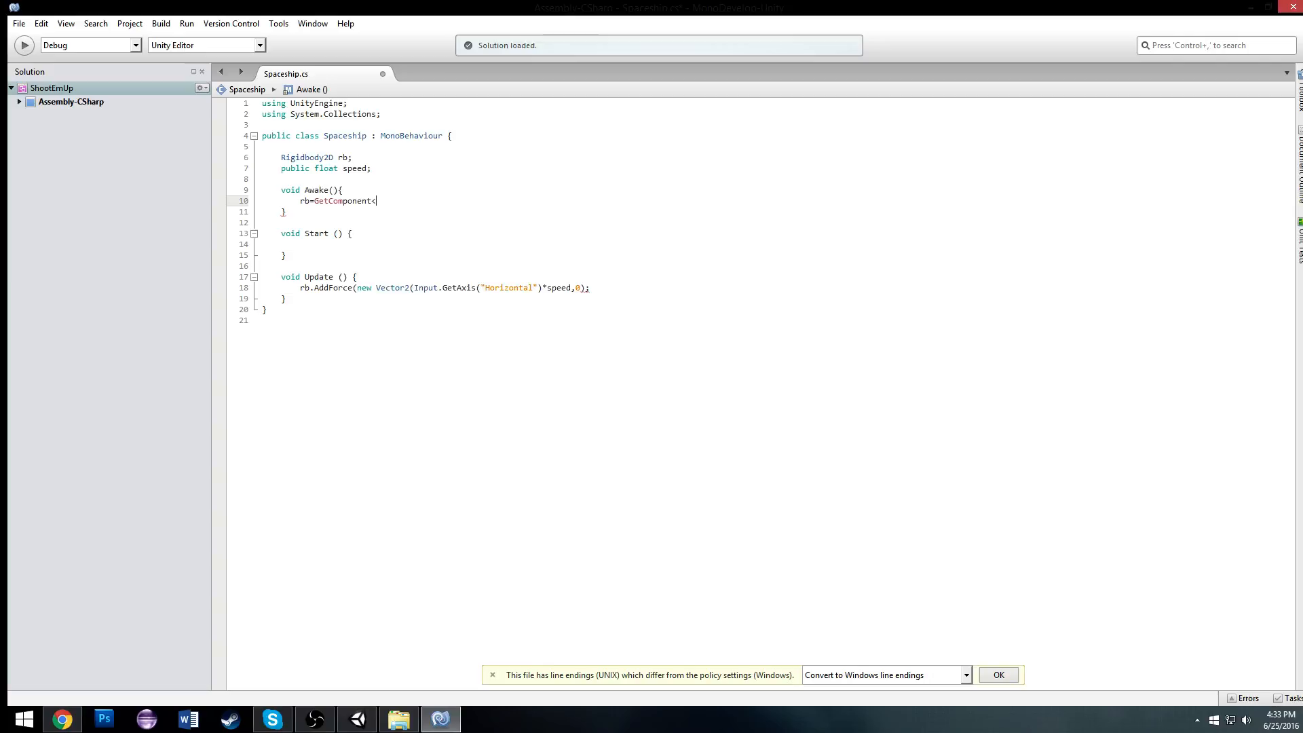
text(Rigidbody2D>()
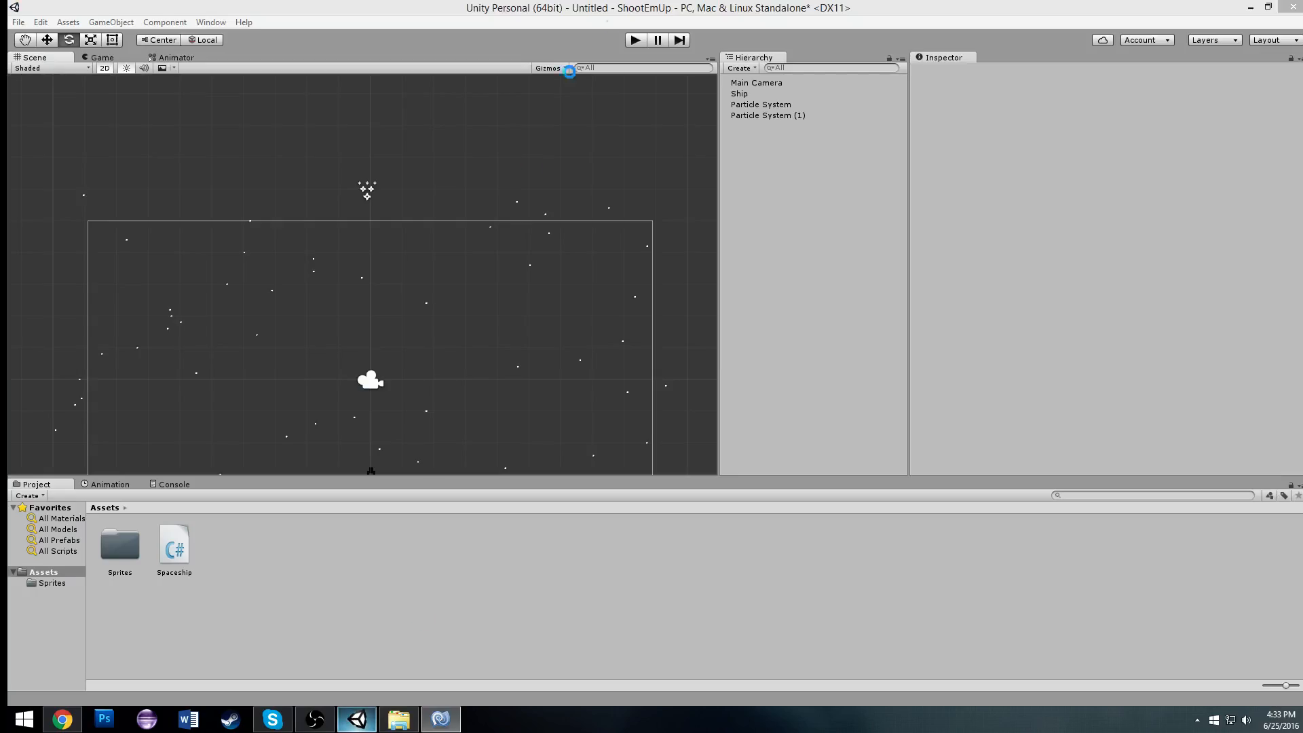
Complete Awake as rb=GetComponent<Rigidbody2D>(); and review the AddForce line.
click(635, 39)
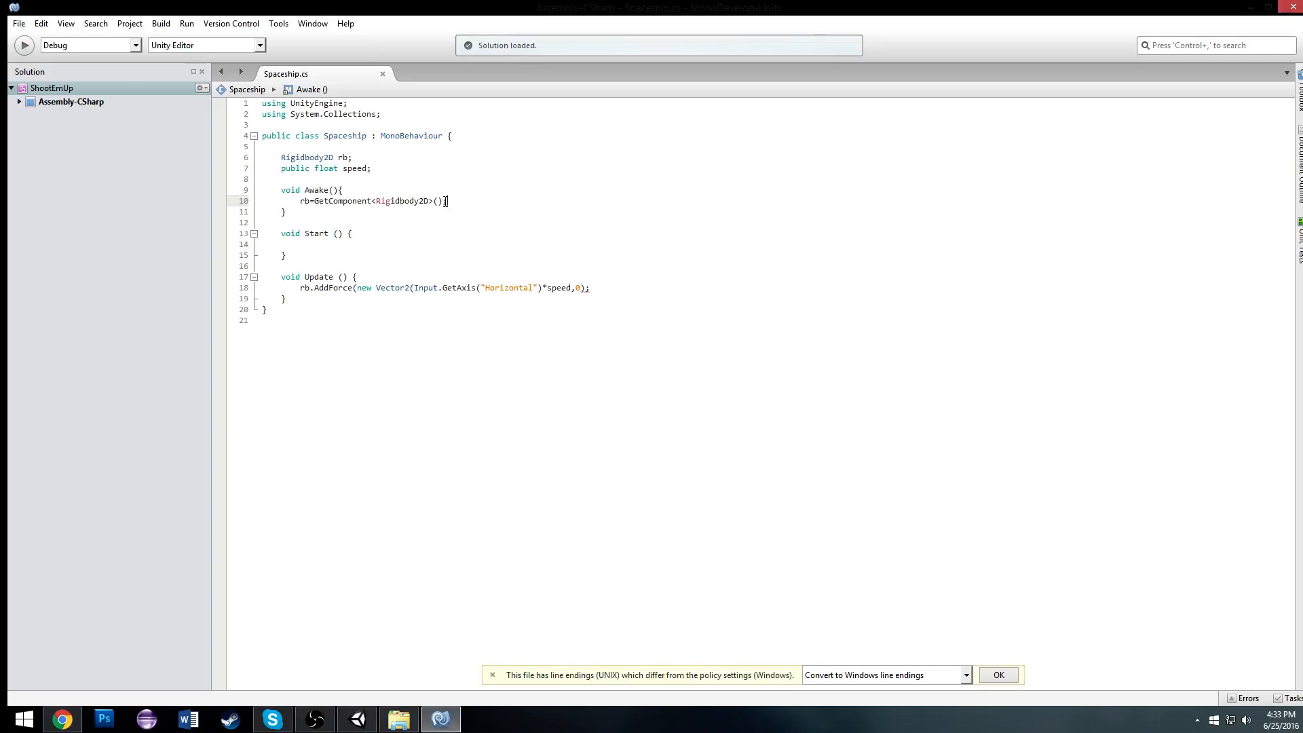
double_click(402, 201)
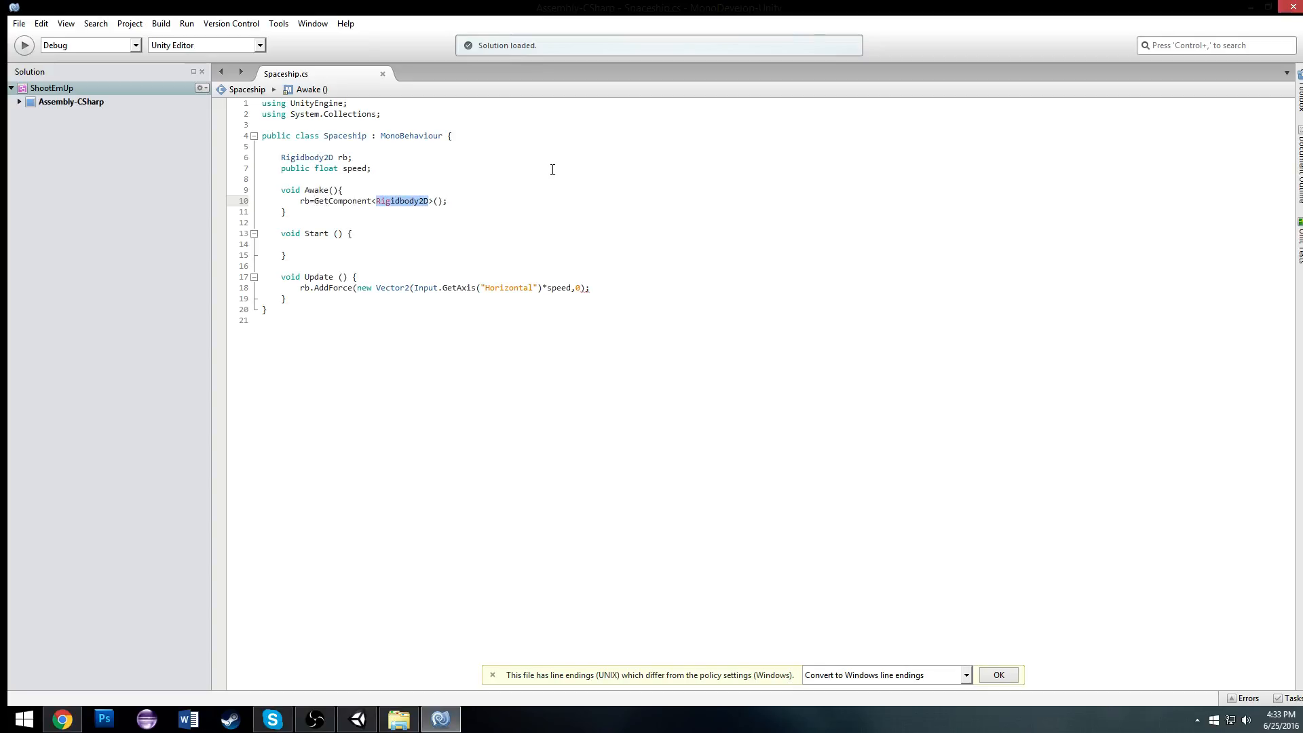
click(427, 201)
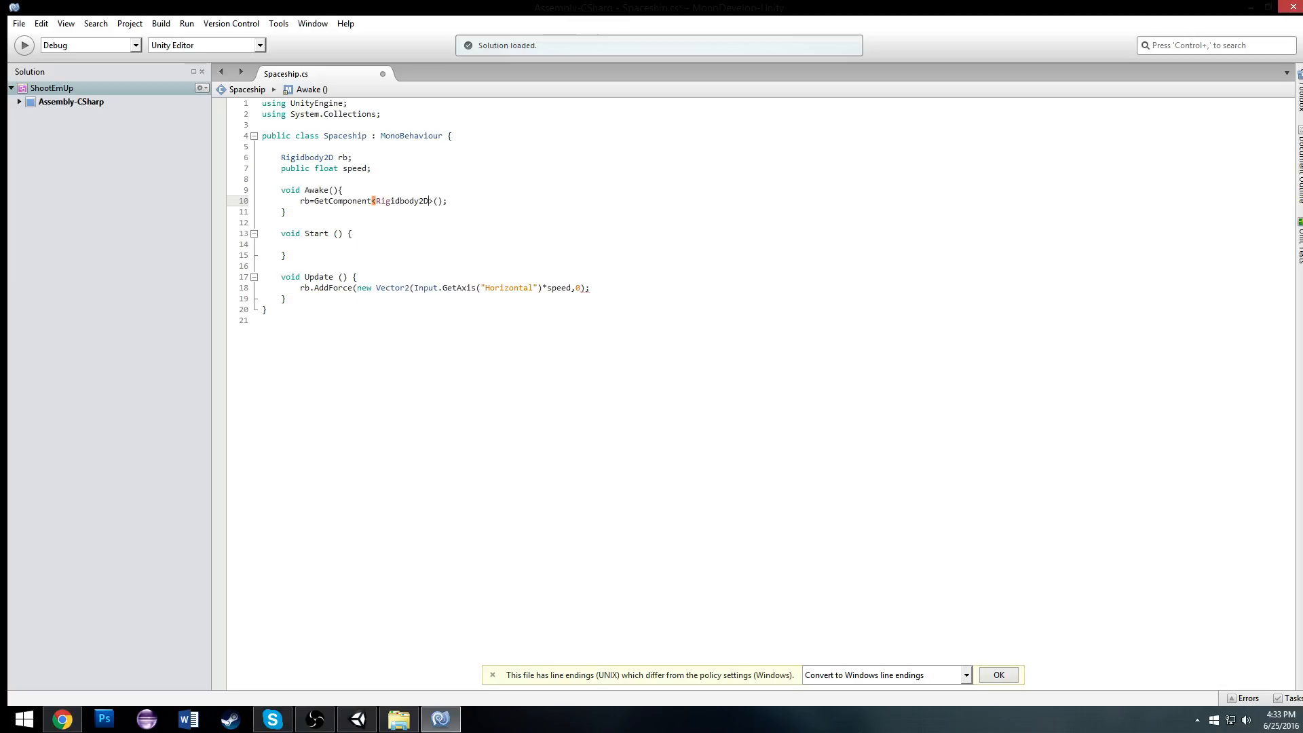
click(357, 719)
text())
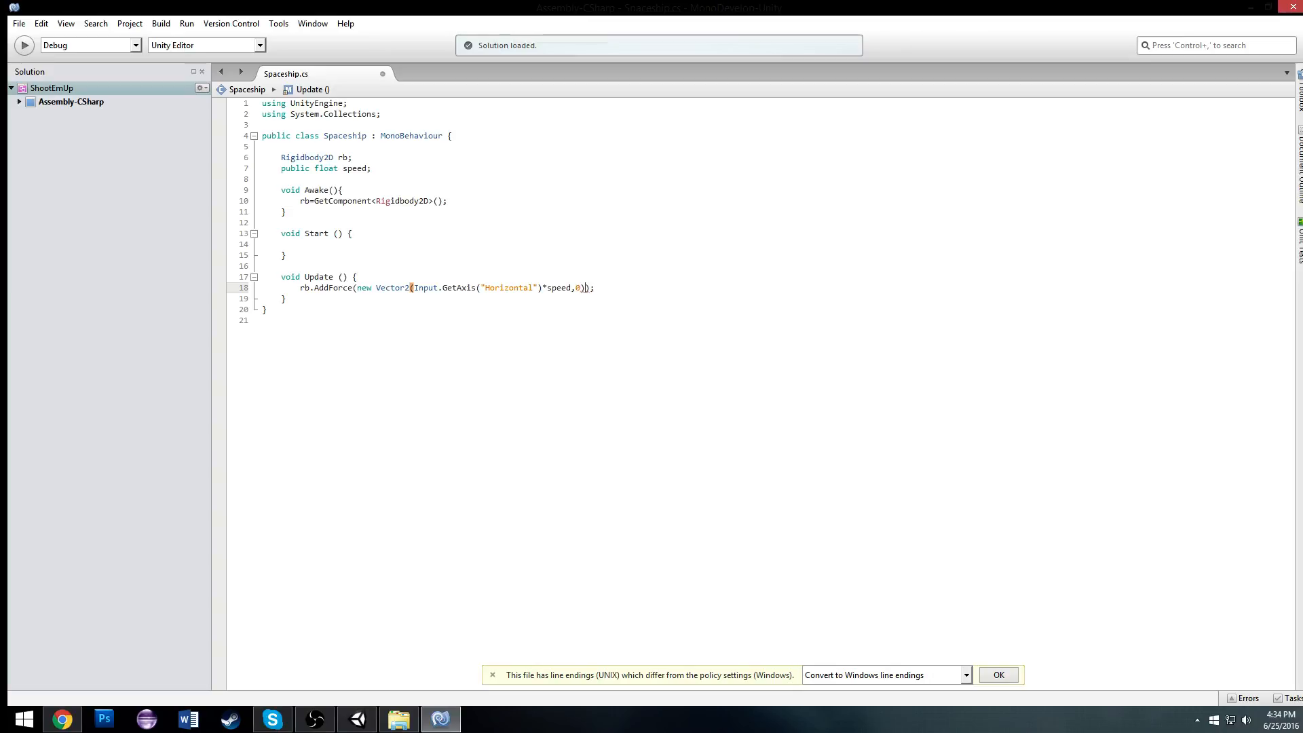
click(356, 720)
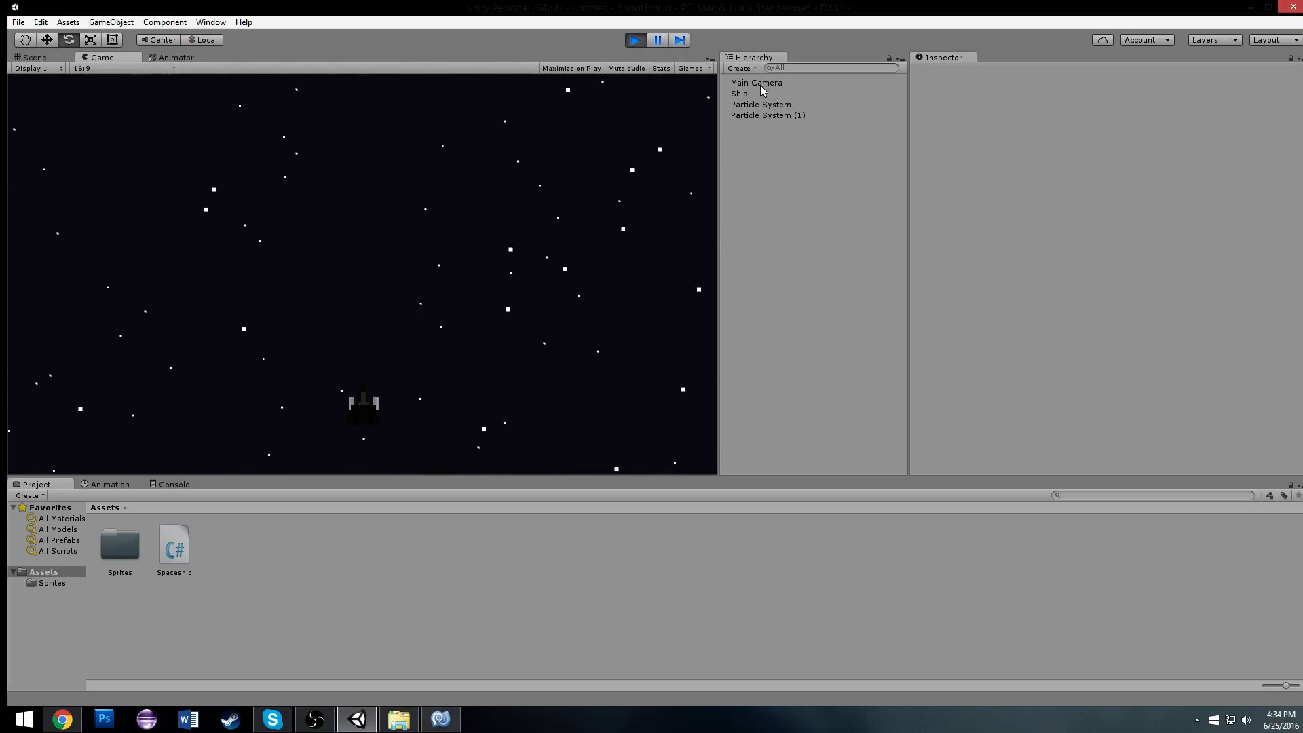
Try speed values on the running Ship, then stop Play mode.
click(738, 94)
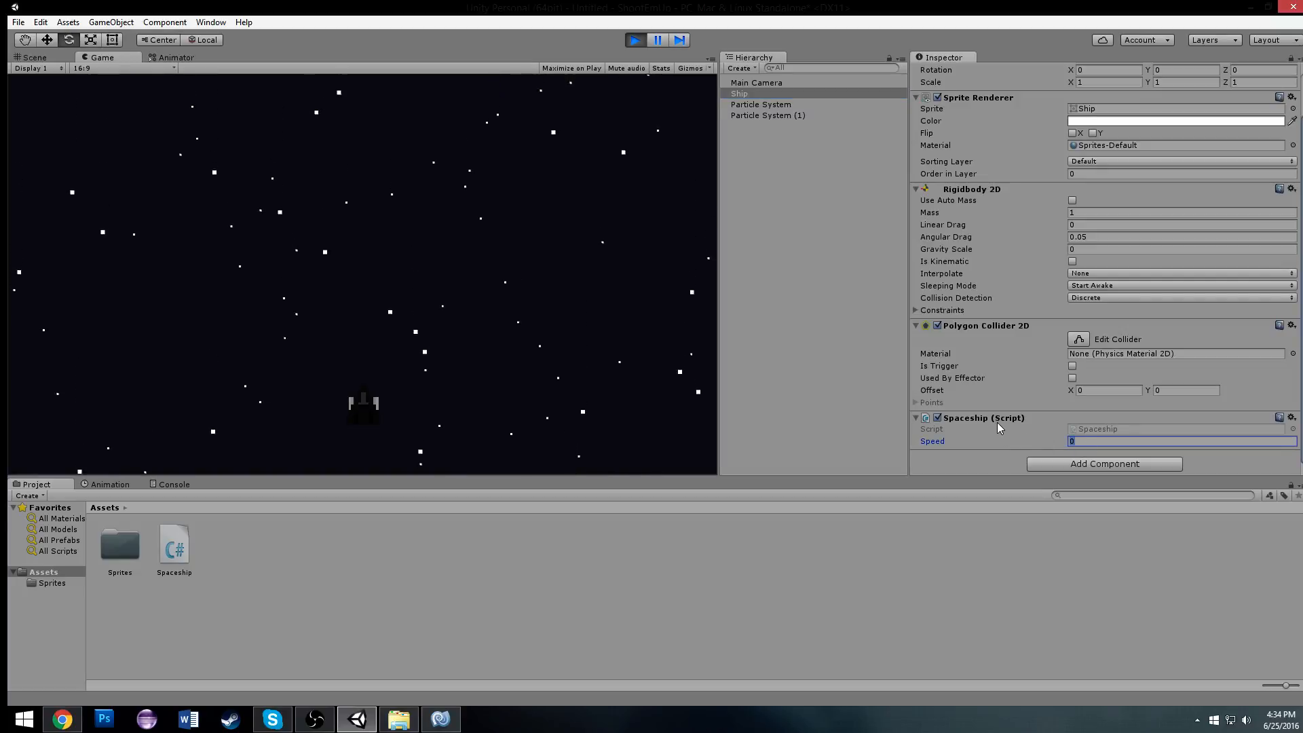
text(10)
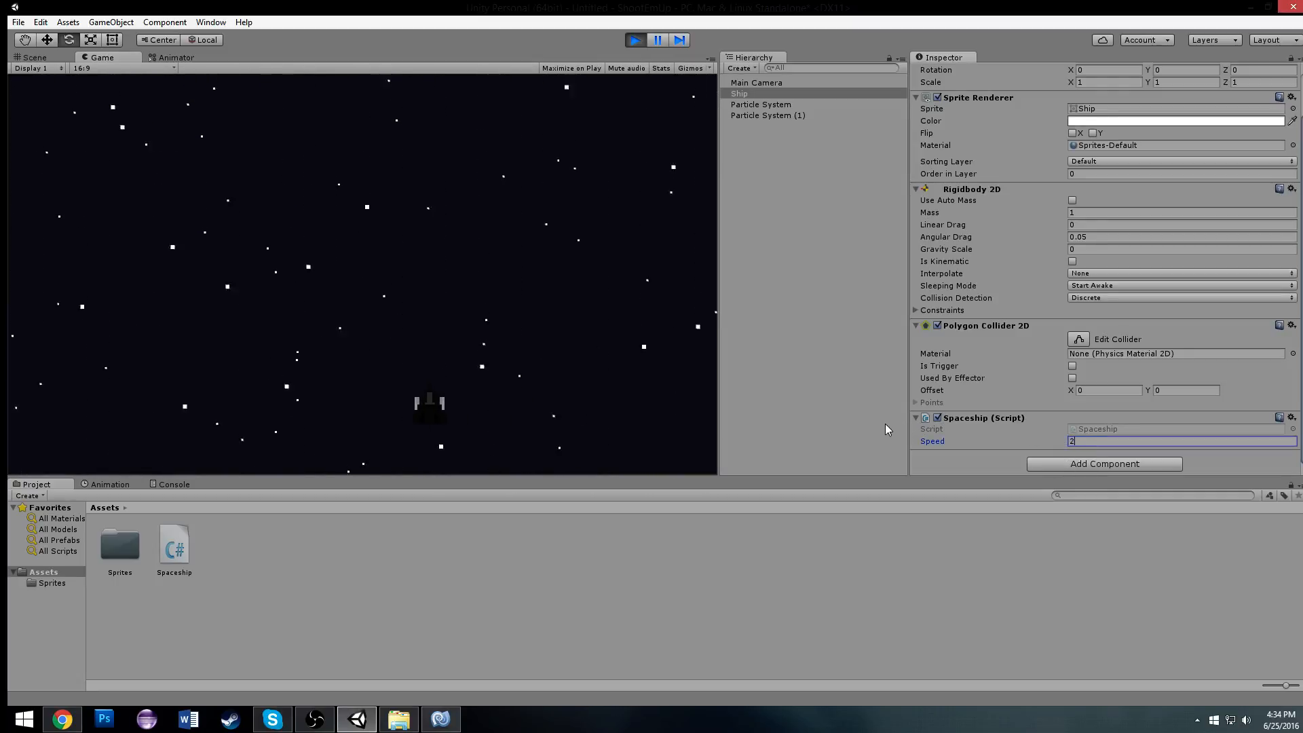
text(0)
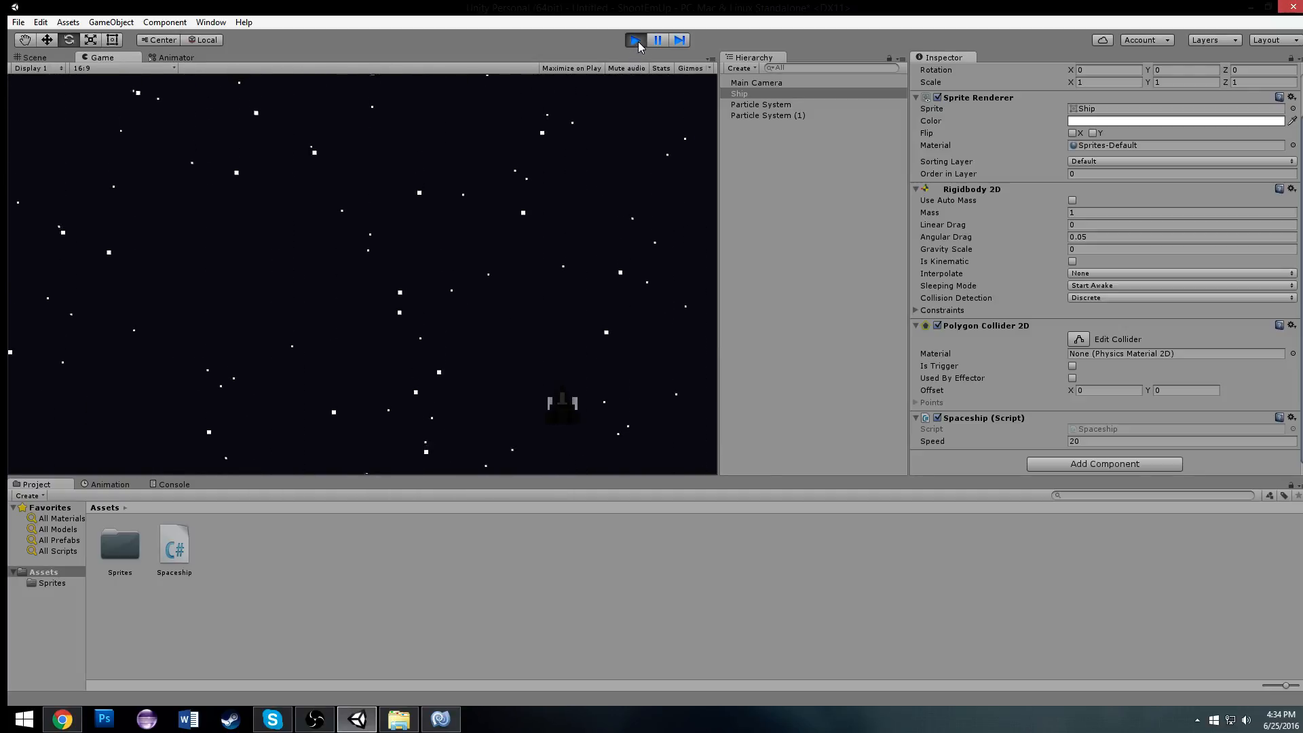
click(634, 40)
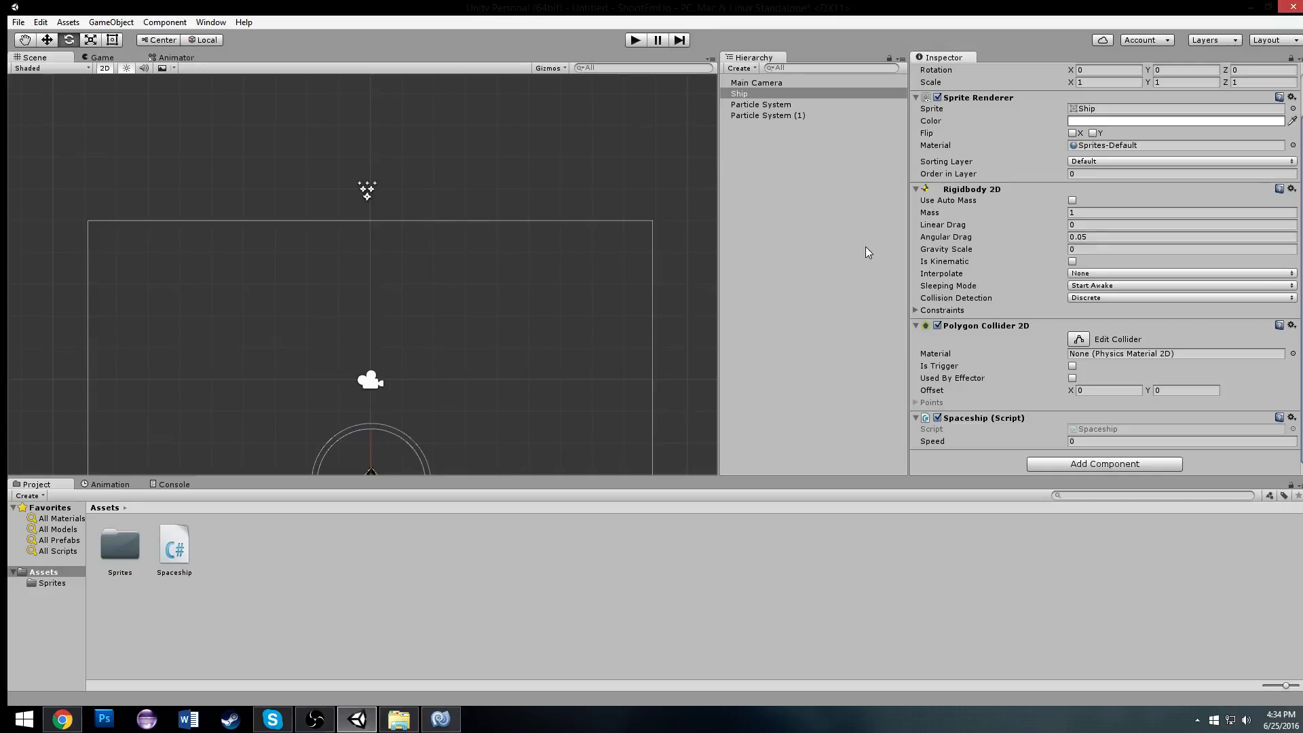
mouse_move(1067, 236)
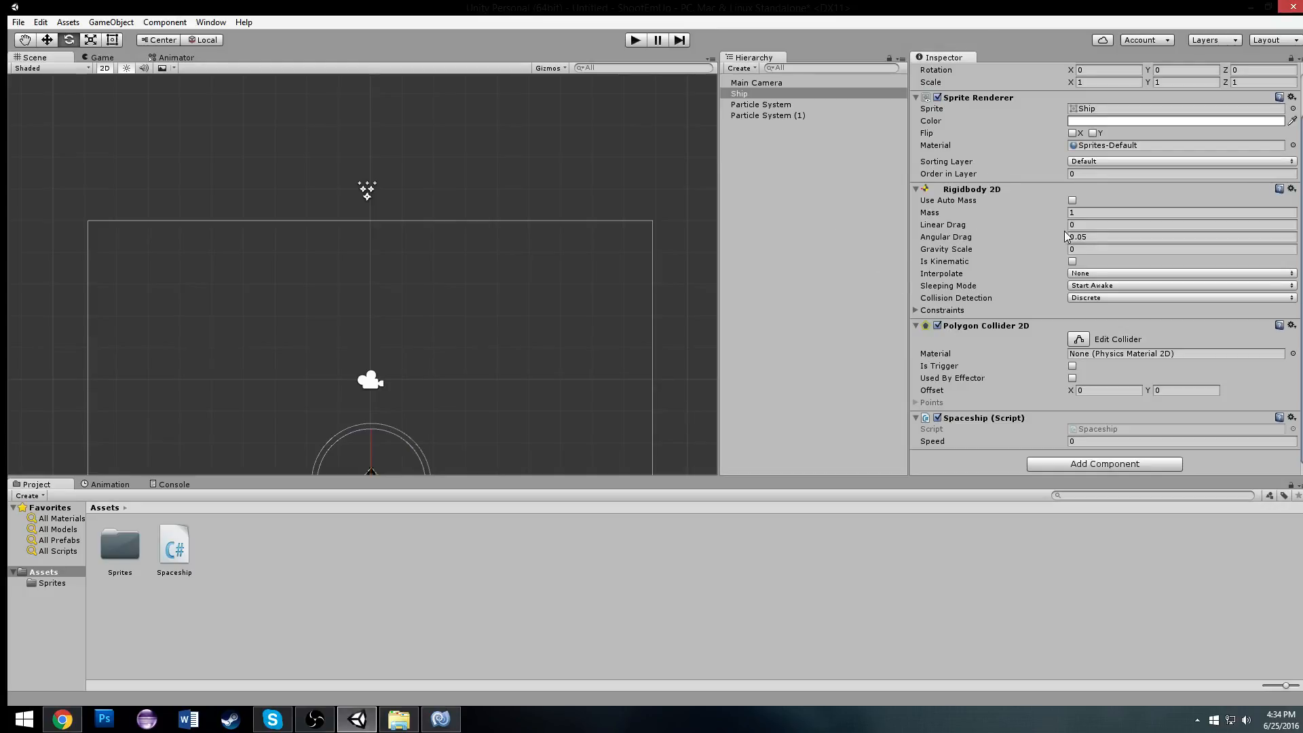
Set Rigidbody 2D Linear Drag to 1 and test-fly the ship at speed 20.
click(1180, 225)
text(1)
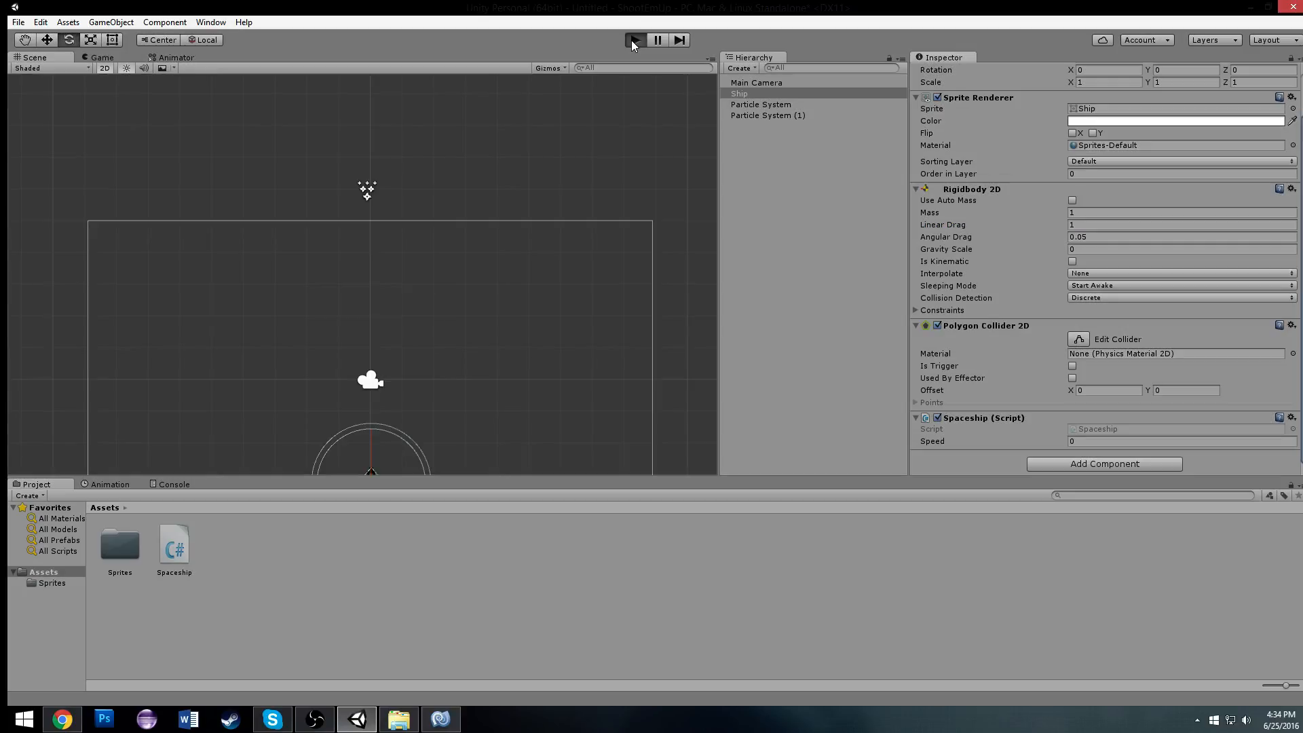
click(635, 40)
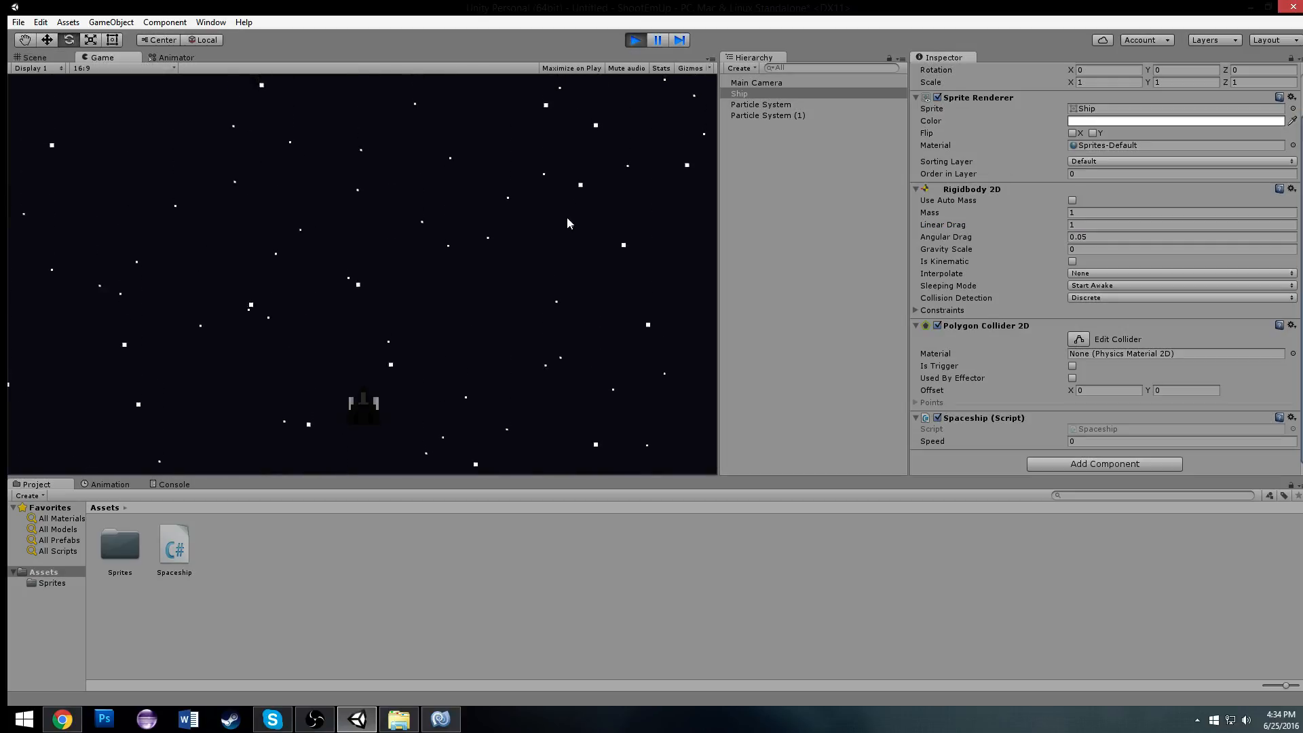
click(33, 57)
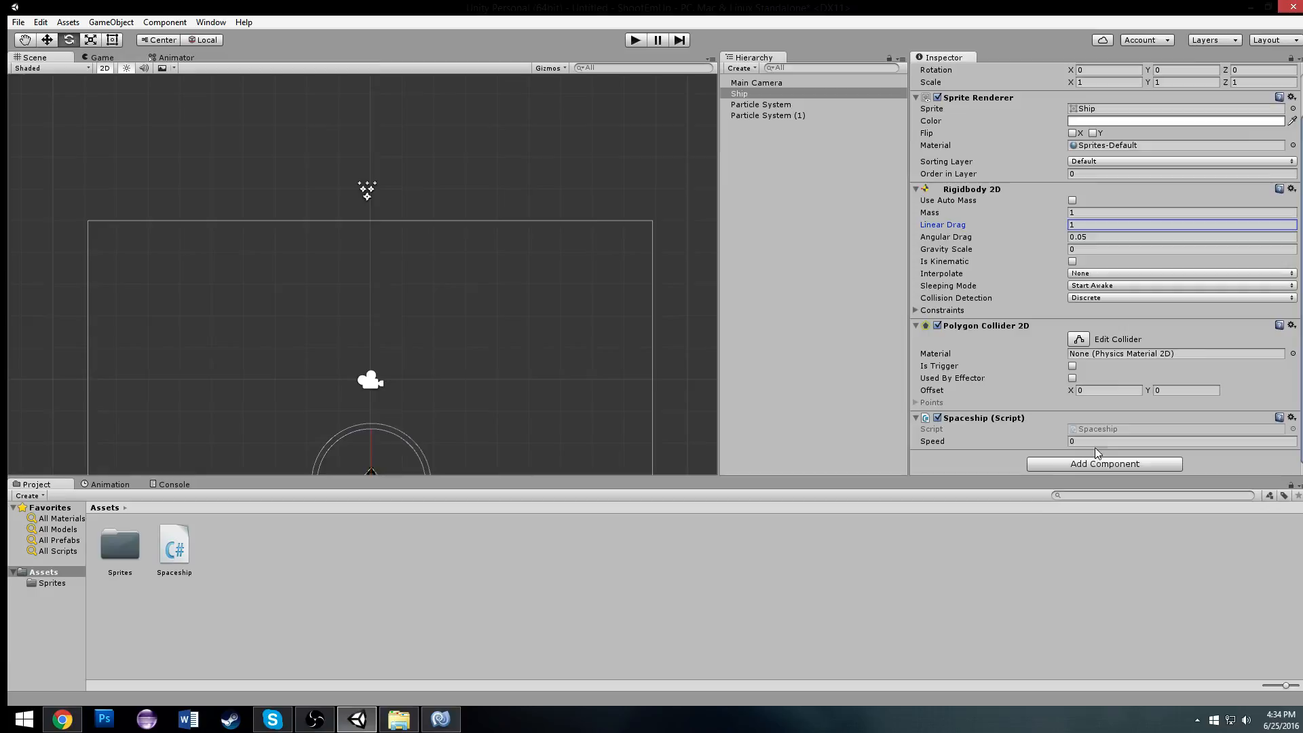
text(20)
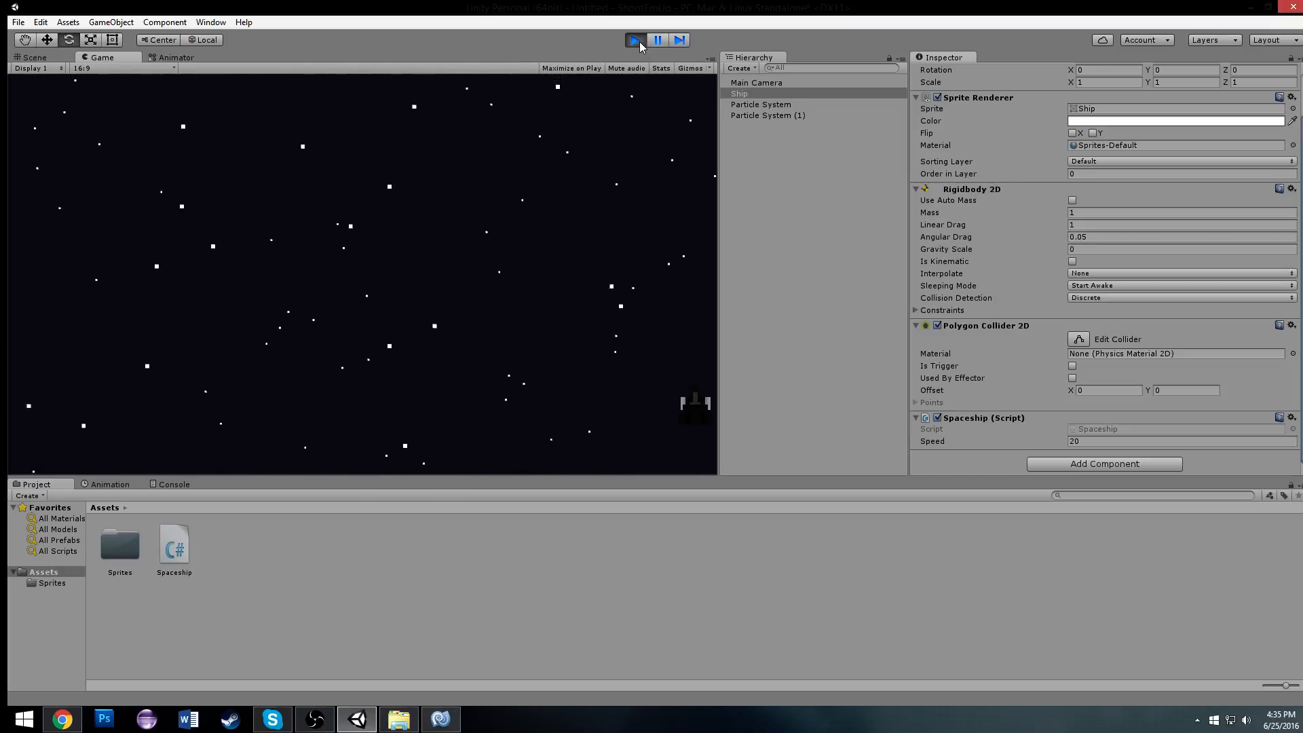
click(33, 57)
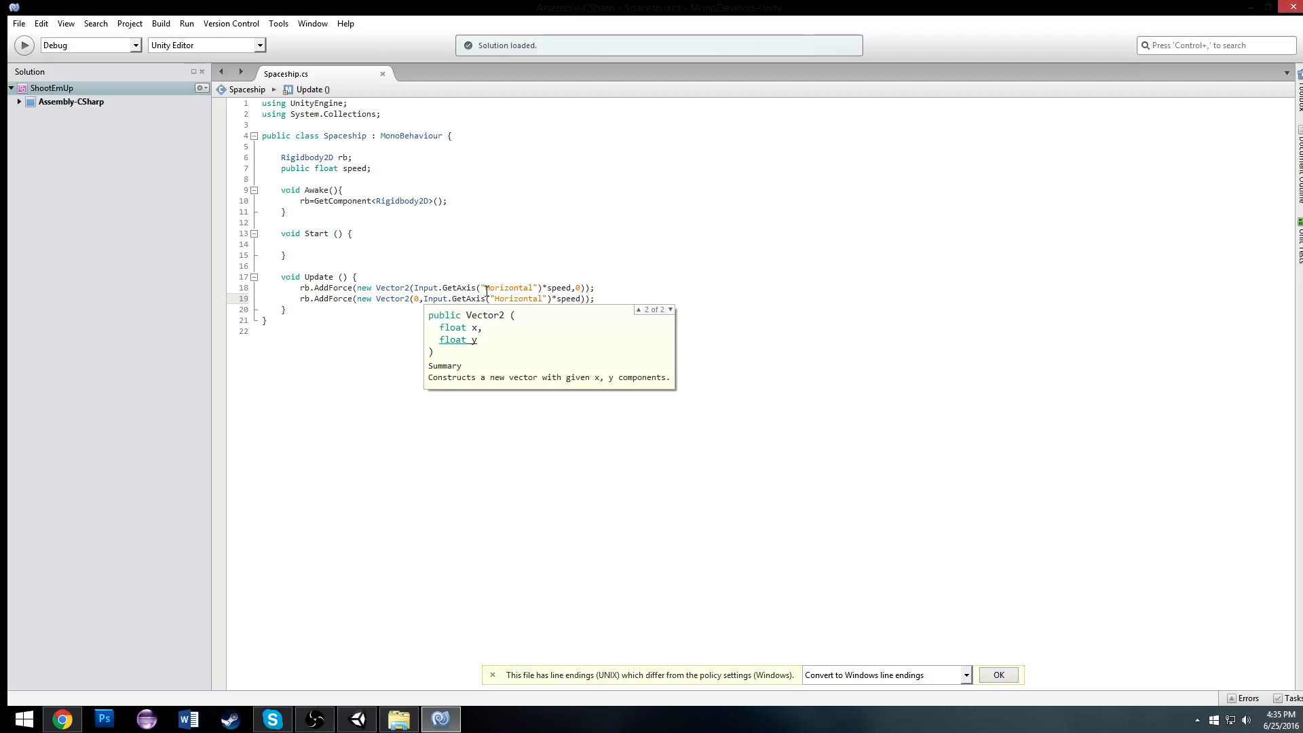
Change the second GetAxis to "Vertical" and return to the Unity editor.
text(Ver)
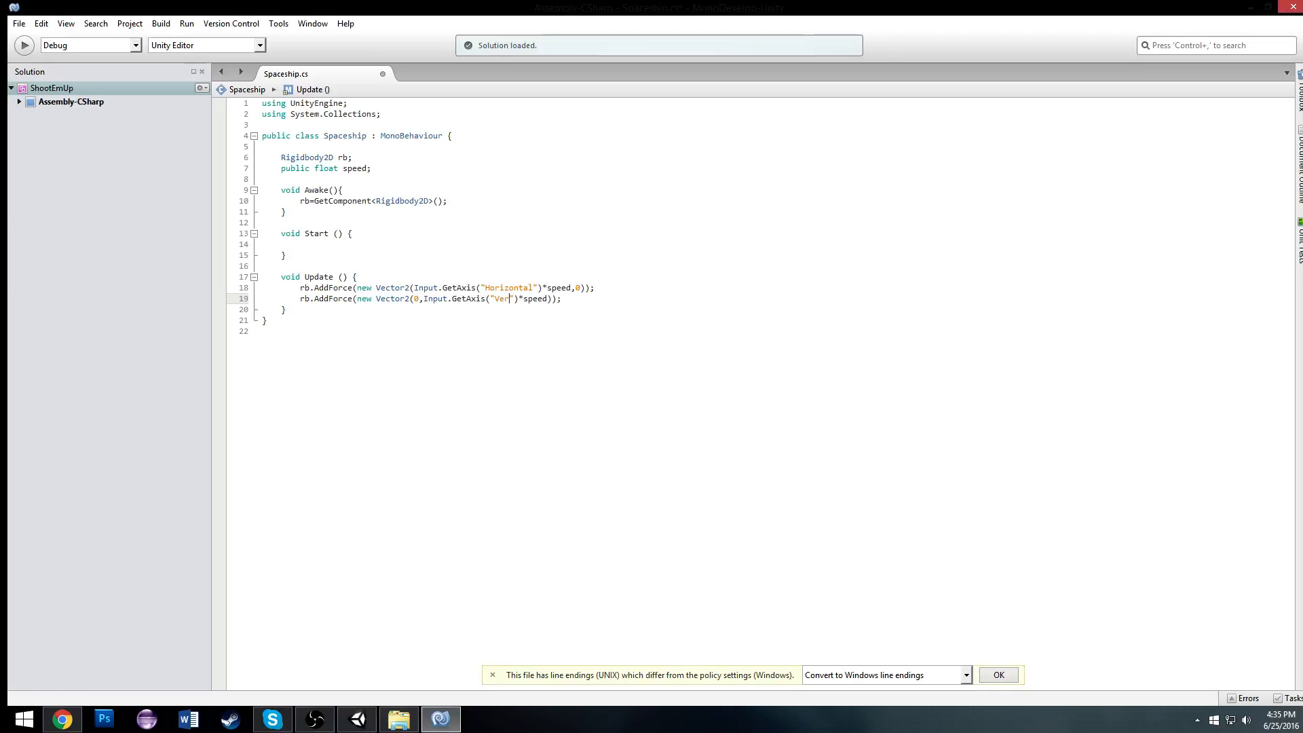
text(tical)
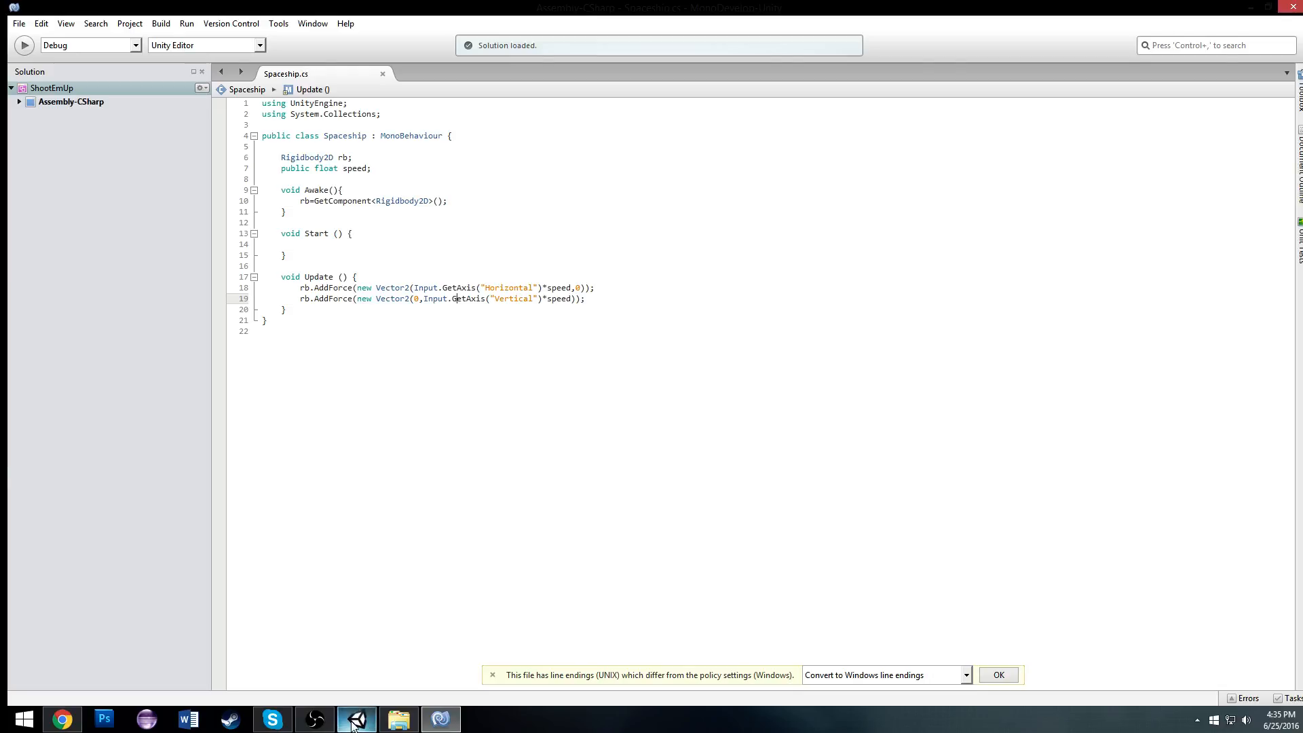
click(357, 719)
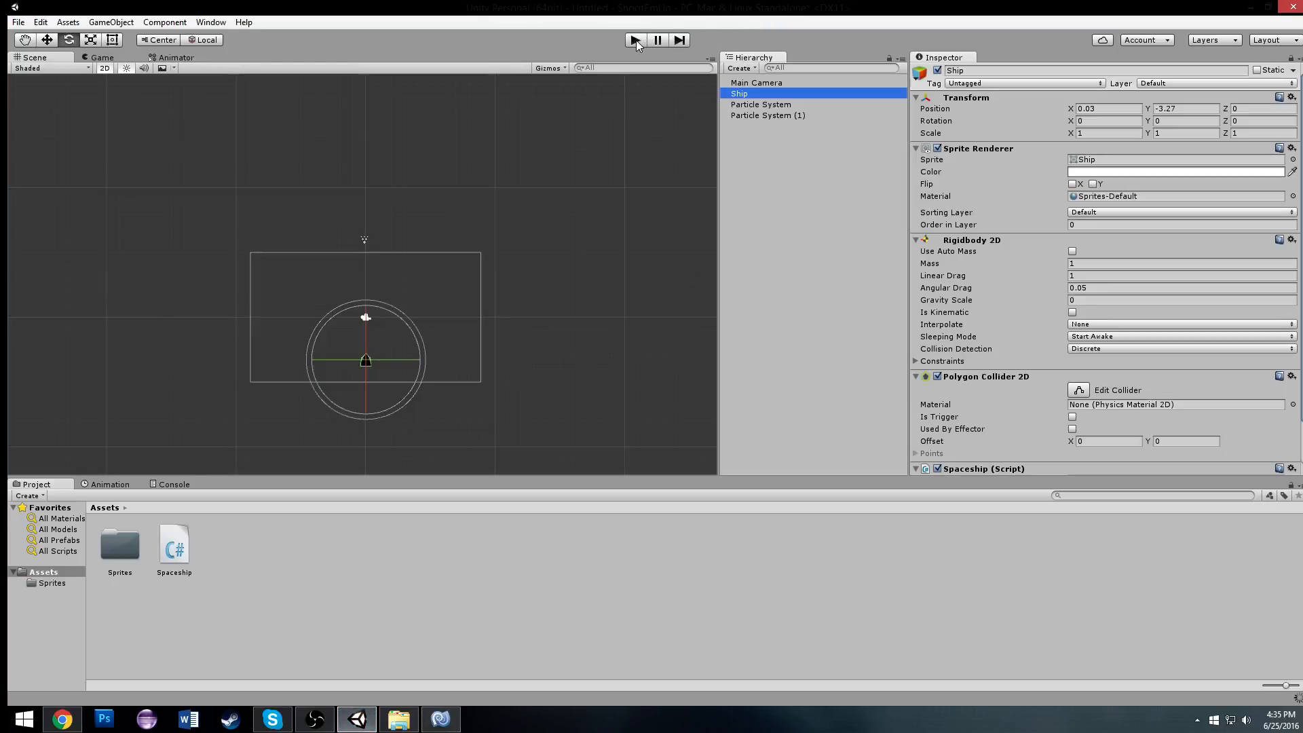
click(634, 39)
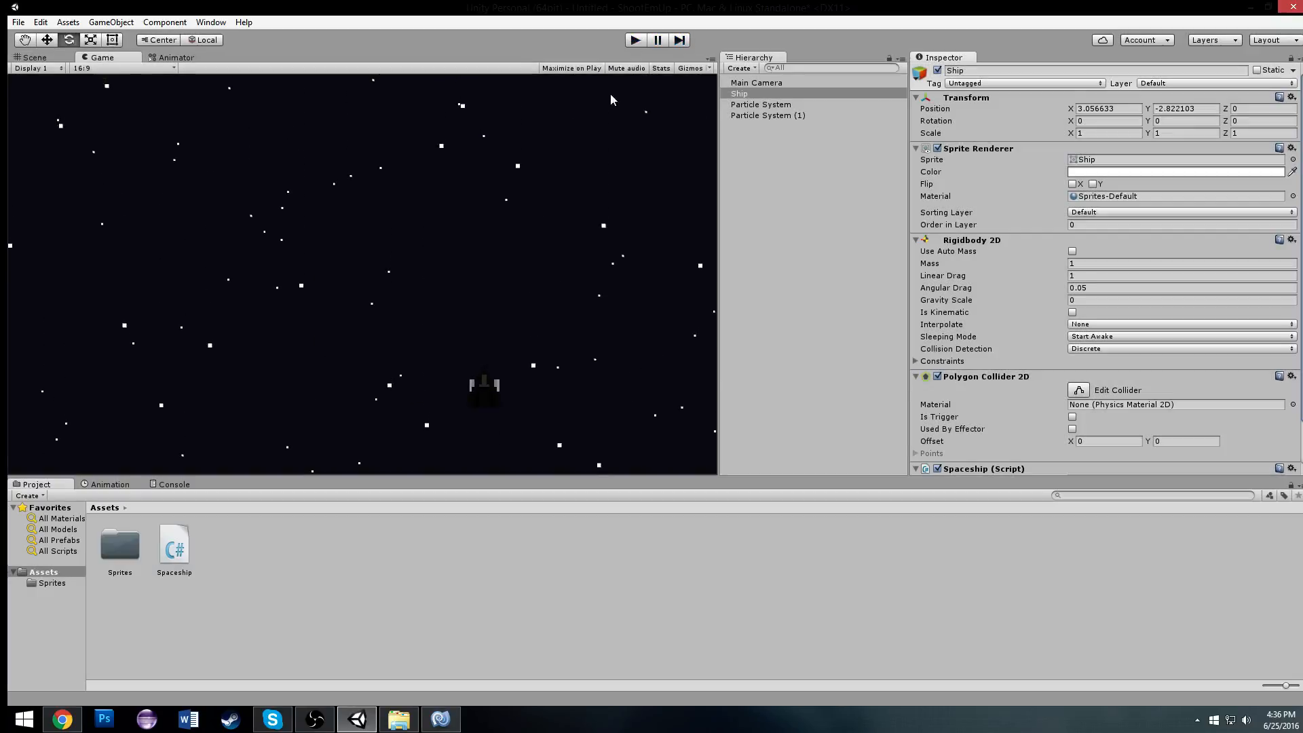
click(32, 57)
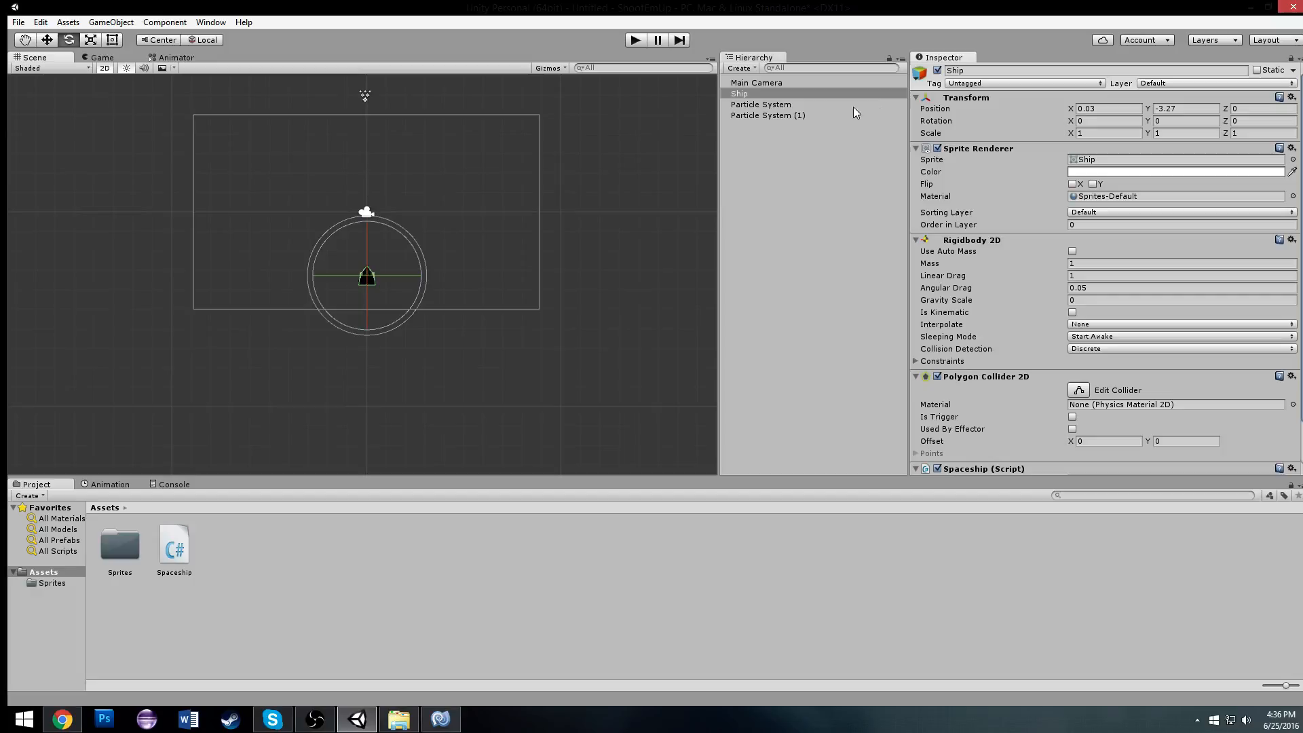
Rename the star particle systems BG1 and BG2 and save the scene as Space.
click(760, 114)
text(S)
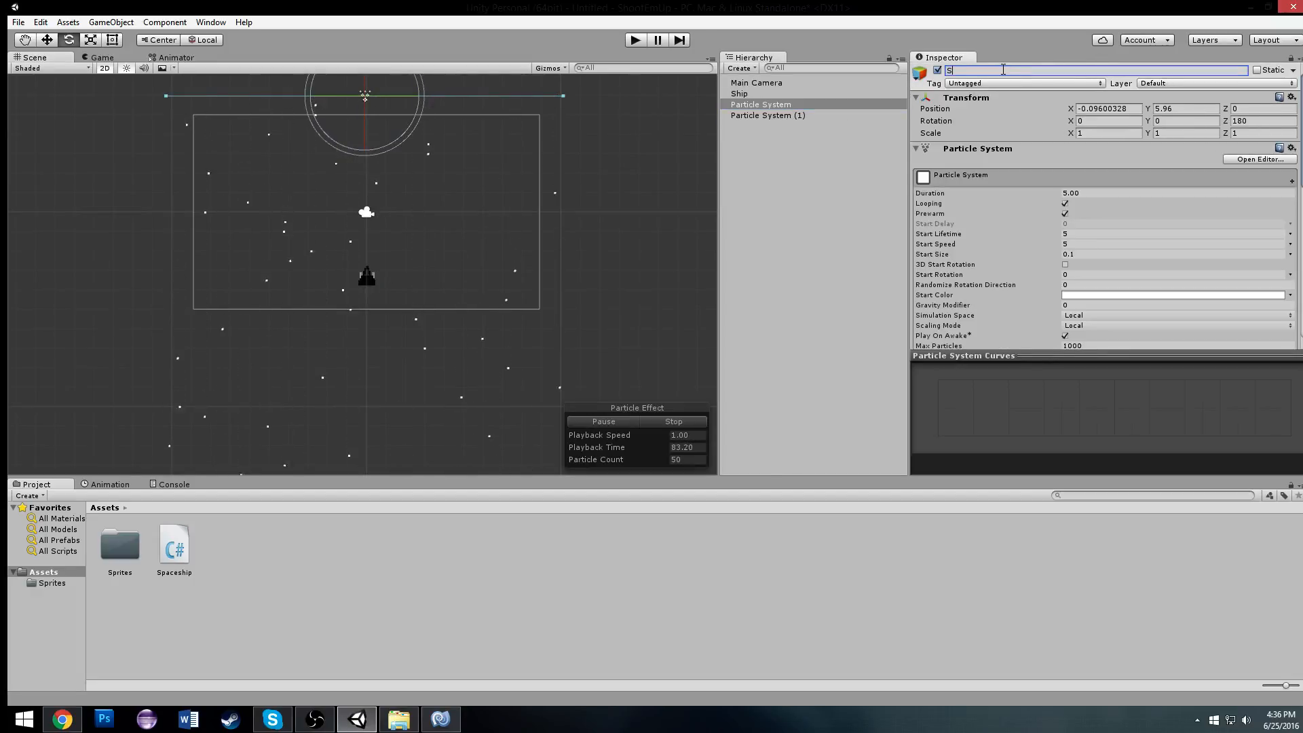
text(pace)
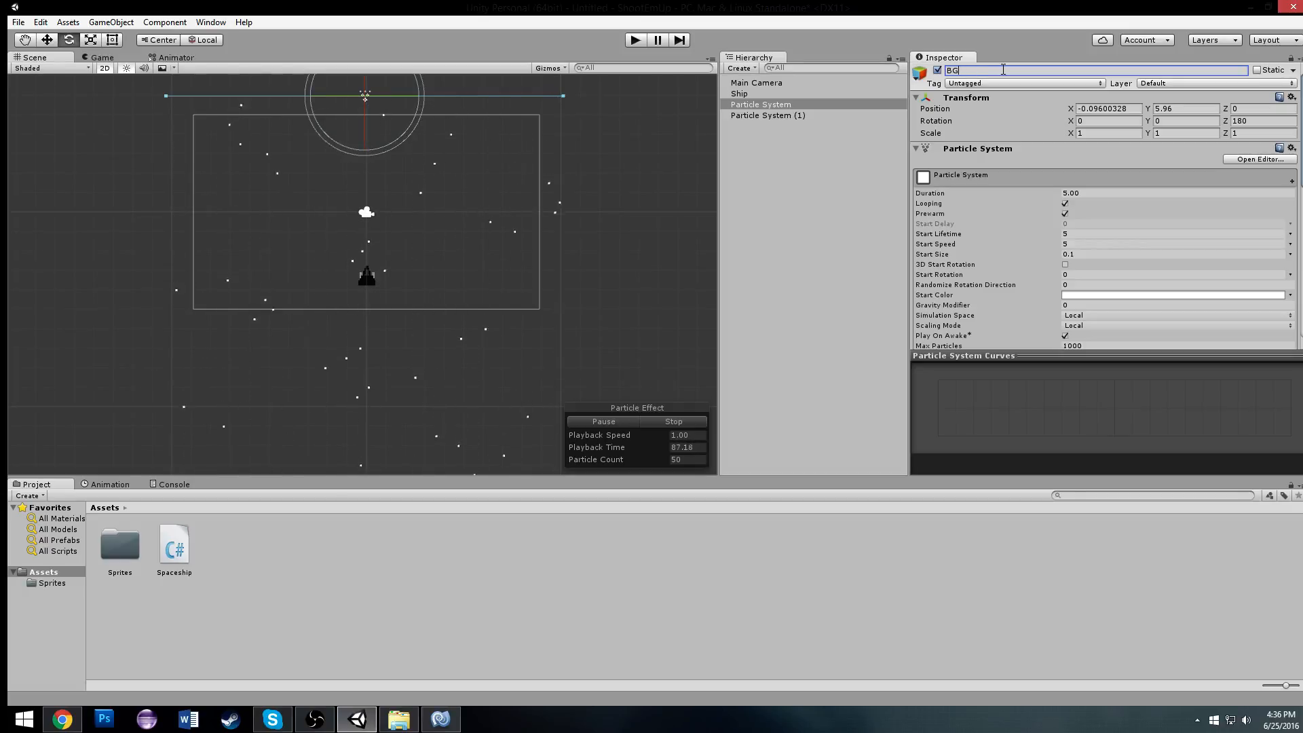
click(768, 114)
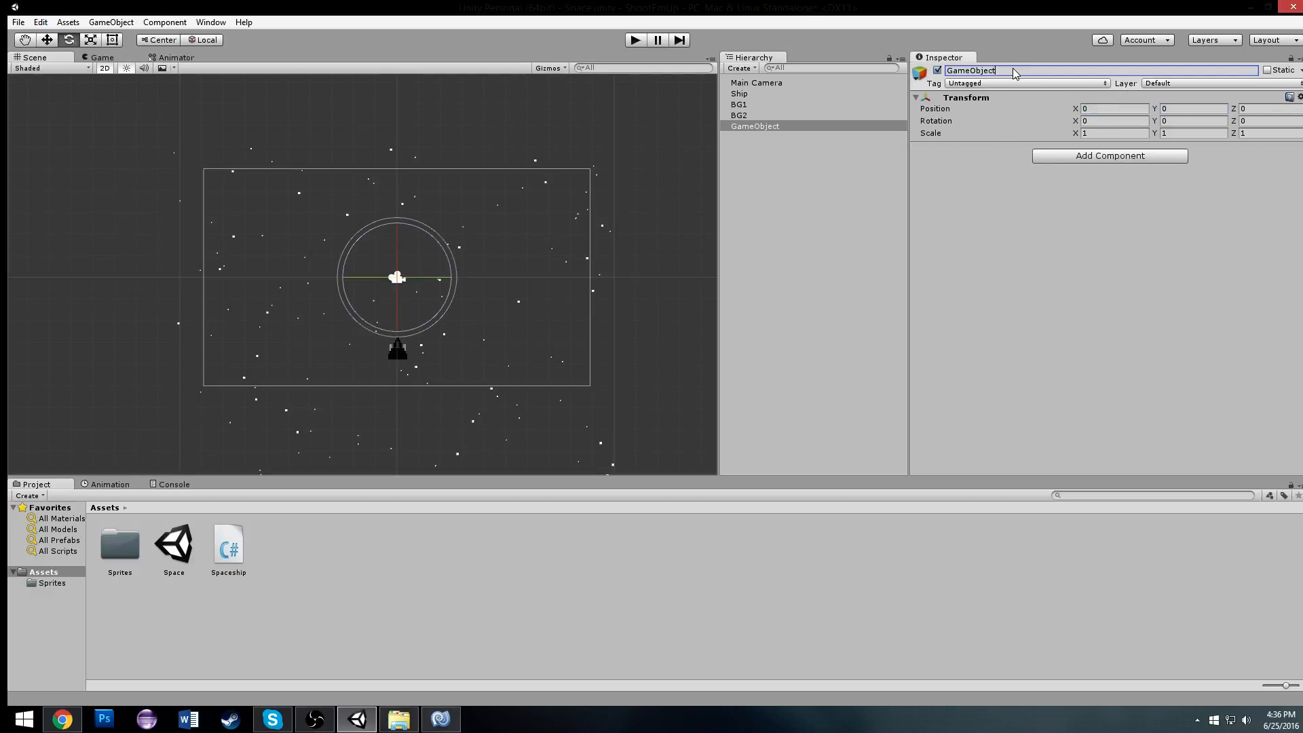
Name the new empty object Bounds and bring up its Add Component list.
text(HBo)
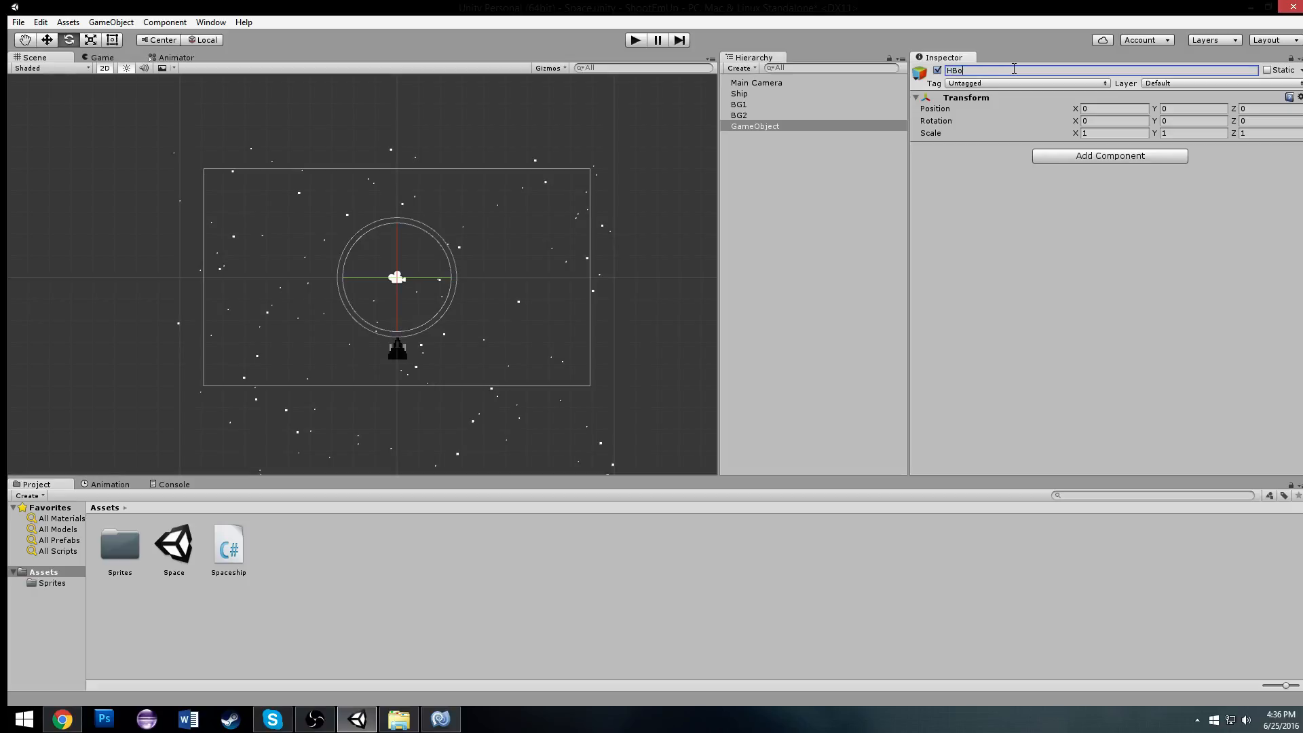
text(No)
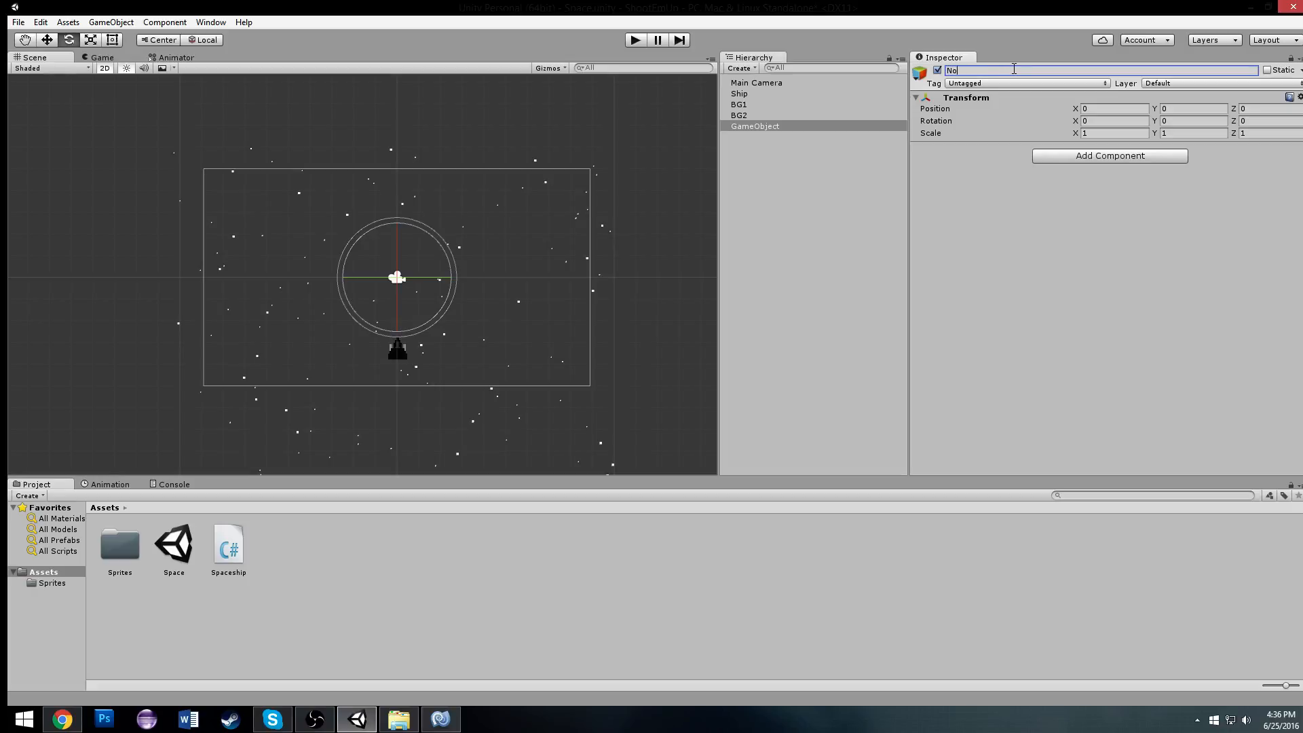
text(B)
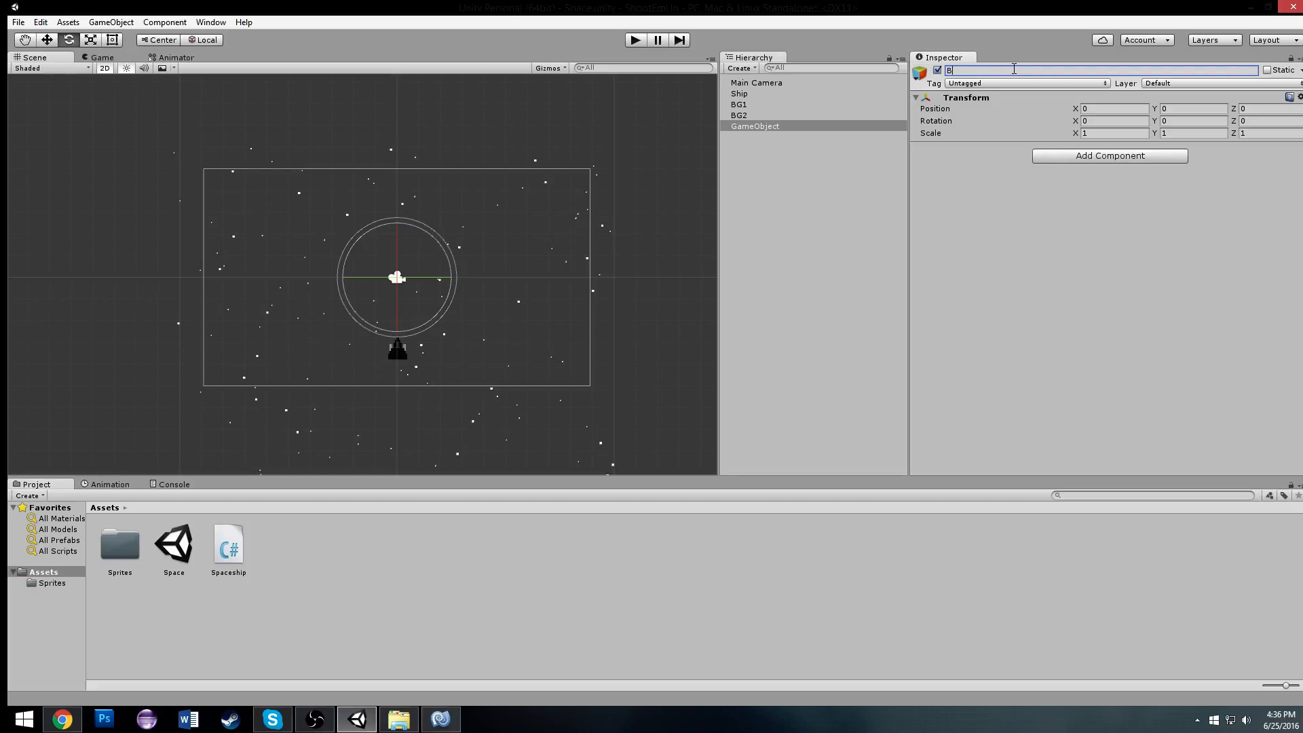
text(Bounds)
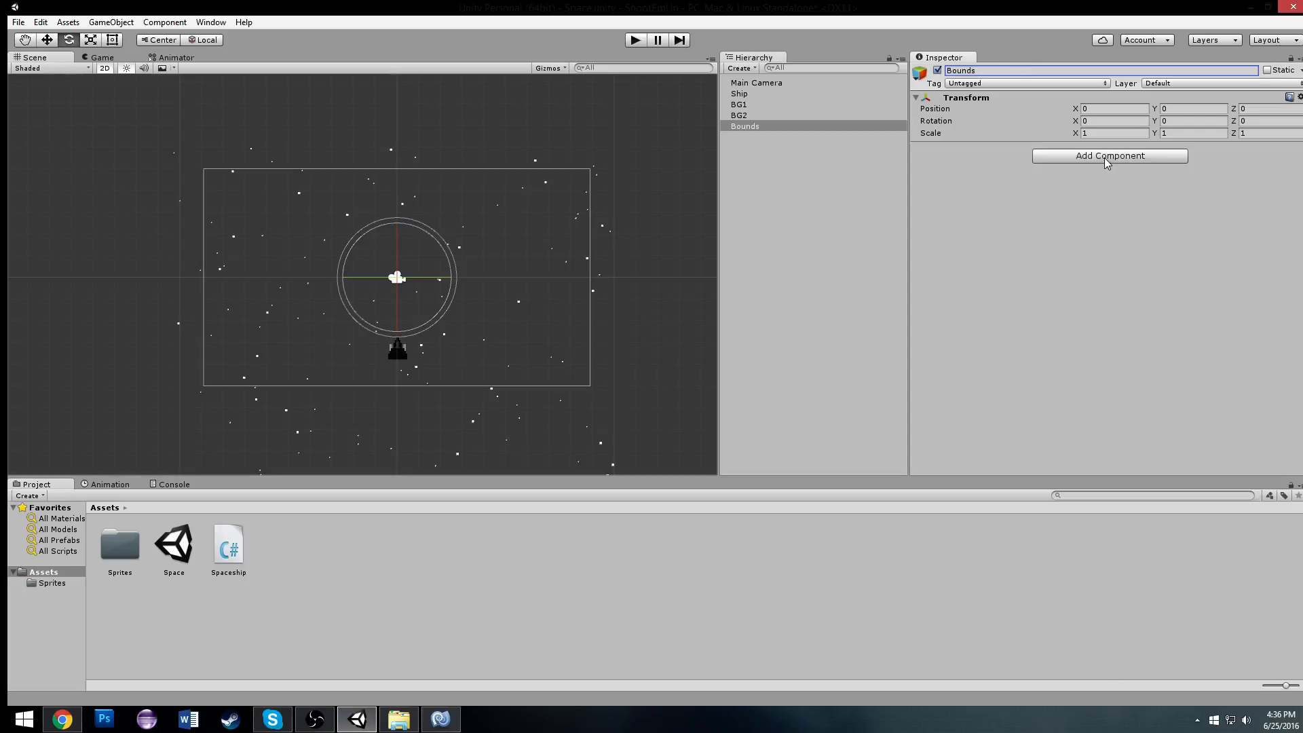
click(1109, 154)
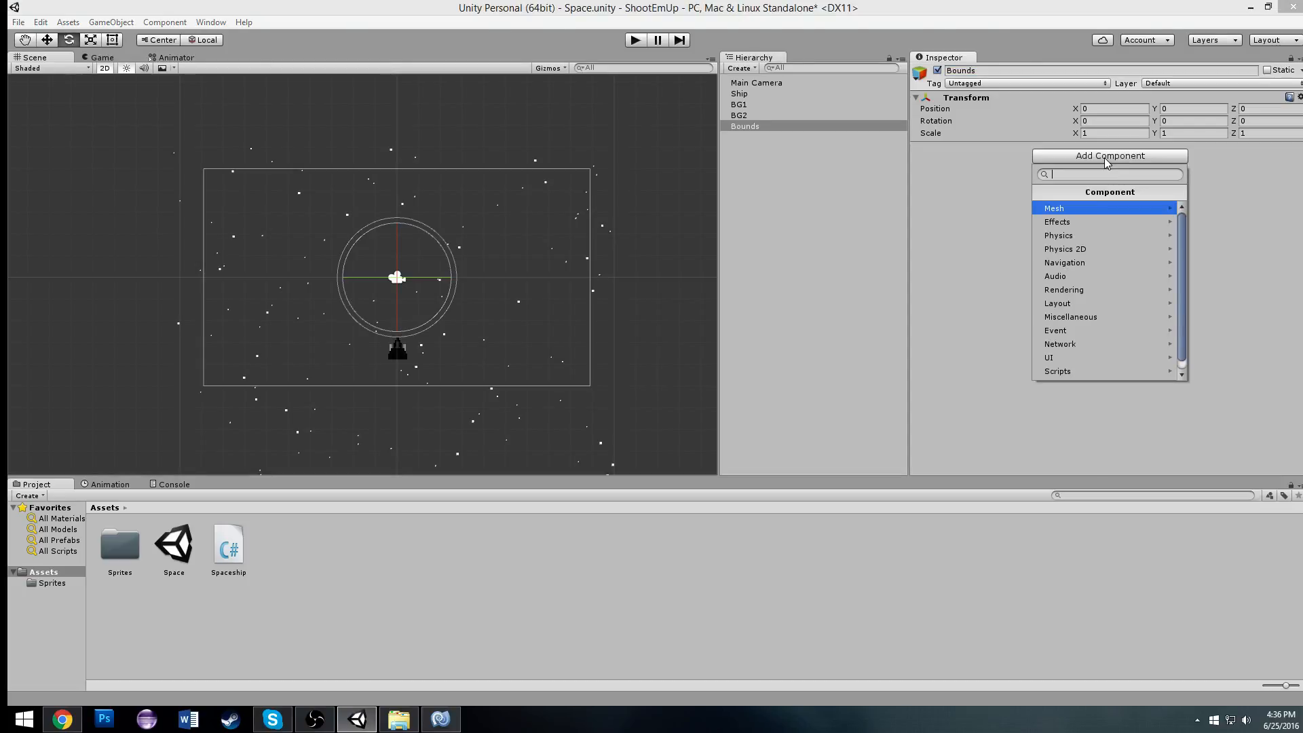
mouse_move(1088, 221)
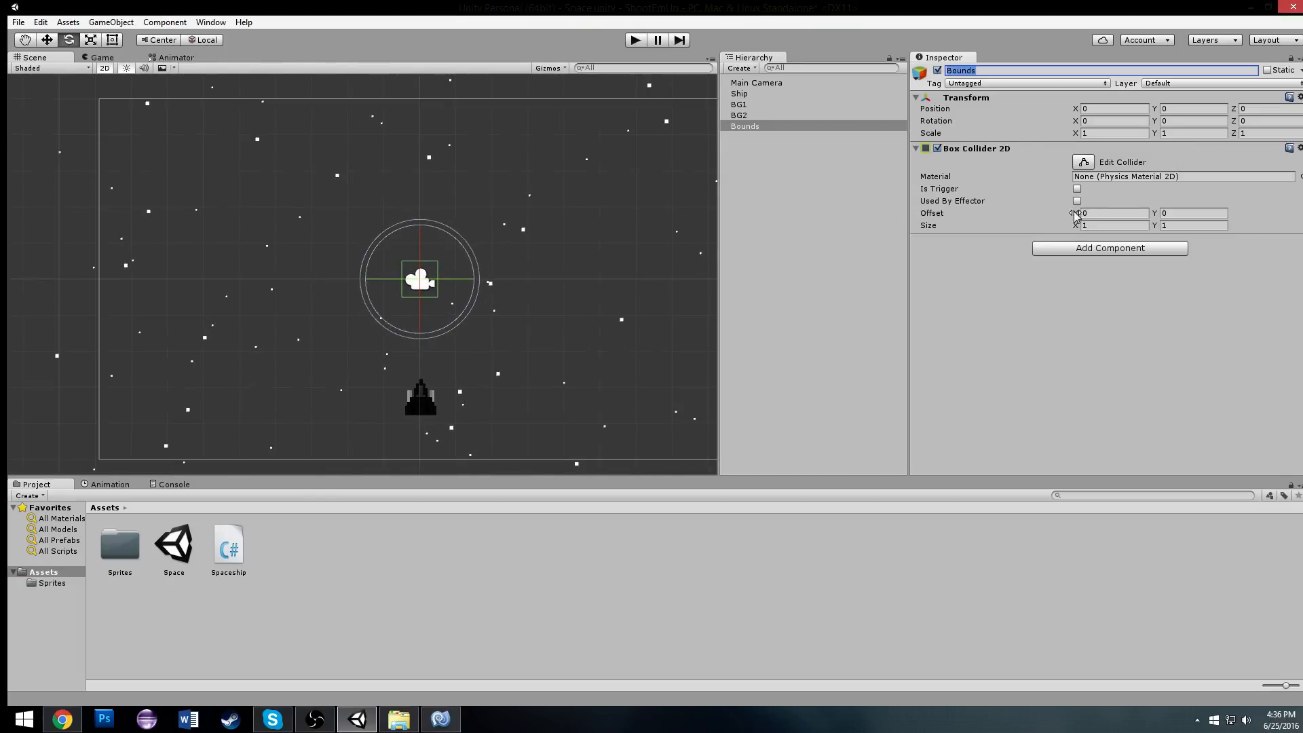
Make the first Box Collider 2D a tall left wall at Offset X -9.47.
text(-9.47)
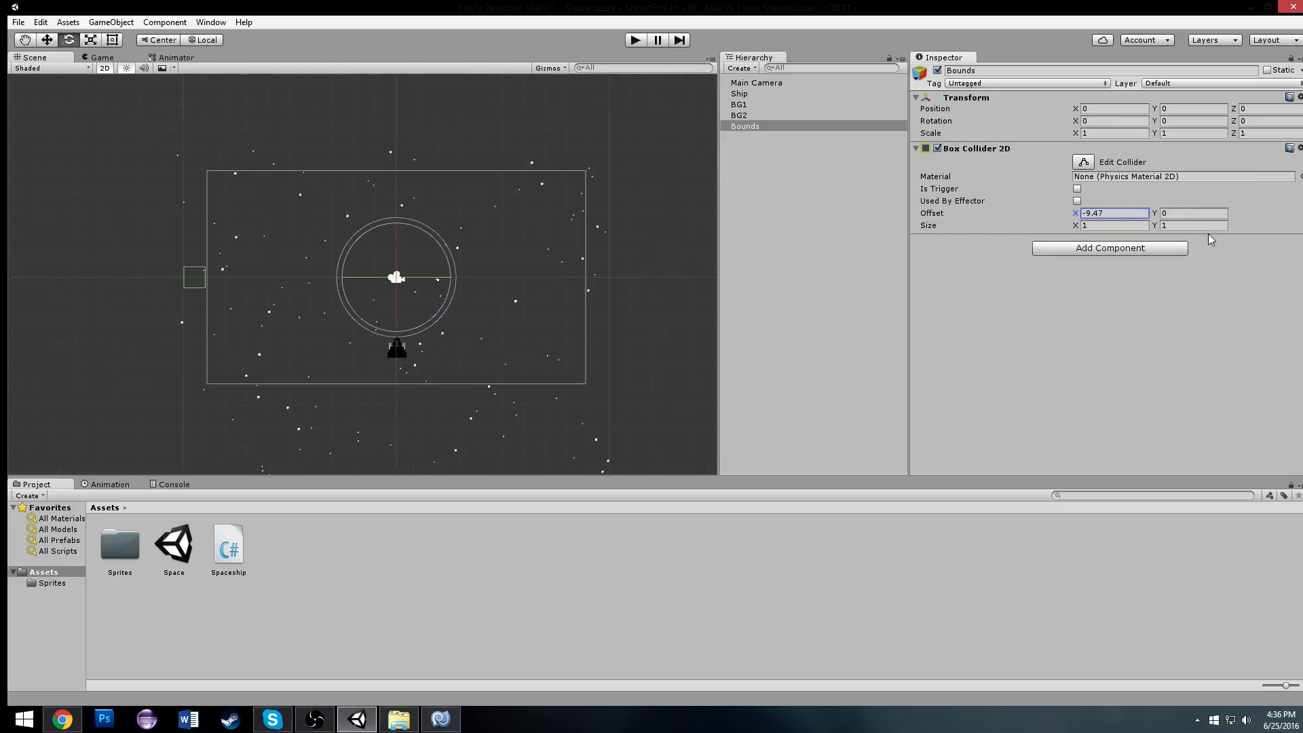
text(16.03)
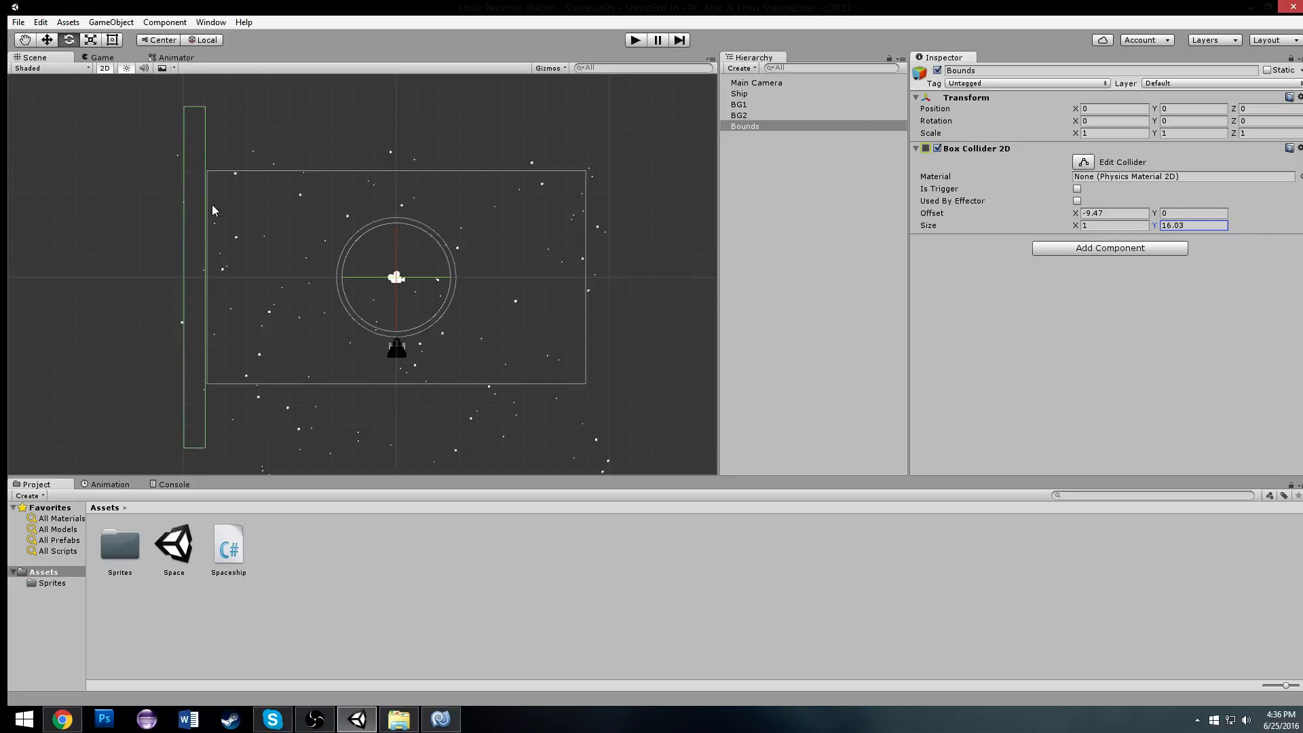
click(1109, 247)
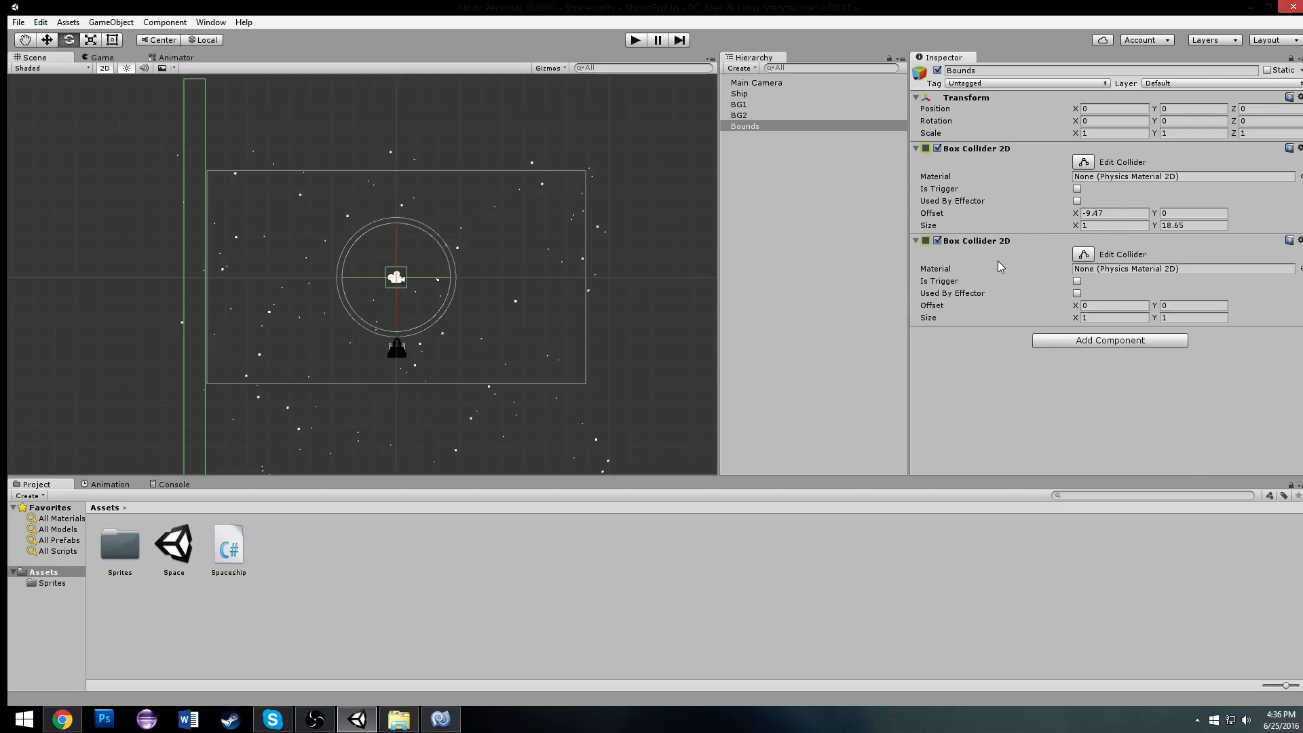
Add a second Box Collider 2D as the right wall at Offset X 9.53, about 18.8 tall.
text(2.4)
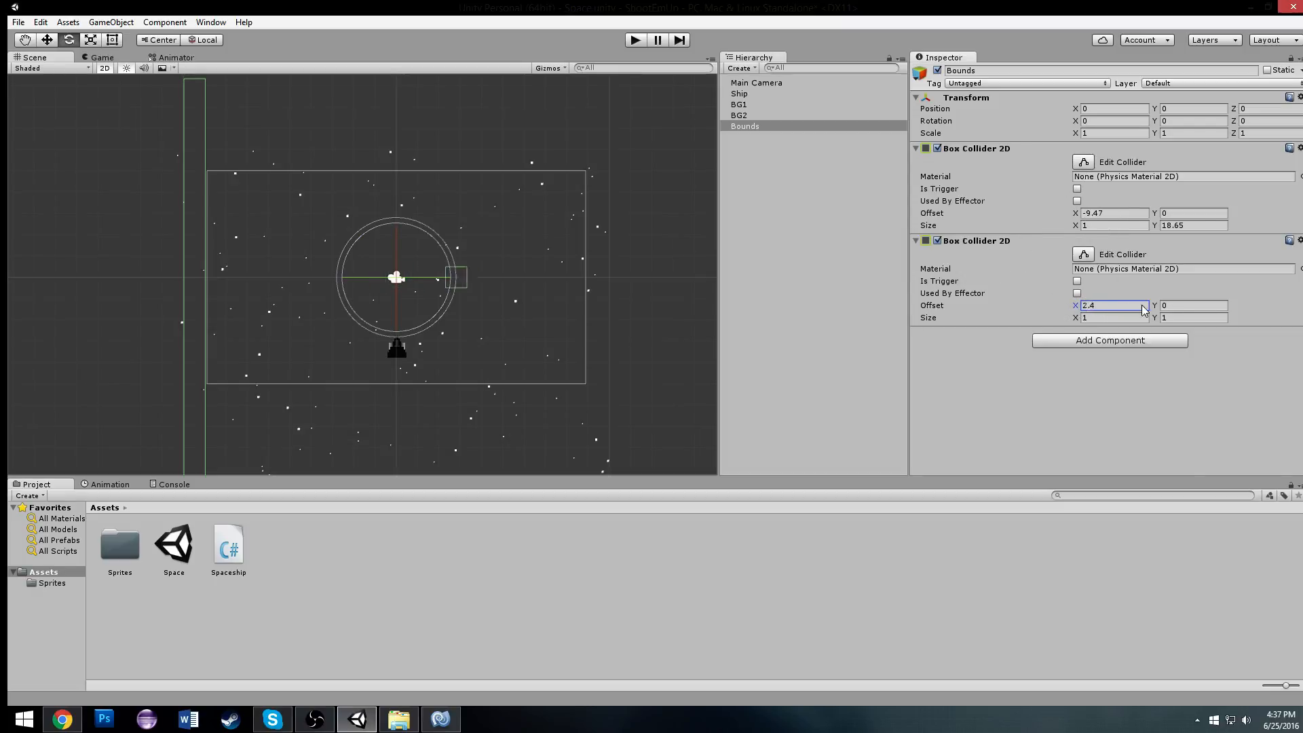
text(9.53)
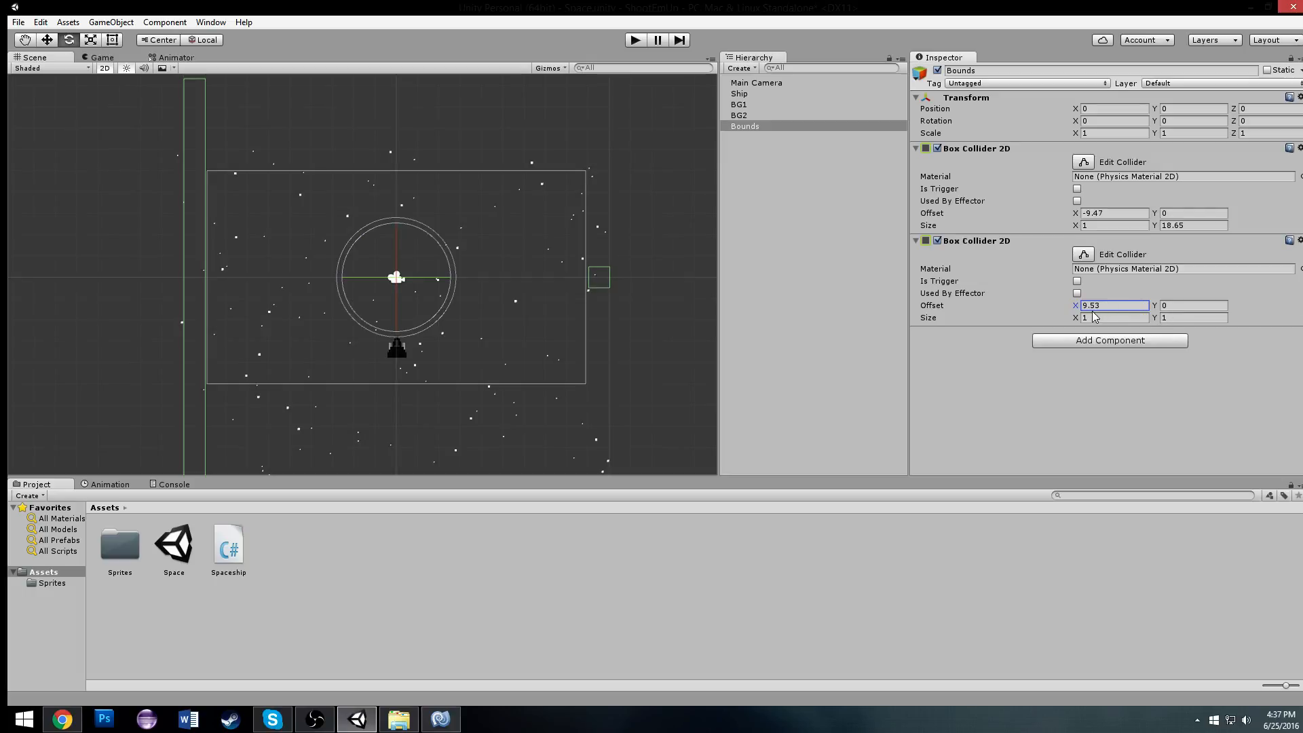
text(5.09)
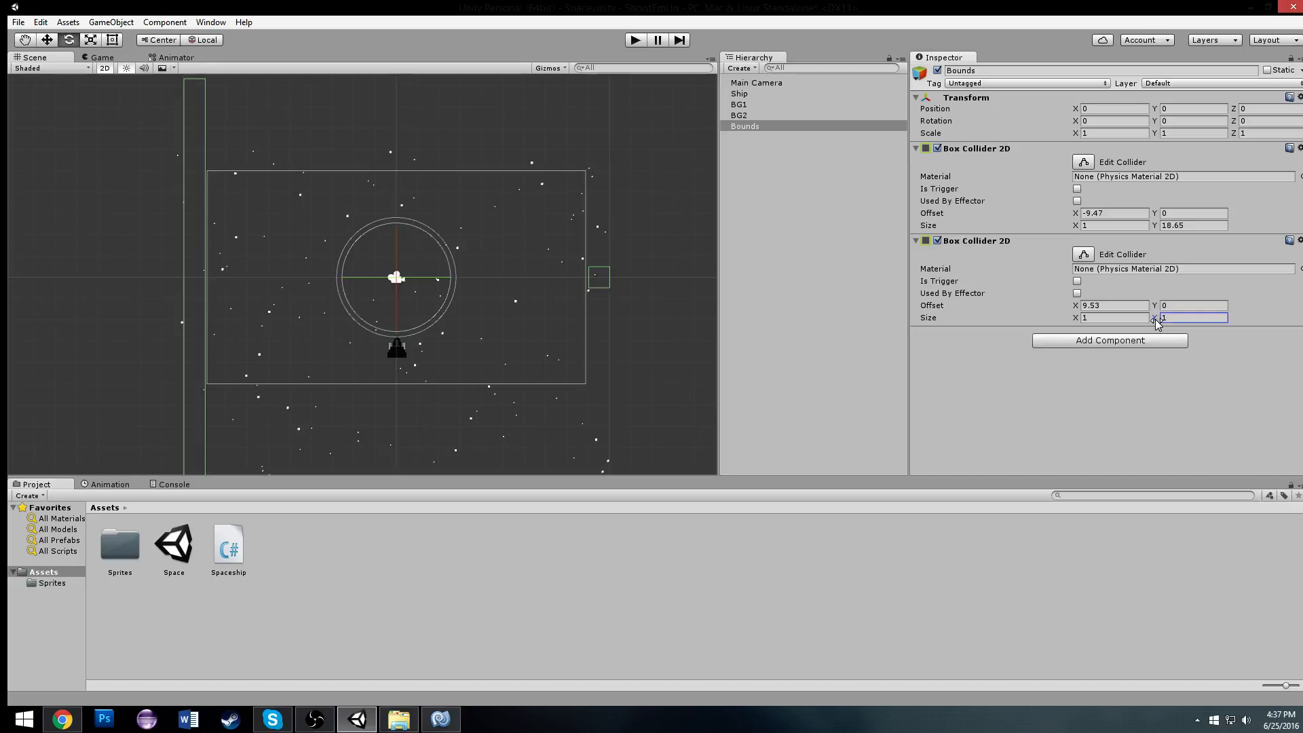
text(18.8)
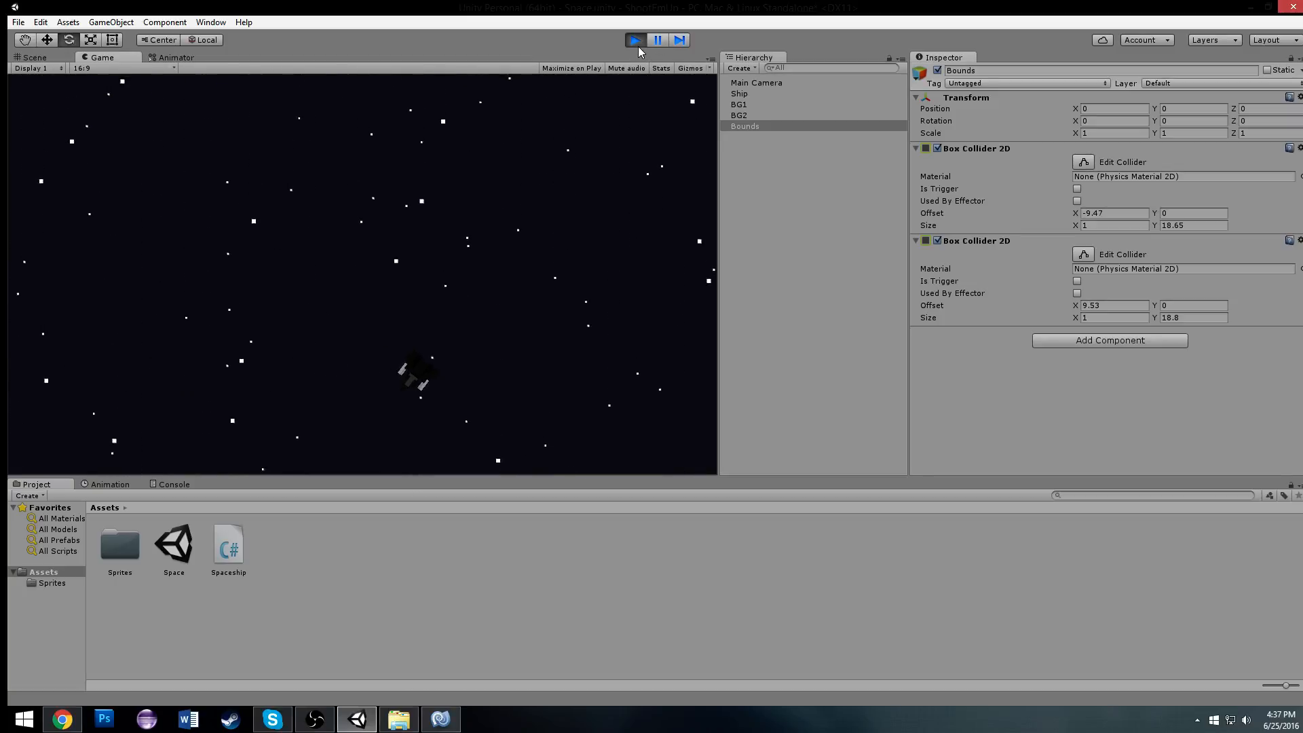
Tick Freeze Rotation Z in the Ship's Rigidbody 2D constraints and test-fly it.
click(34, 57)
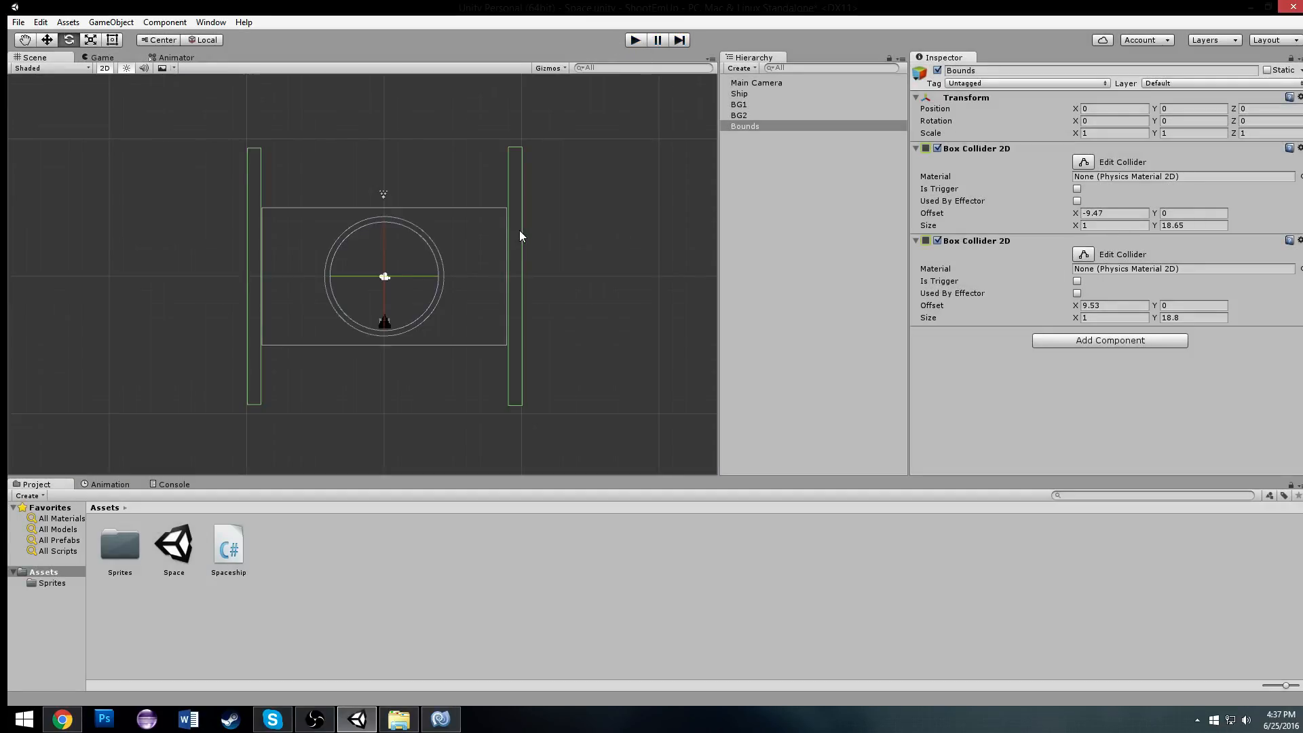
mouse_move(747, 106)
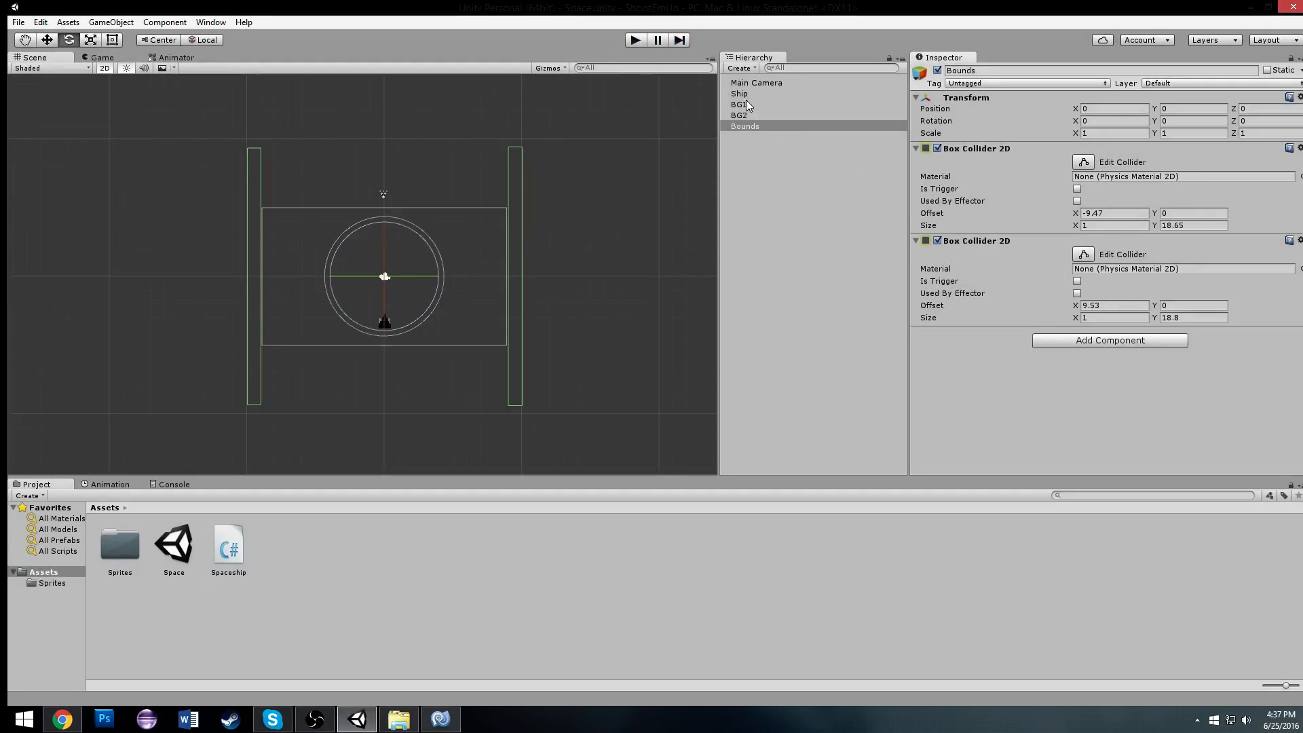
click(739, 93)
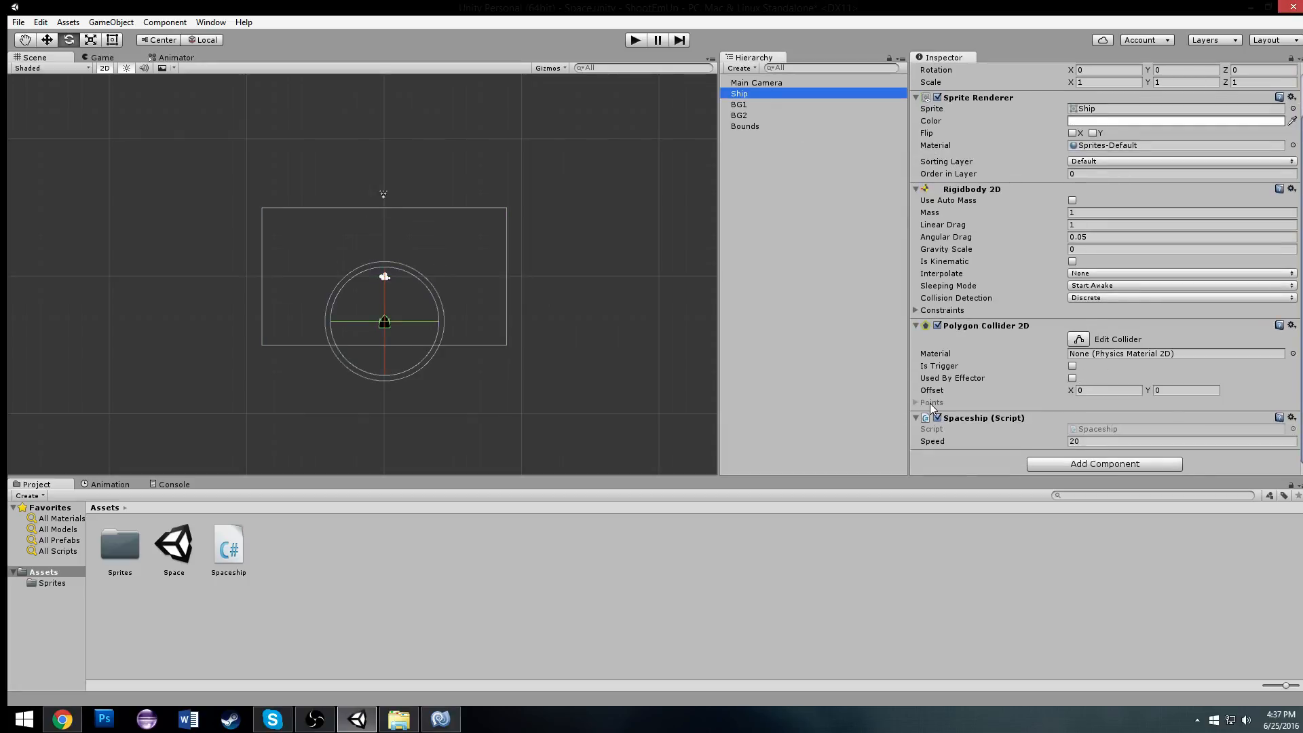
click(917, 309)
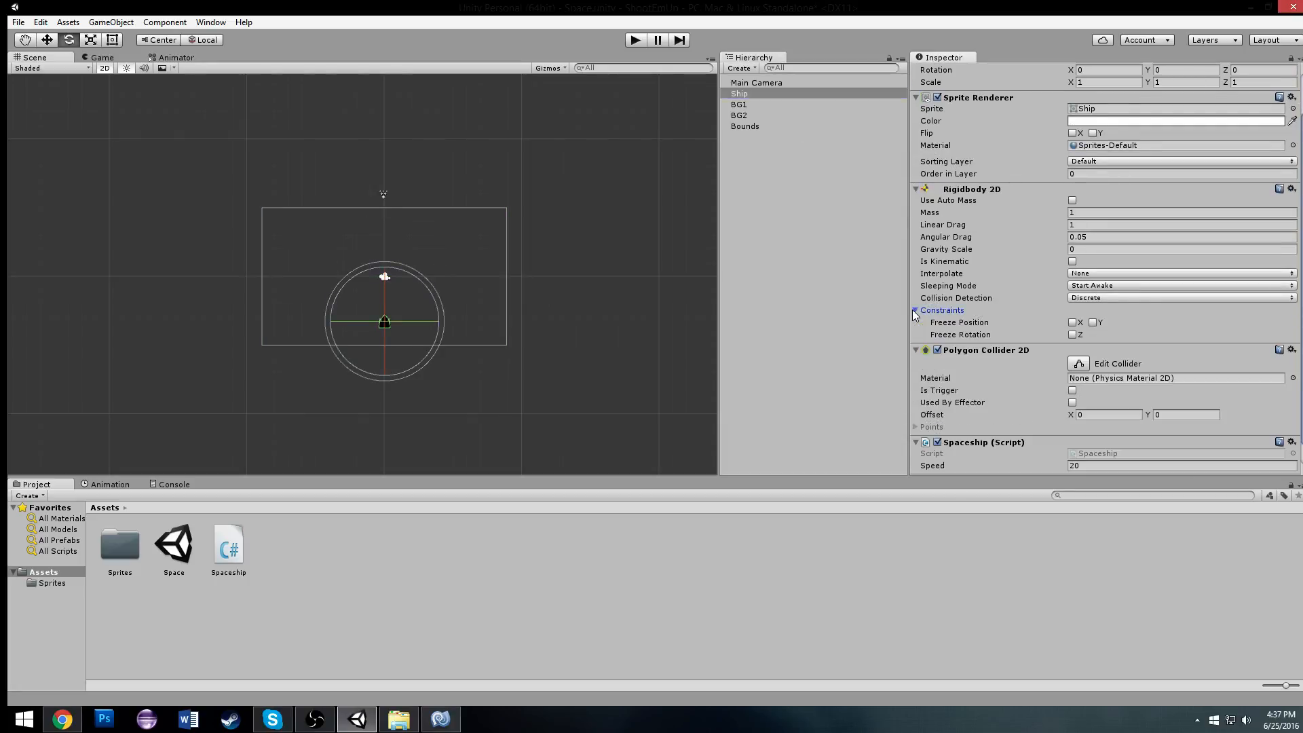
click(1073, 334)
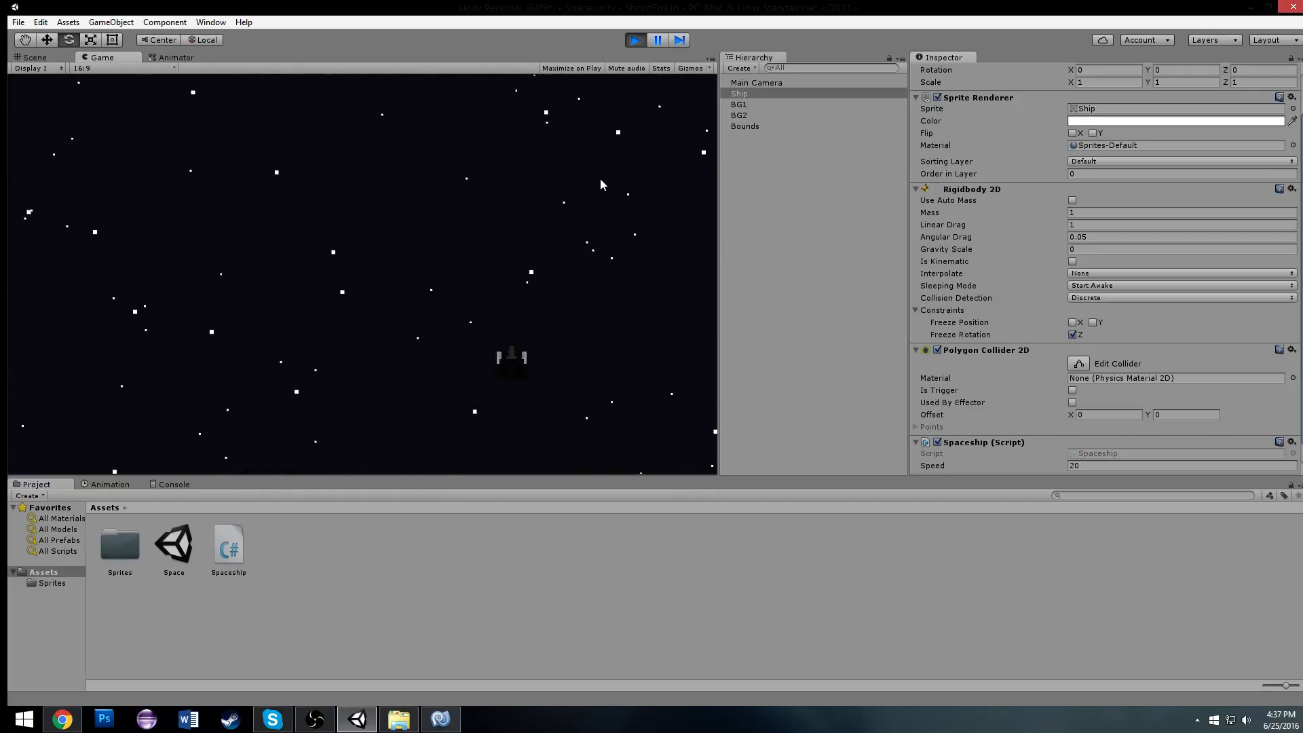
click(34, 57)
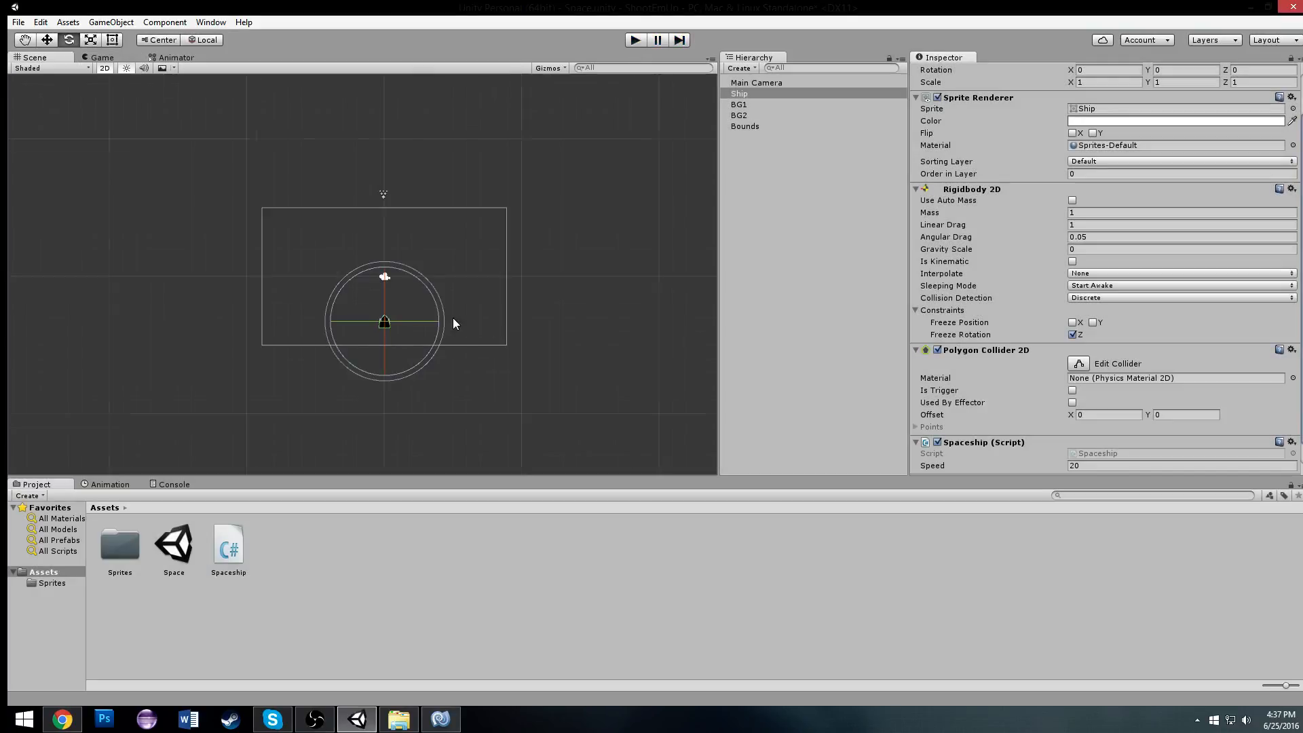
Add a top Box Collider 2D to Bounds about 29 wide.
click(738, 104)
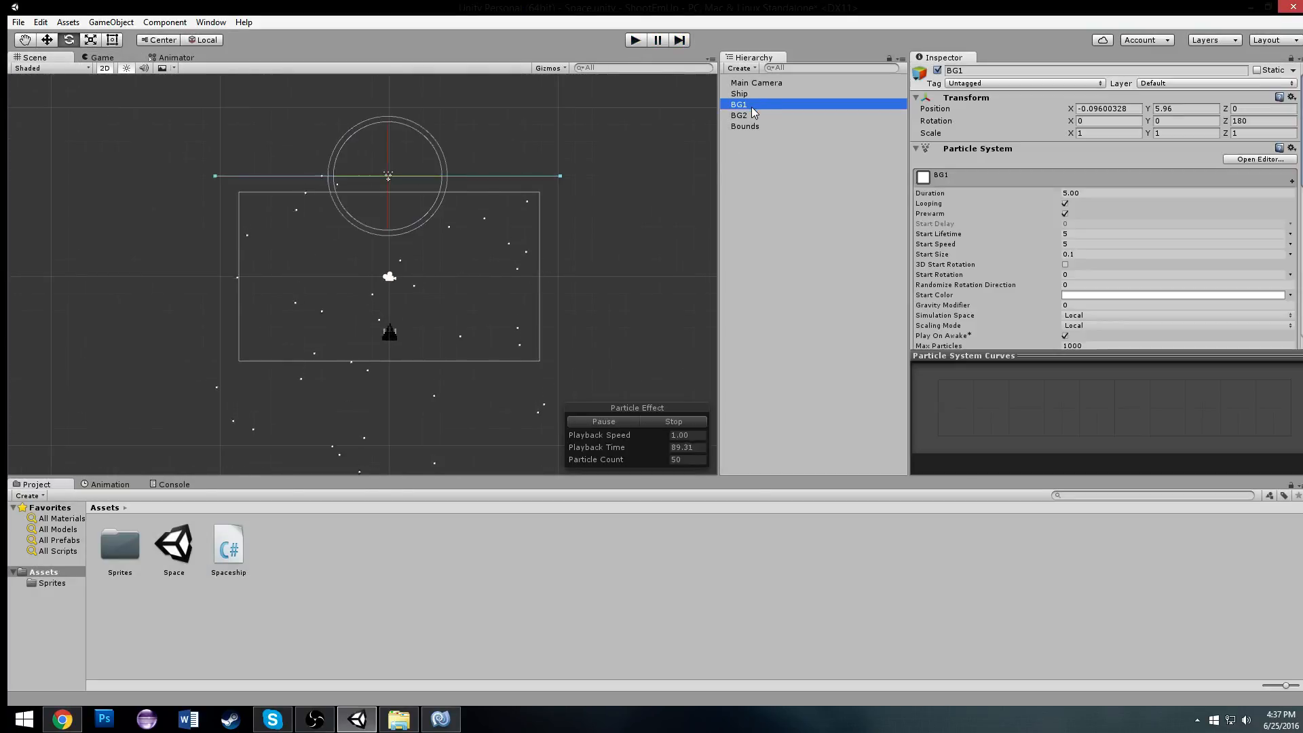
click(745, 125)
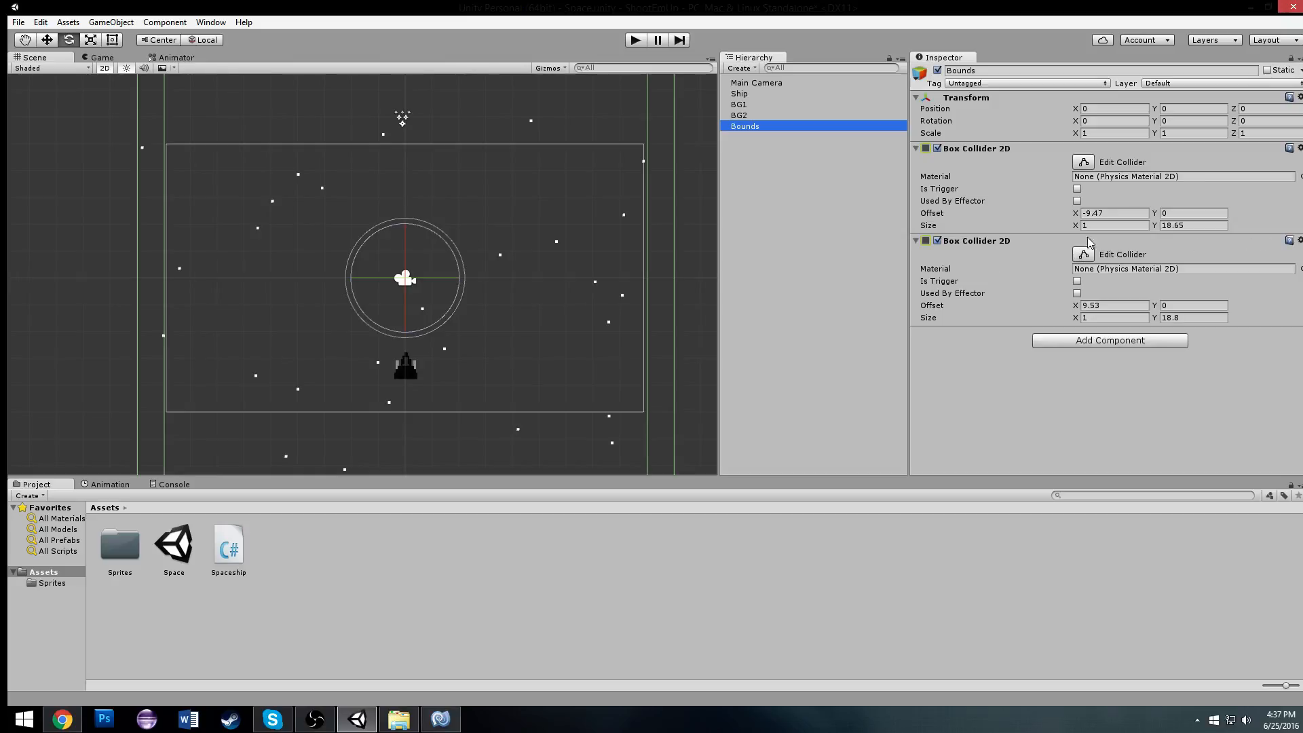
mouse_move(358, 147)
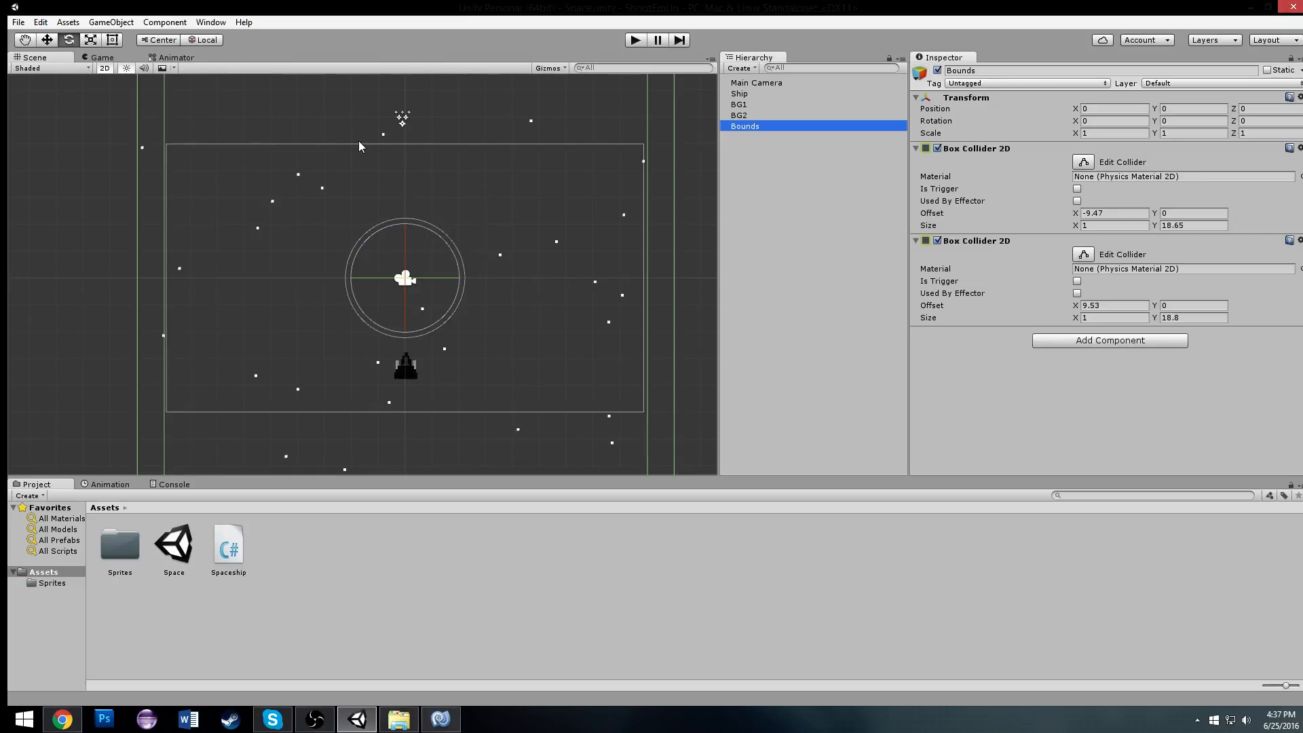
click(1109, 339)
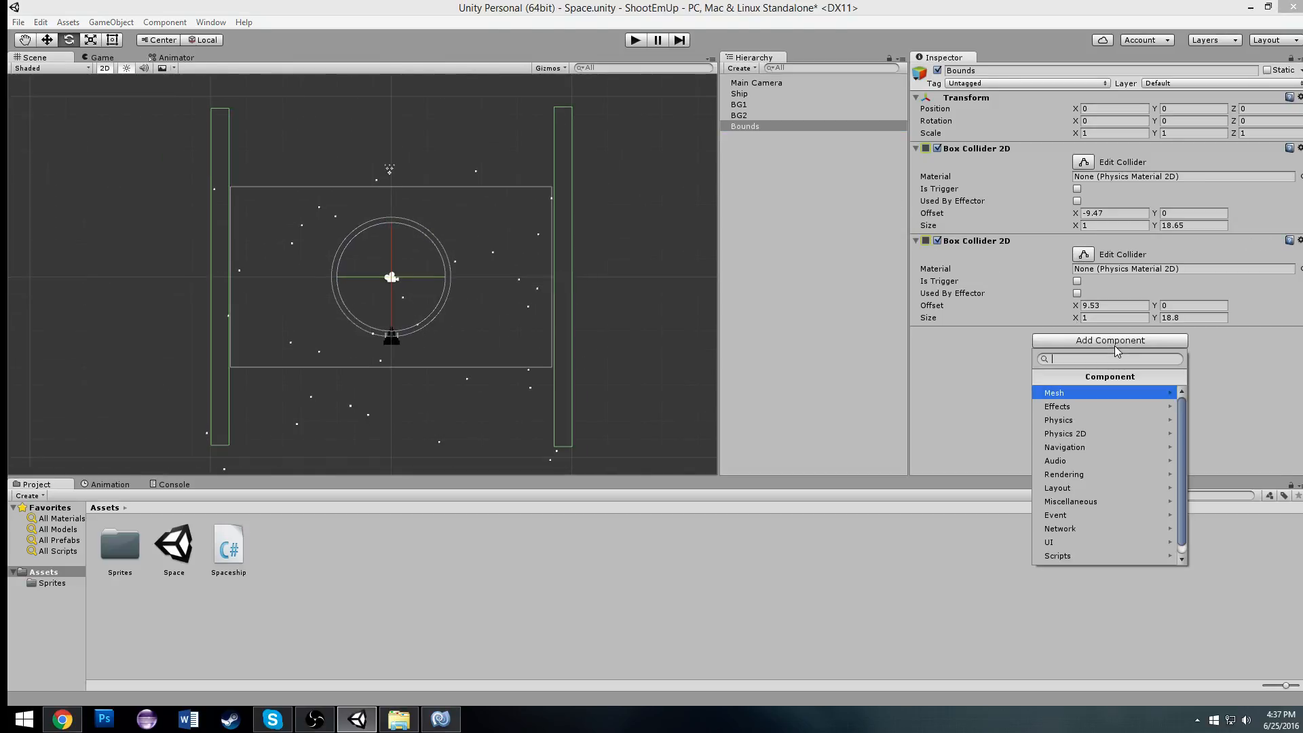
click(1064, 447)
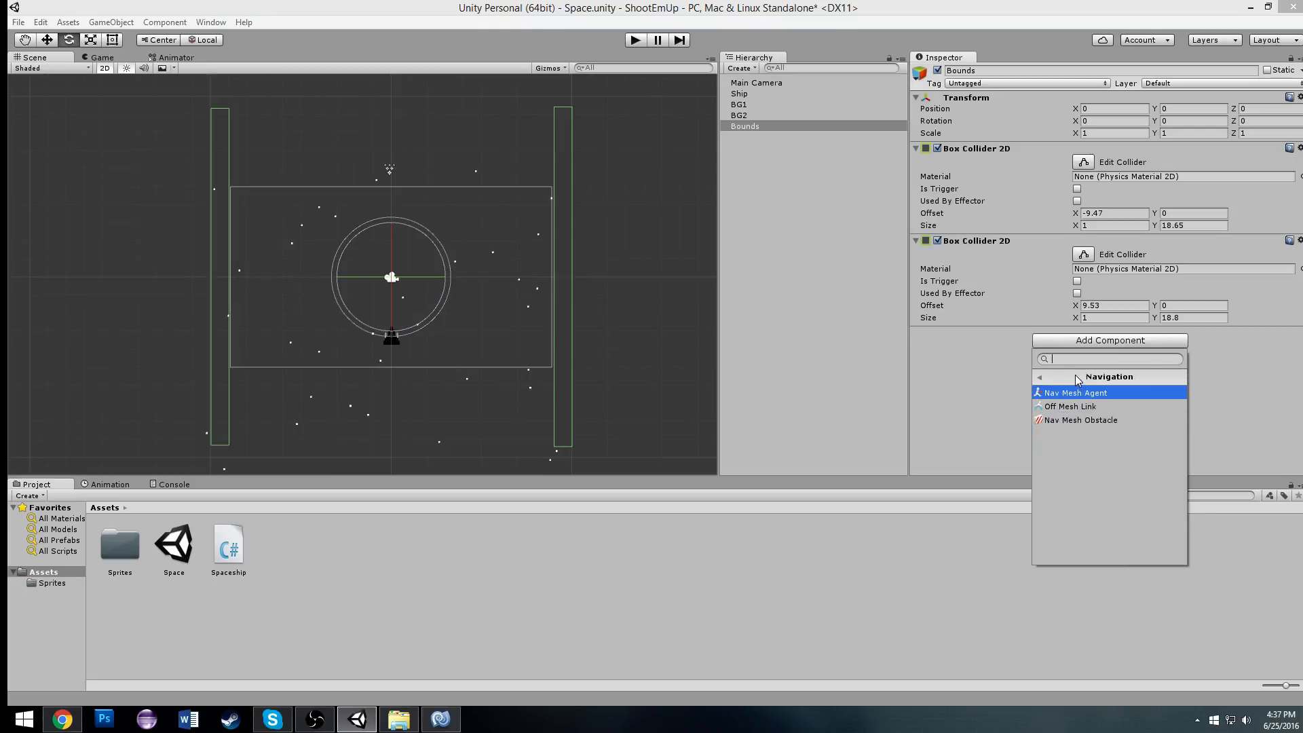
click(1073, 392)
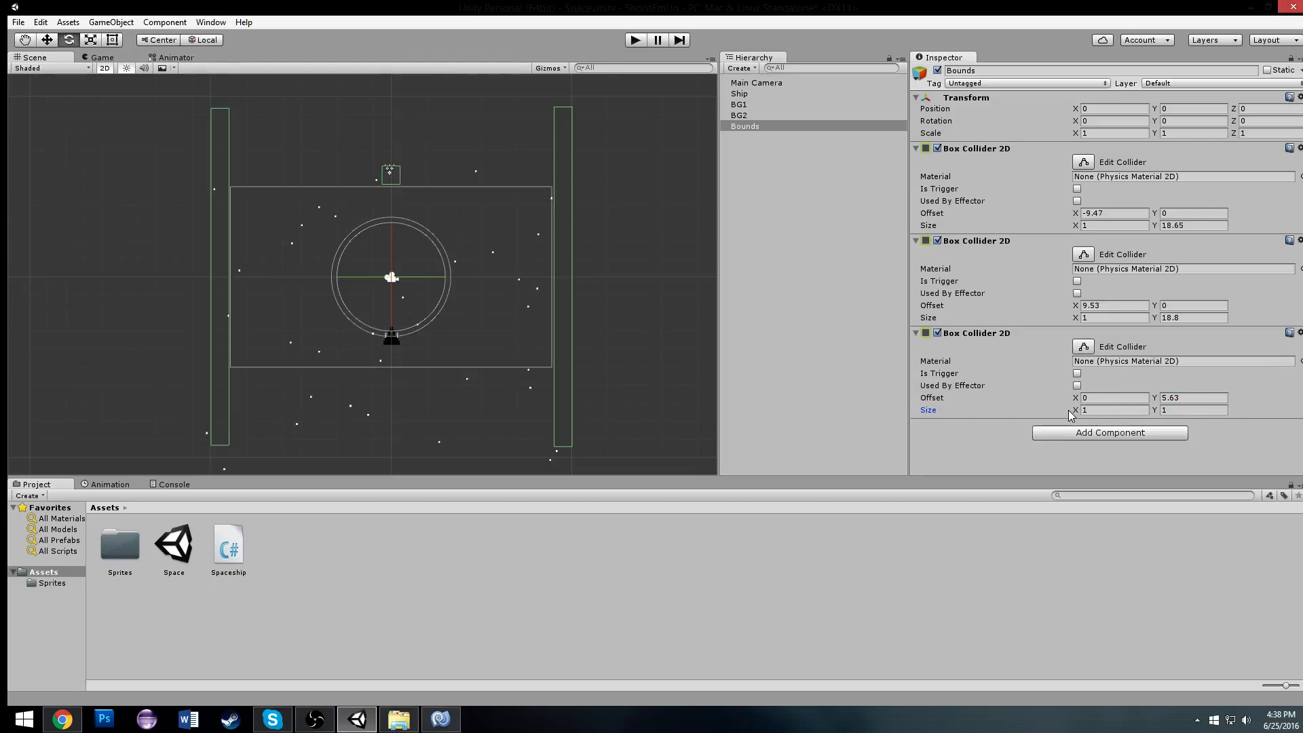
text(29.5)
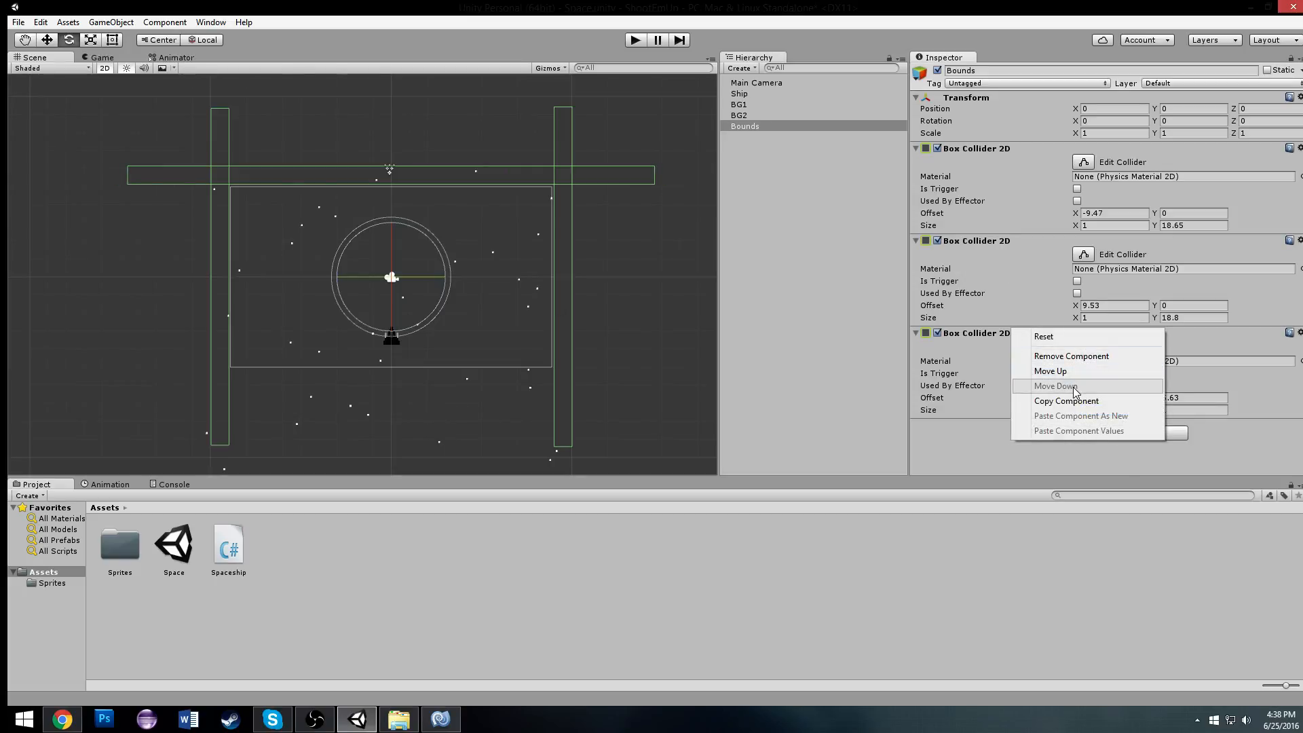
Paste a copy as the bottom wall with Offset Y -5.67 and start a play test.
click(1114, 409)
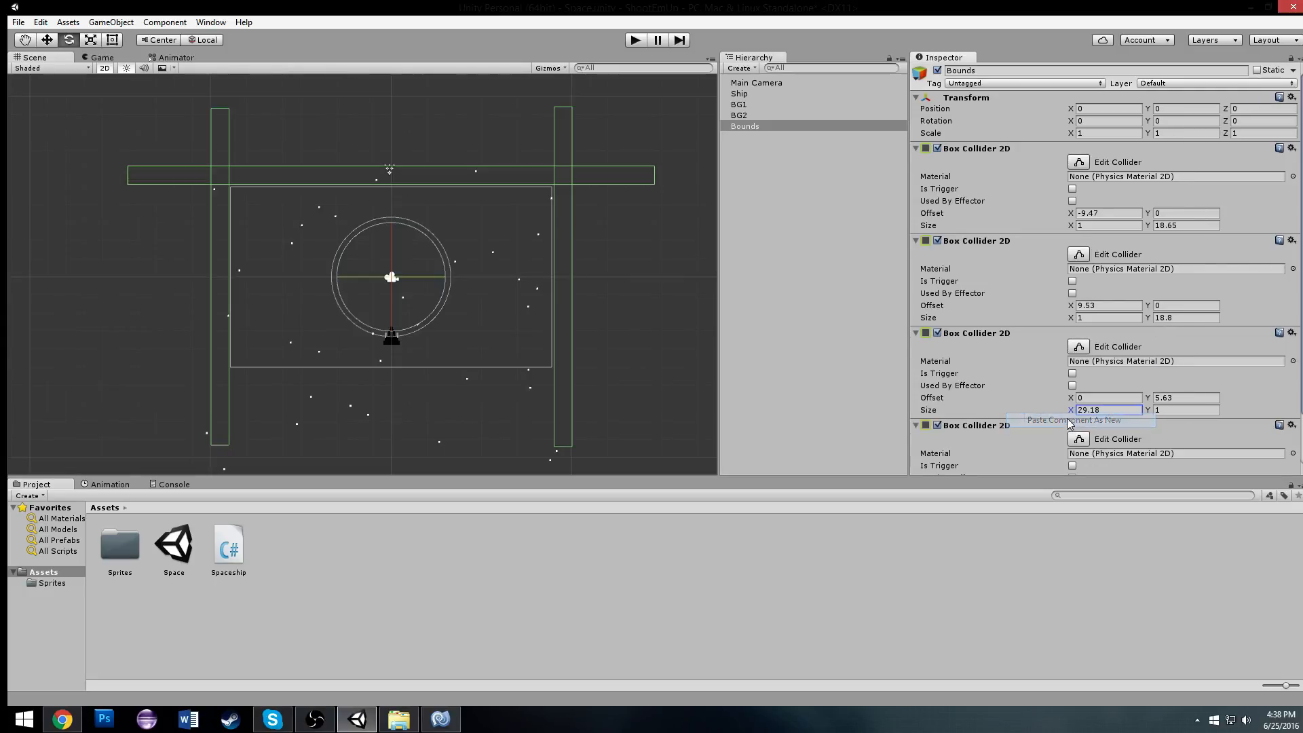
scroll(down, 3)
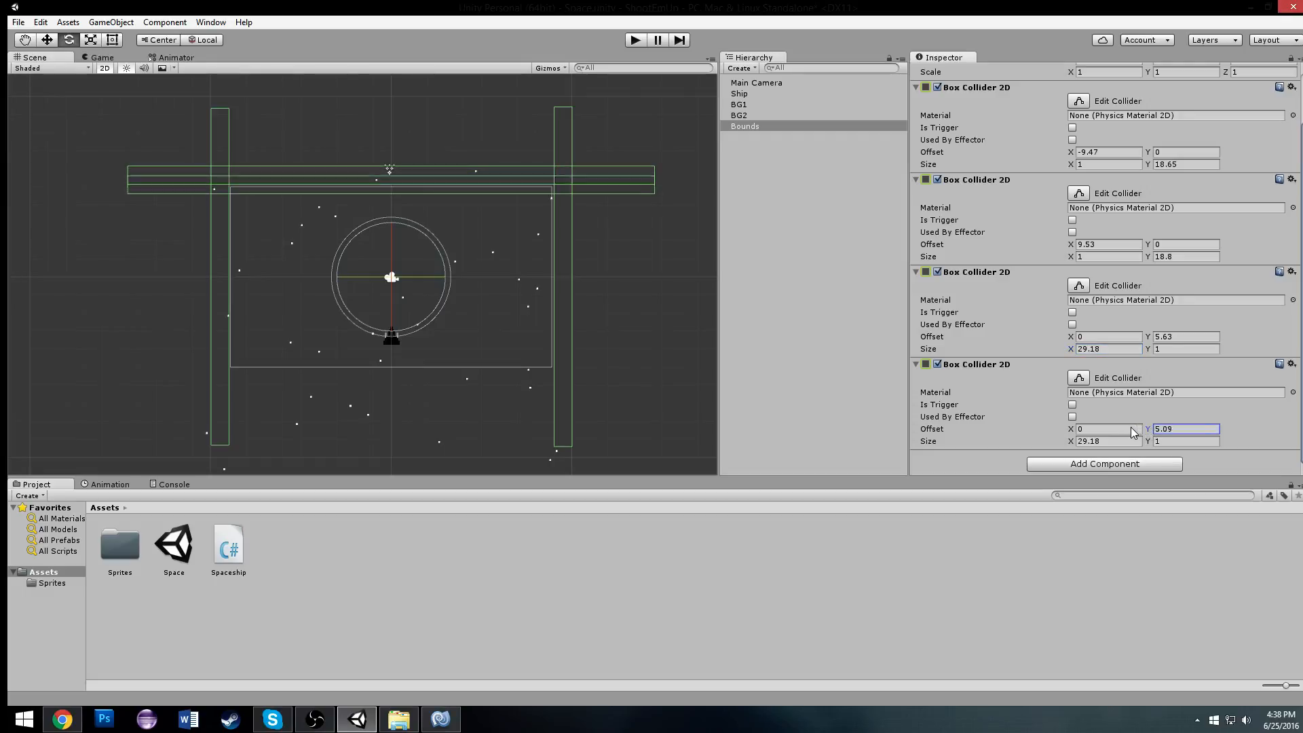
text(-5.67)
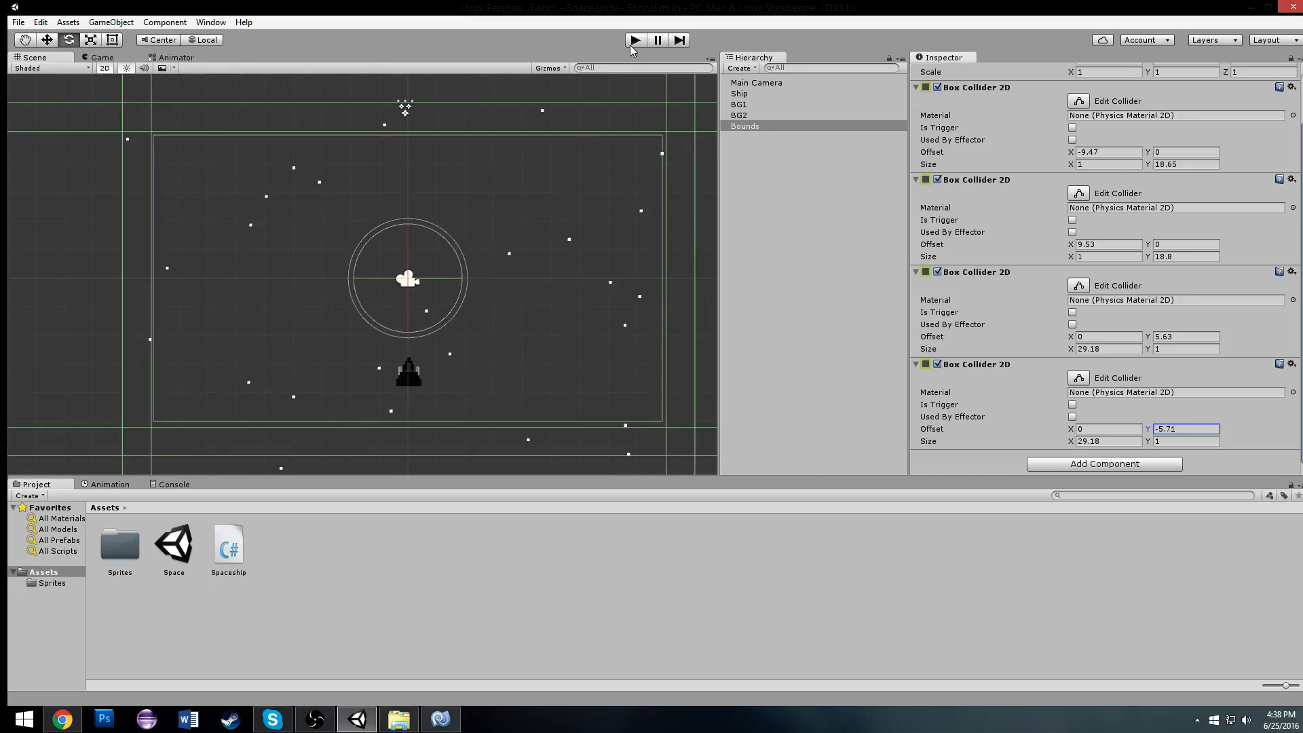
click(634, 39)
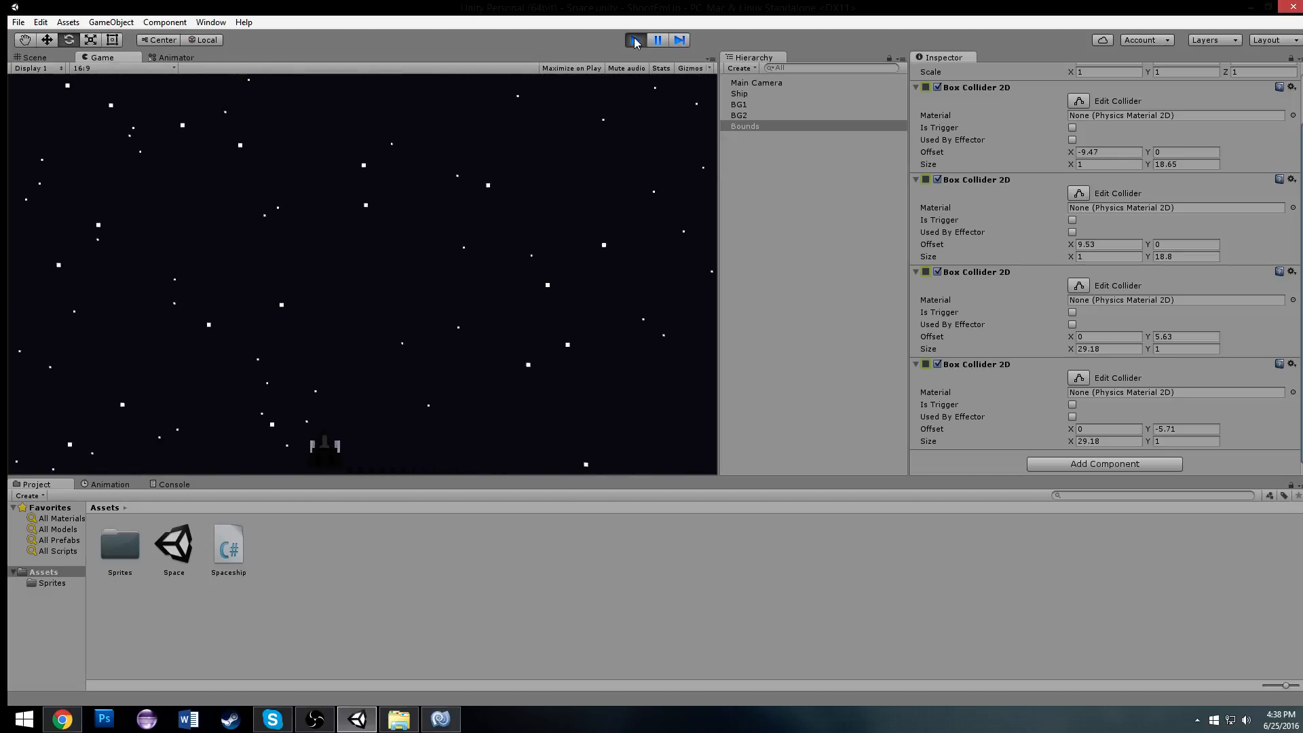
Add a PlayerBounds user layer and assign the Bounds object to it.
click(33, 57)
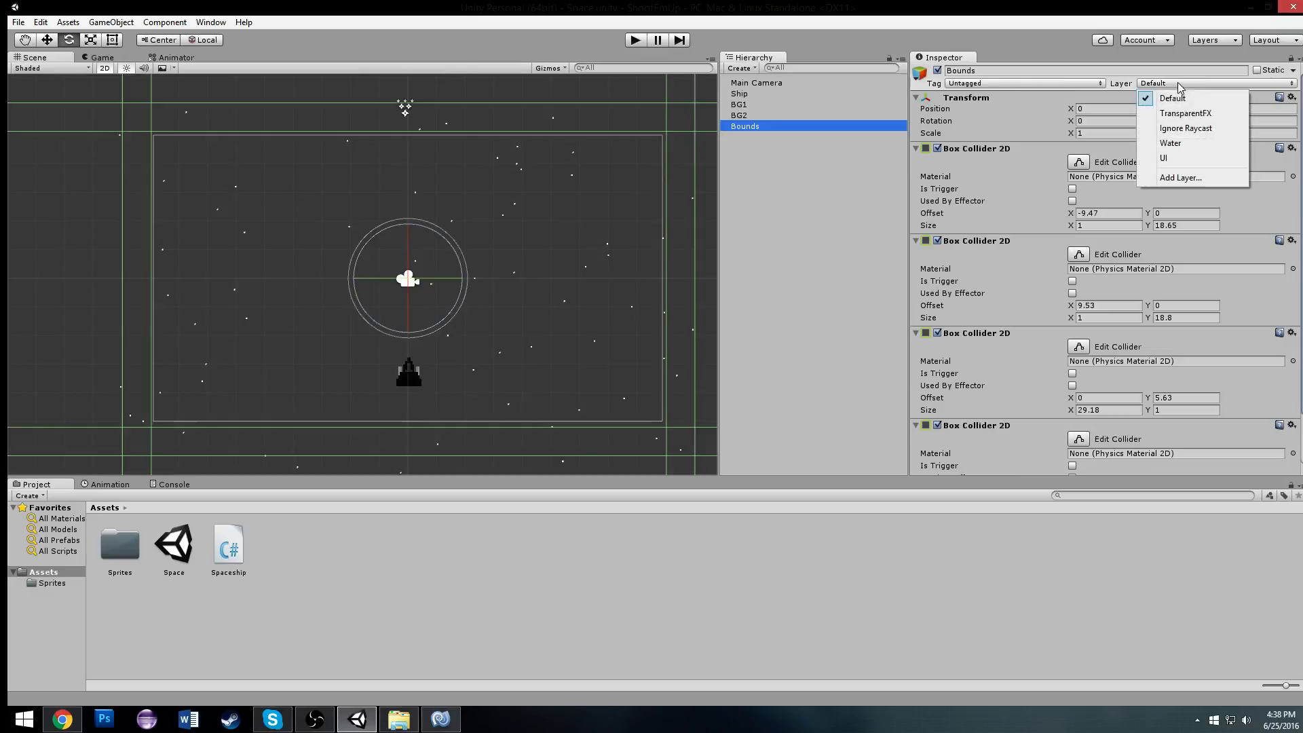
click(1180, 176)
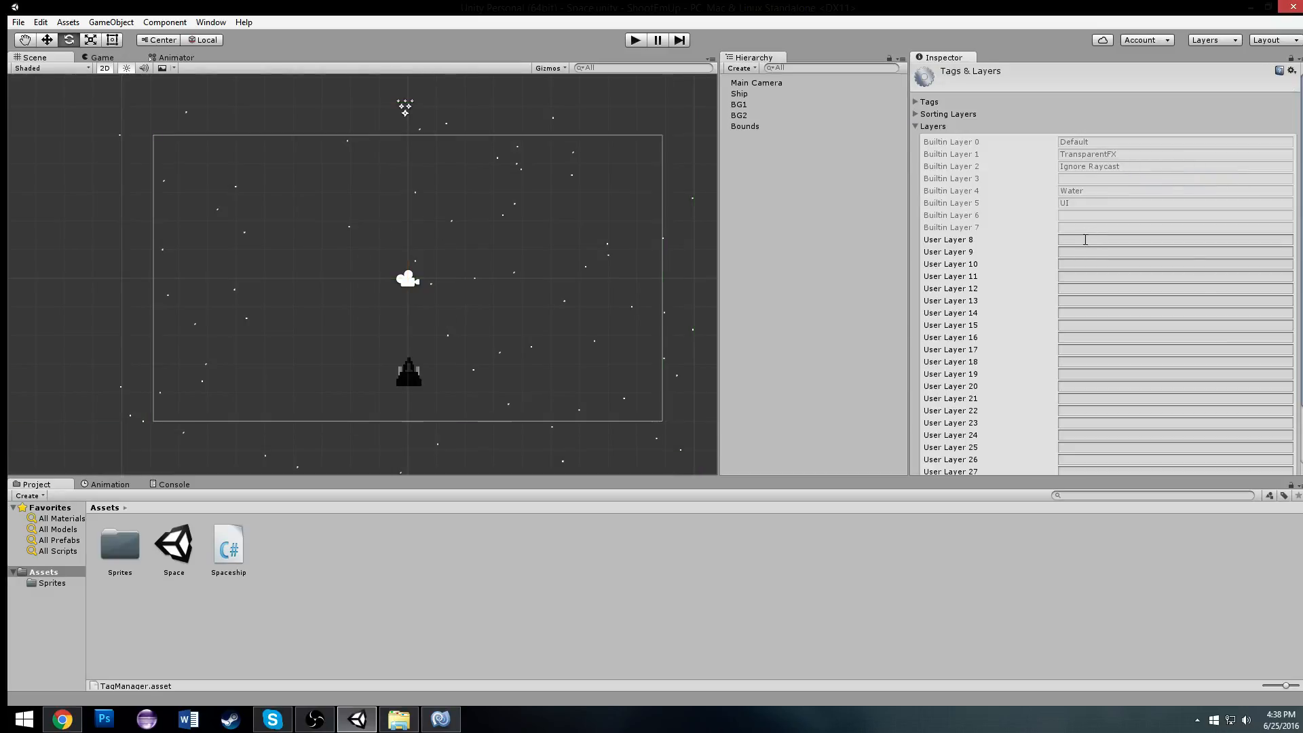
text(PlayerBounds)
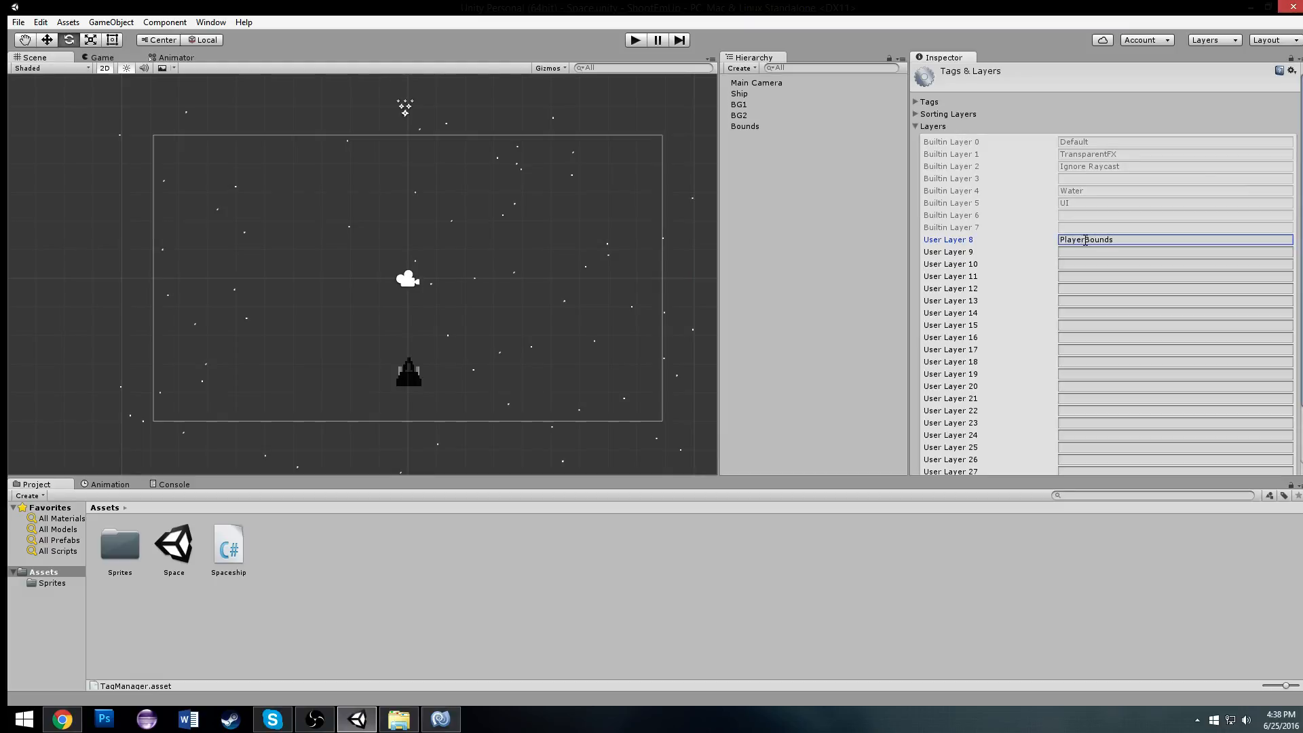
click(739, 93)
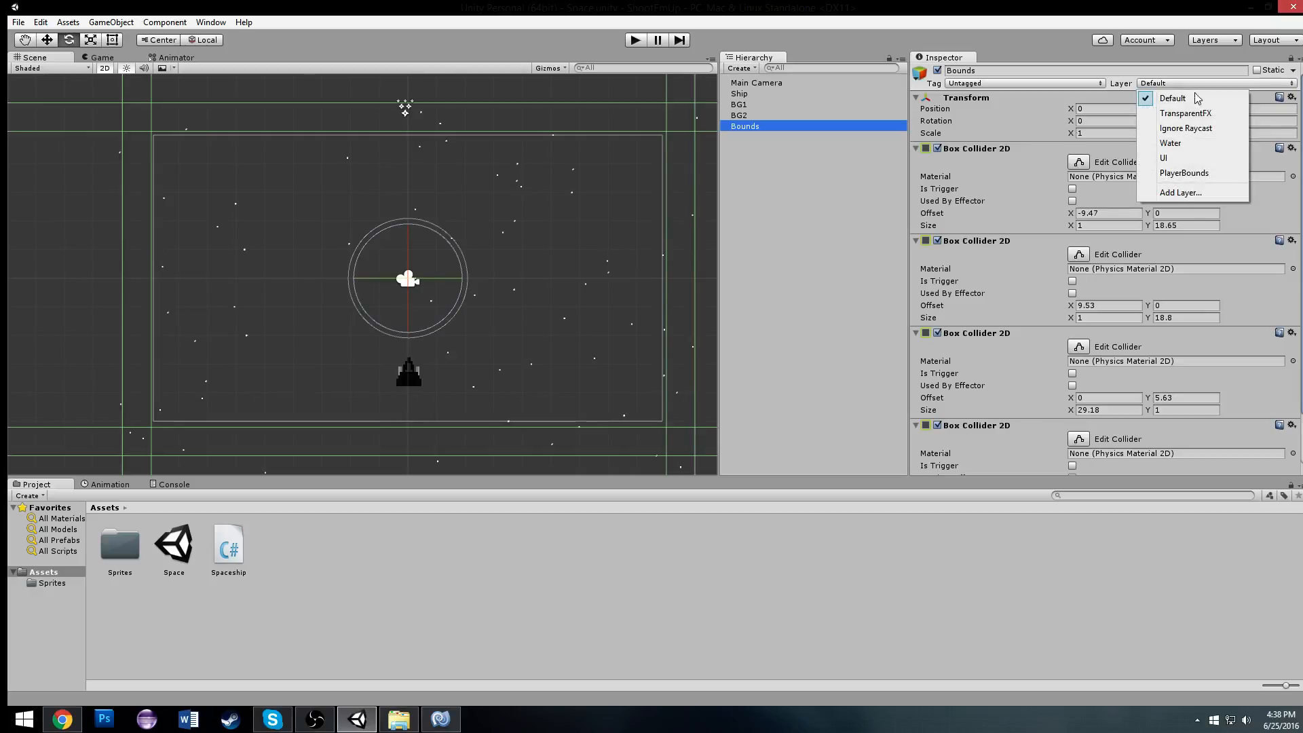
click(1184, 173)
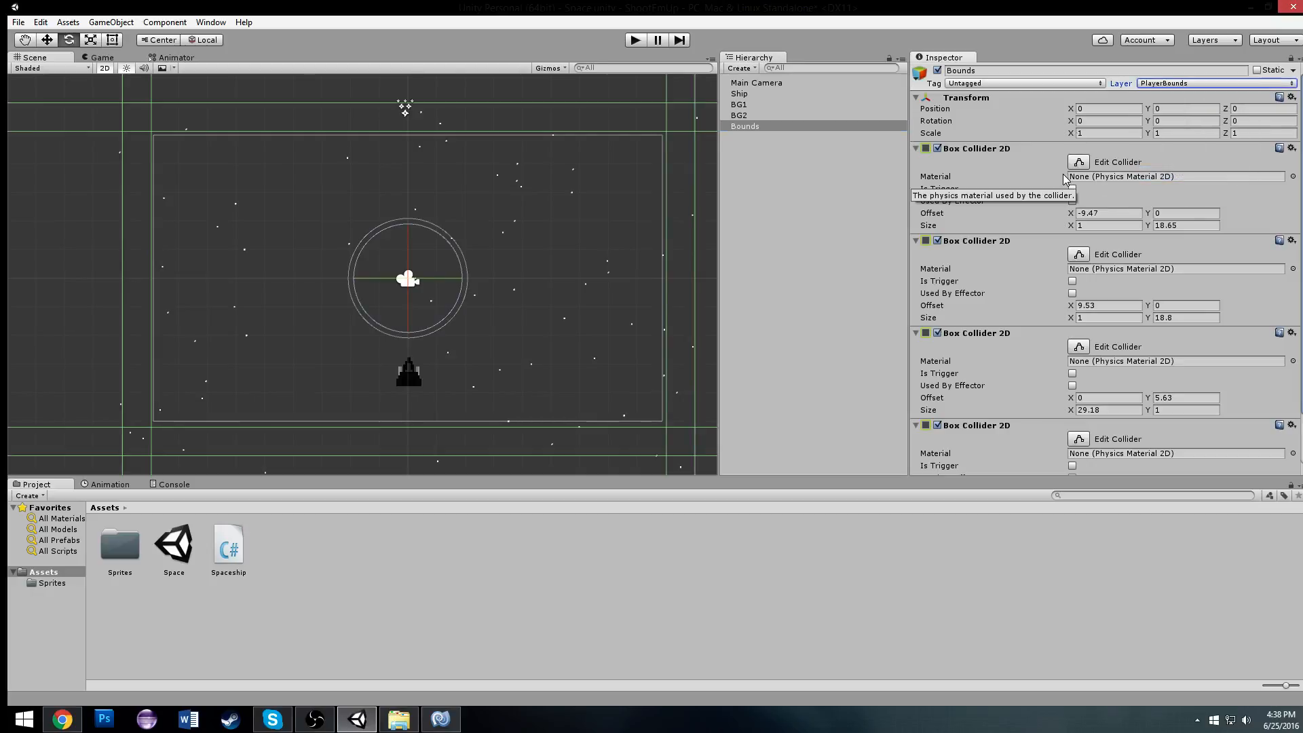
mouse_move(237, 190)
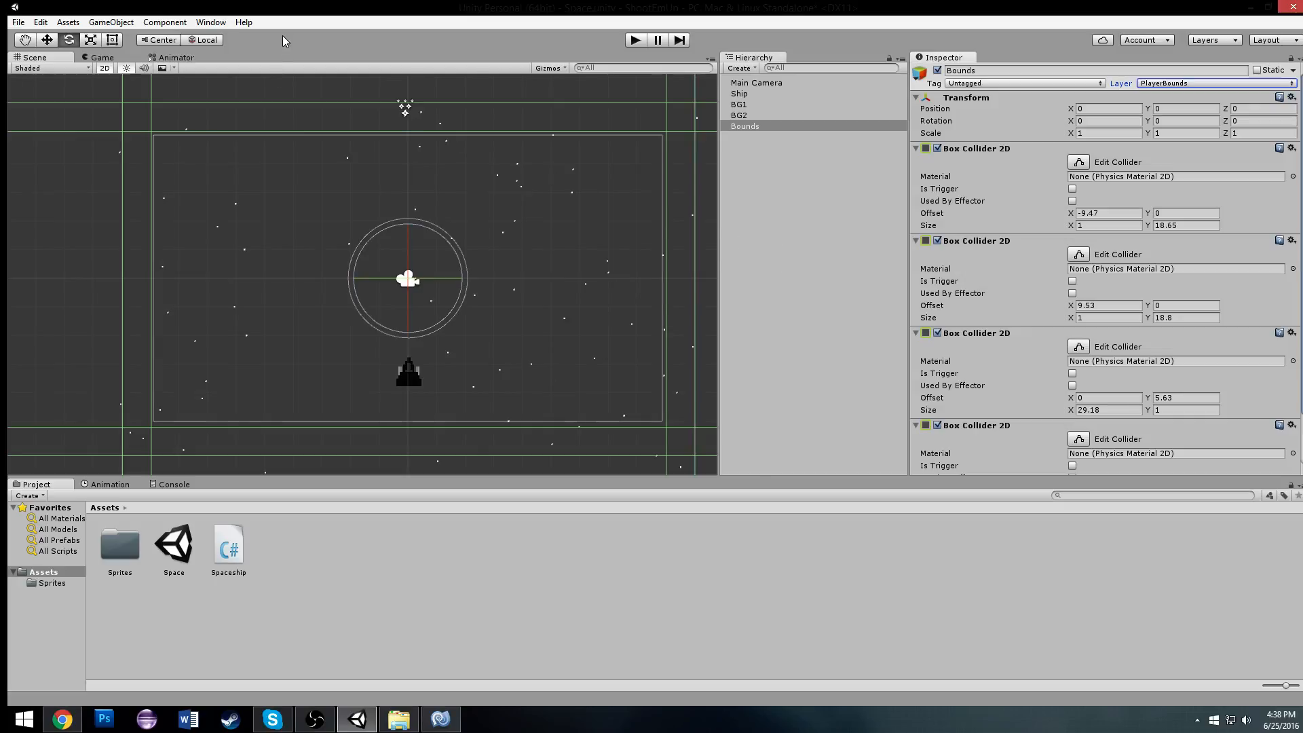
mouse_move(290, 262)
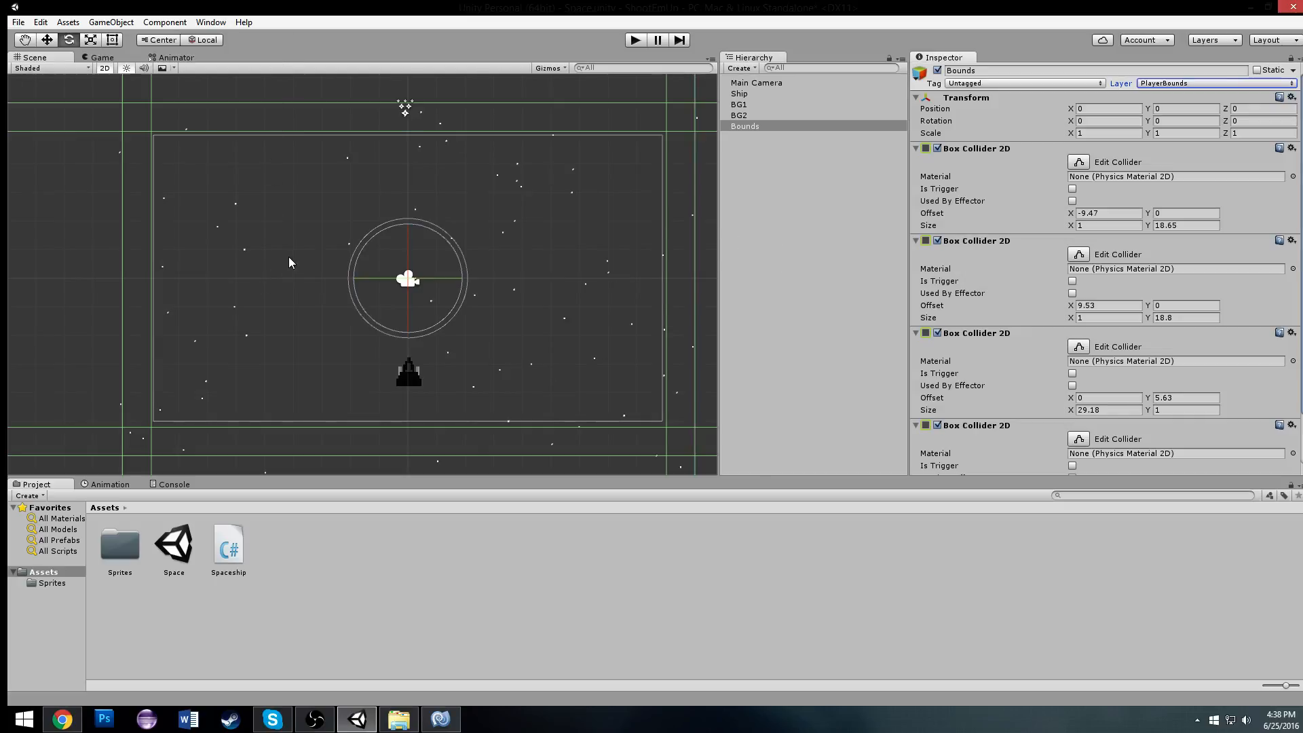